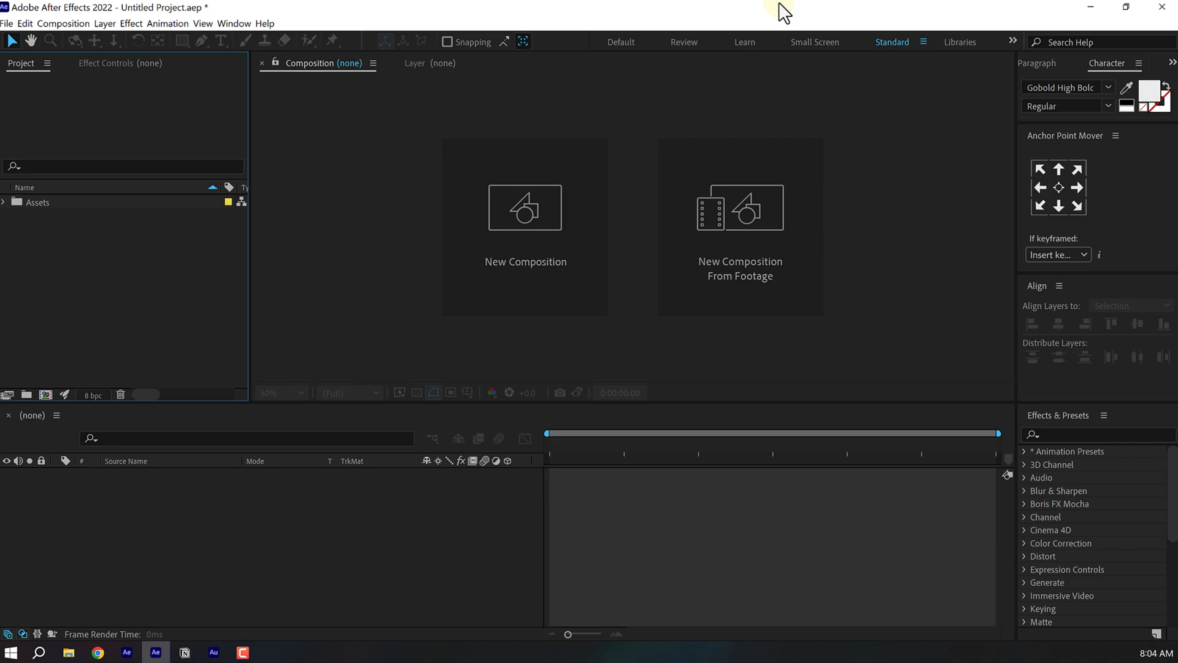
pyautogui.moveTo(32, 352)
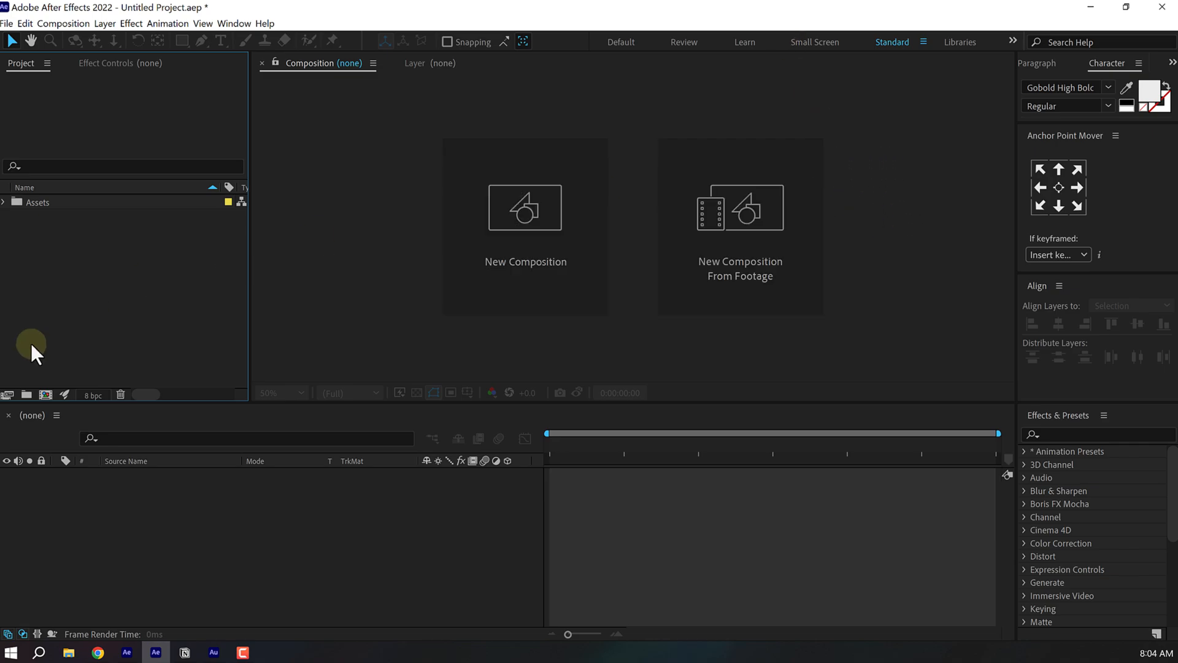
# - Create the Render composition, then a second composition named Title with the same settings
pyautogui.click(525, 226)
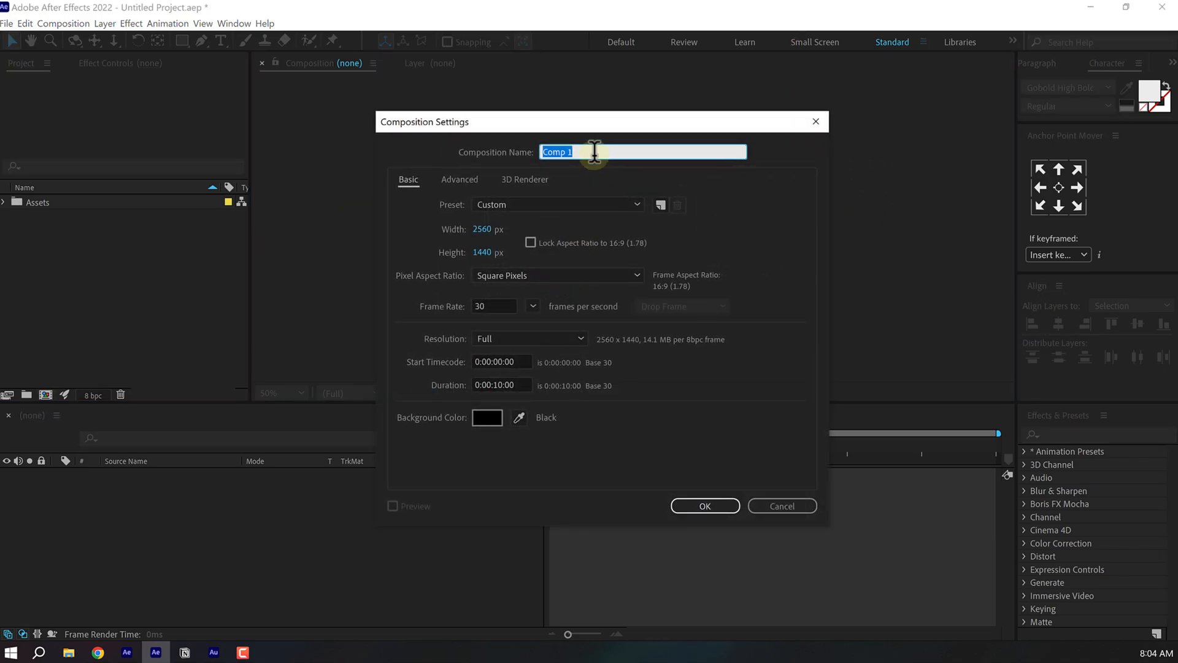
pyautogui.write('Render')
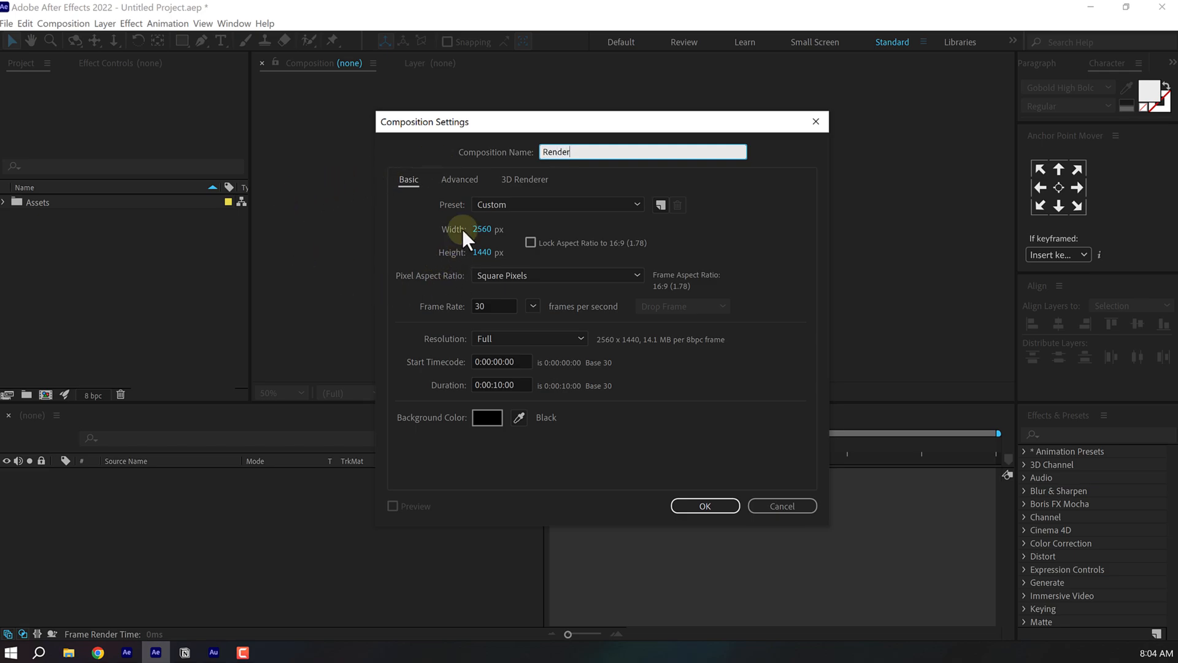
pyautogui.moveTo(472, 218)
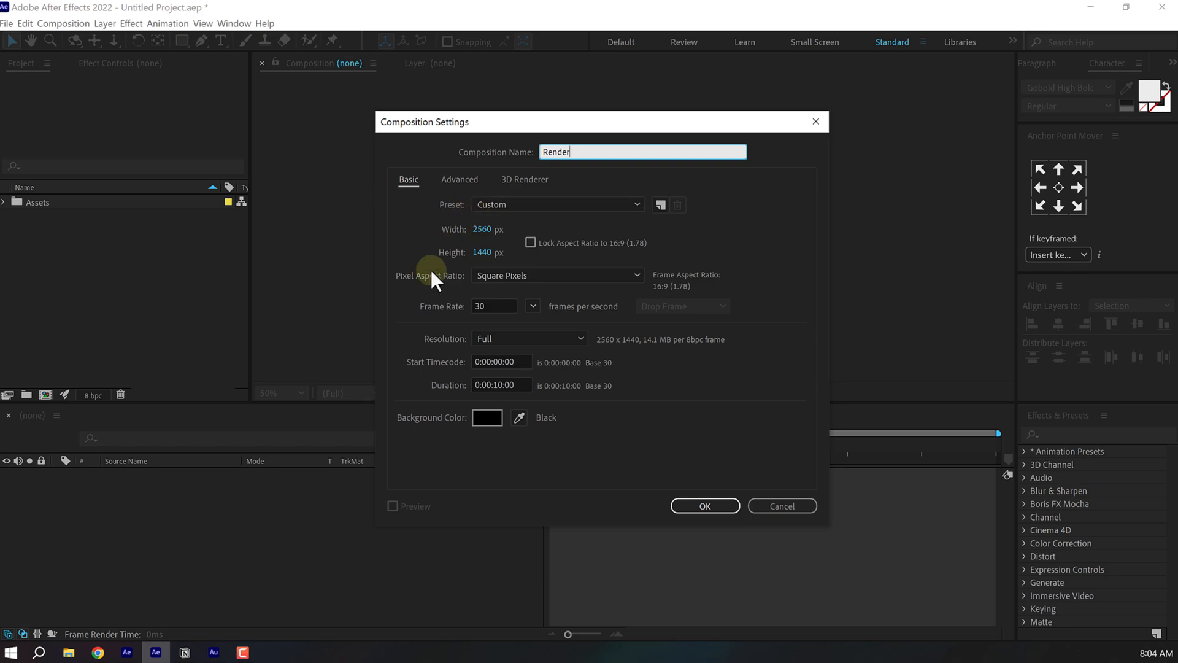
pyautogui.moveTo(524, 387)
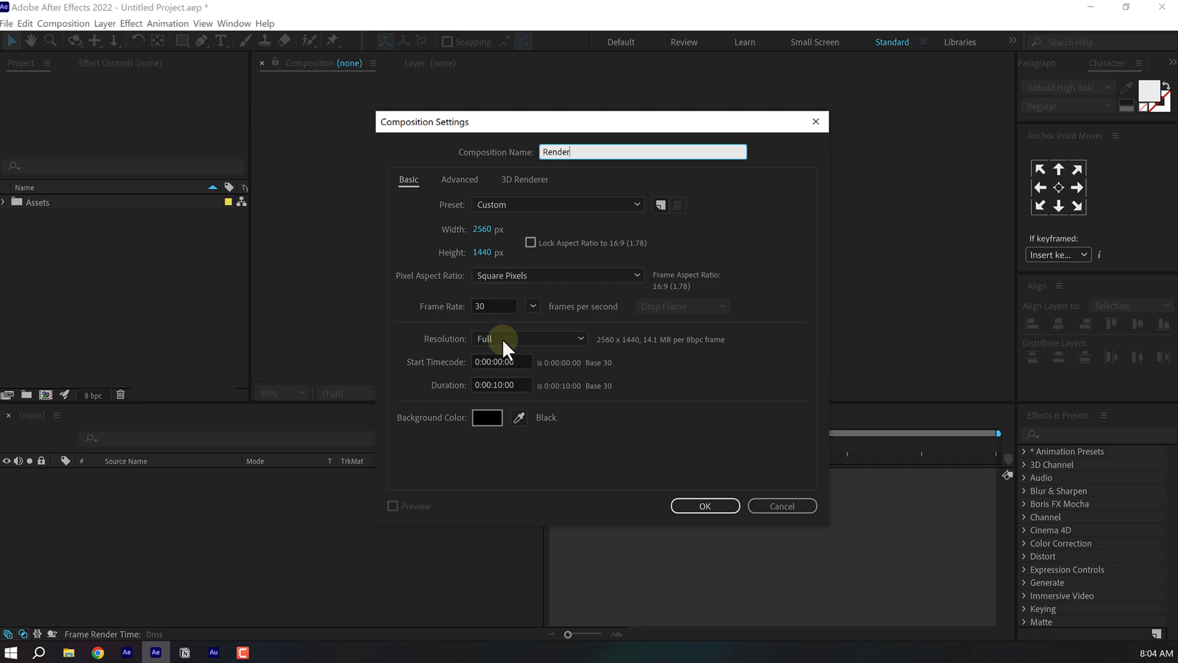
pyautogui.click(703, 504)
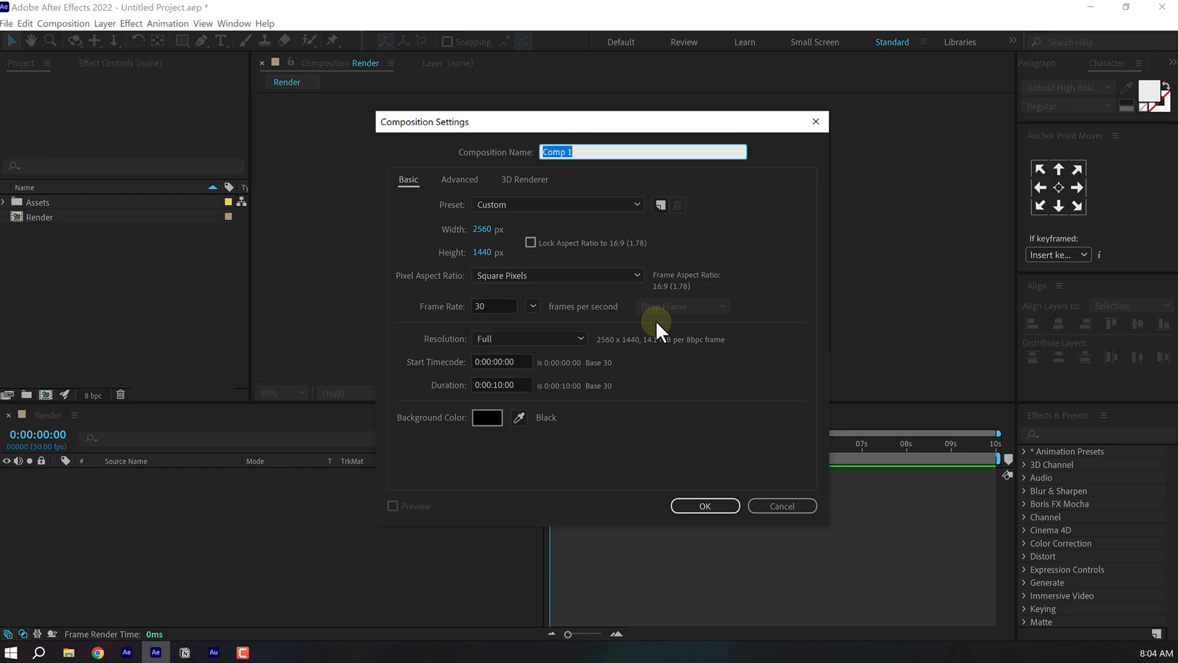
pyautogui.click(704, 504)
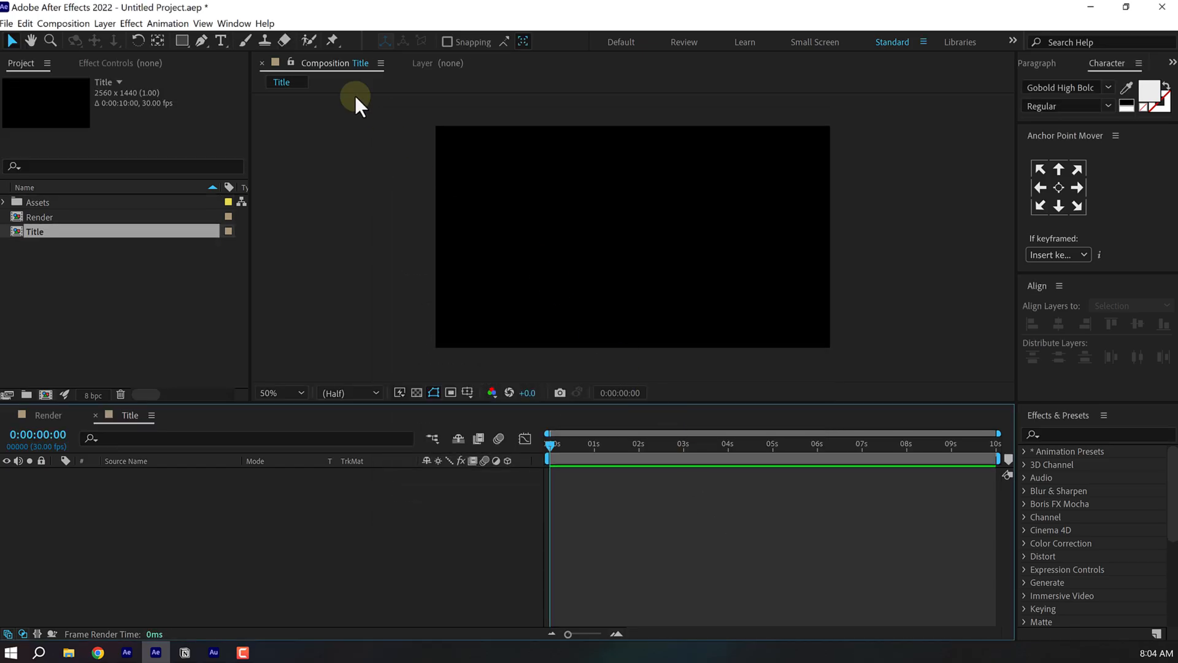
# - Add a 'Christmas' text layer set in The Smile font at 275 px
pyautogui.click(221, 42)
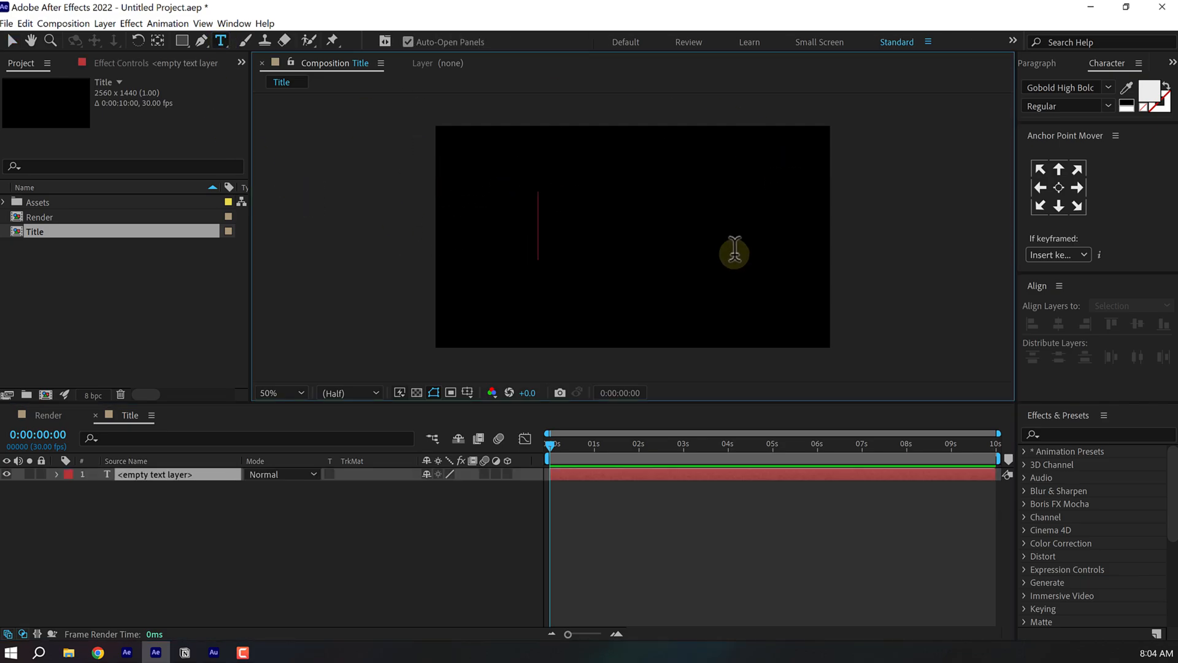
pyautogui.write('Christmas')
pyautogui.click(1068, 87)
pyautogui.write('the')
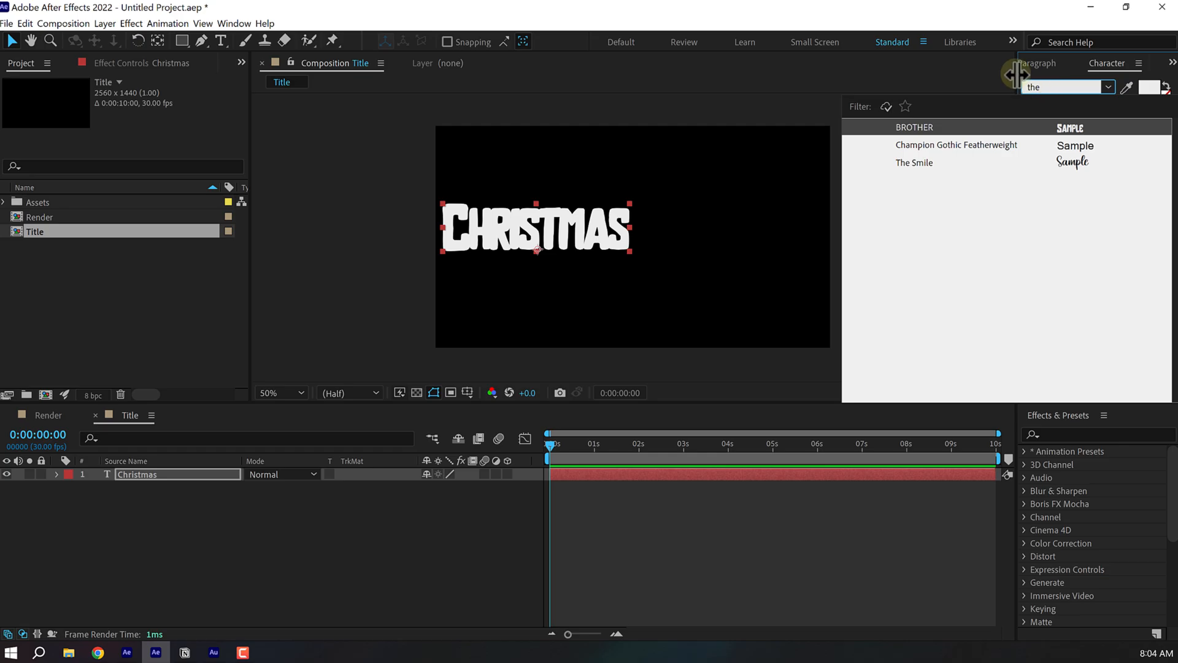
pyautogui.click(913, 162)
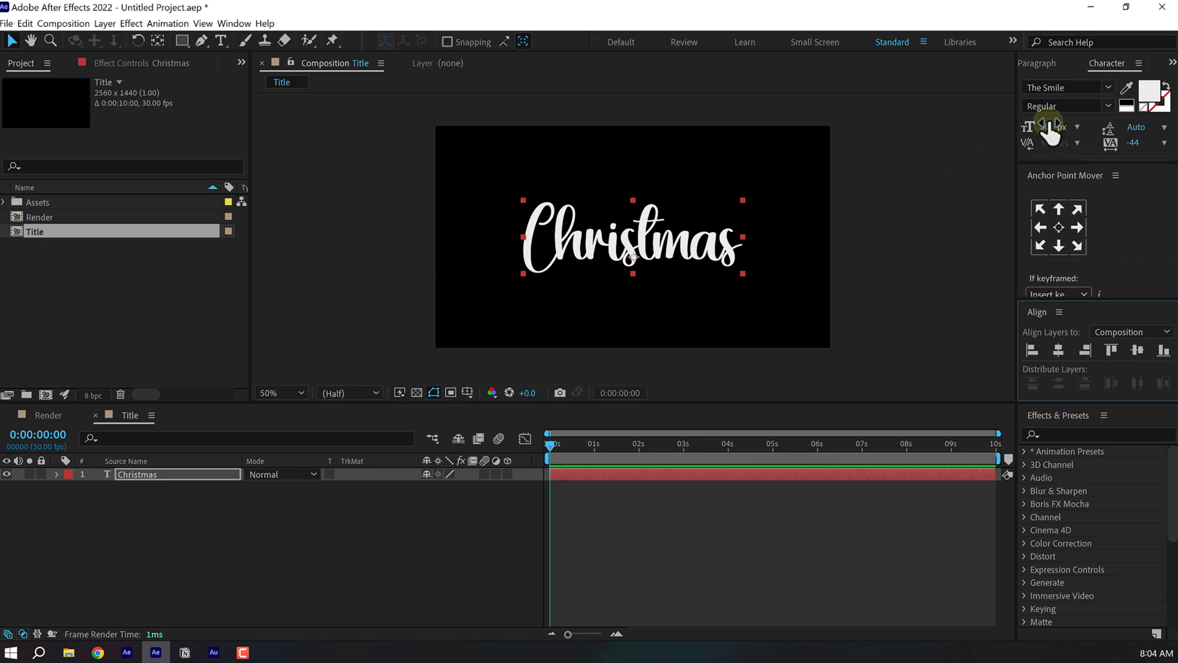
pyautogui.click(1059, 350)
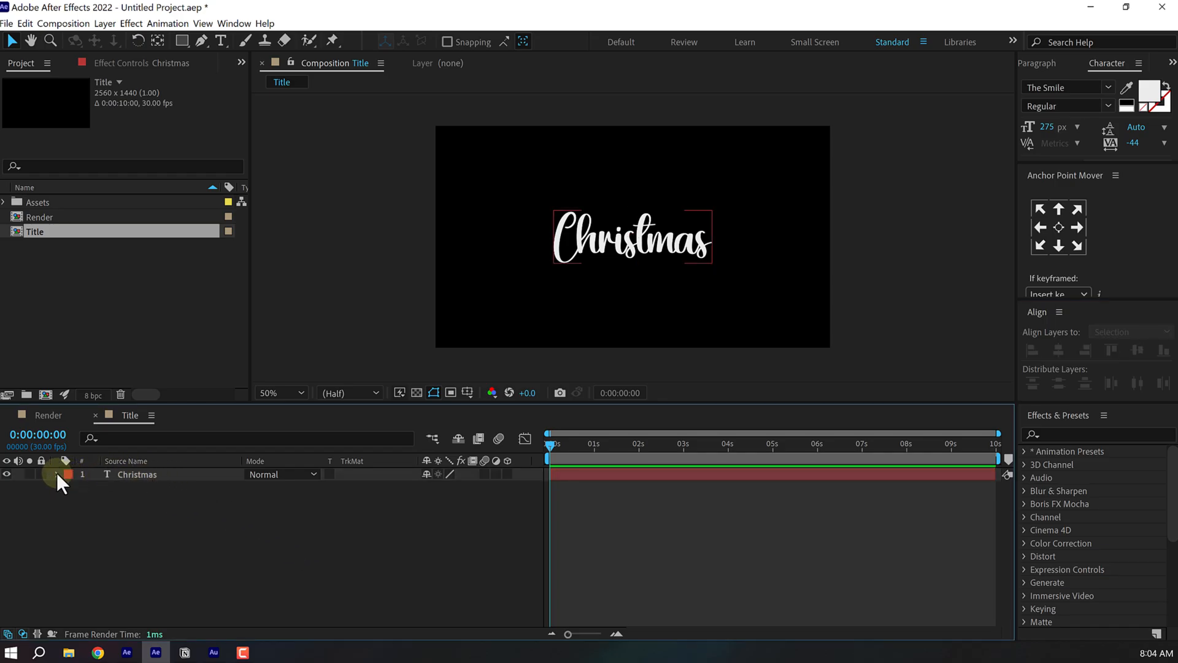
# - Apply a Bevel and Emboss layer style to the Christmas text
pyautogui.rightClick(136, 474)
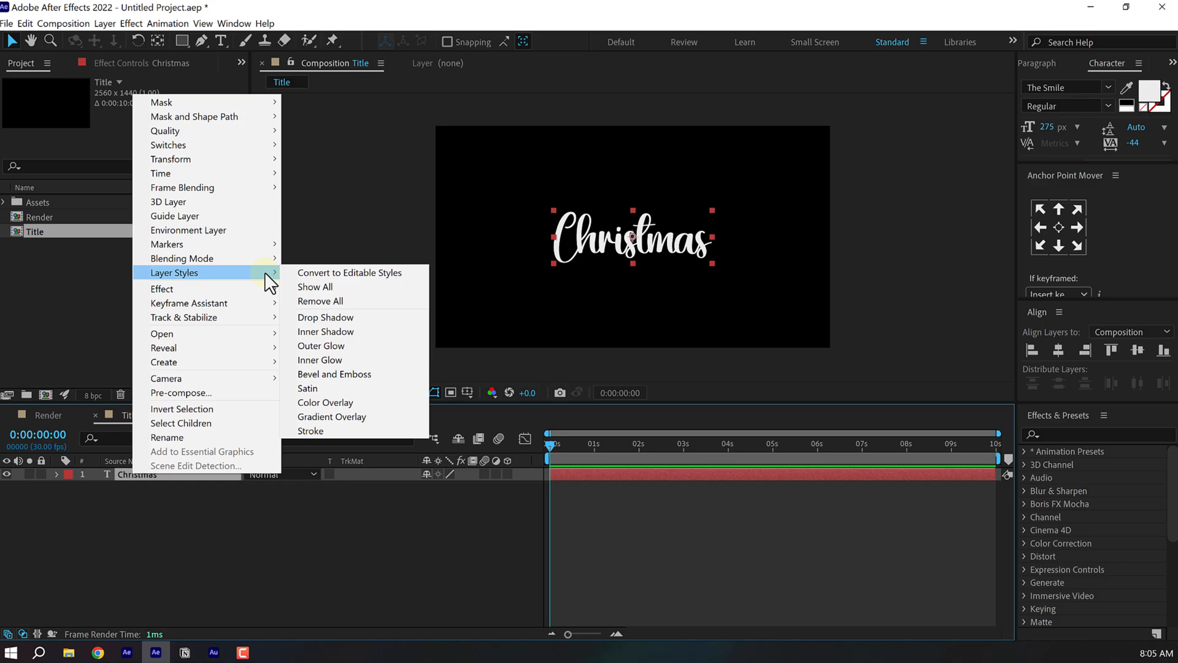
pyautogui.click(333, 373)
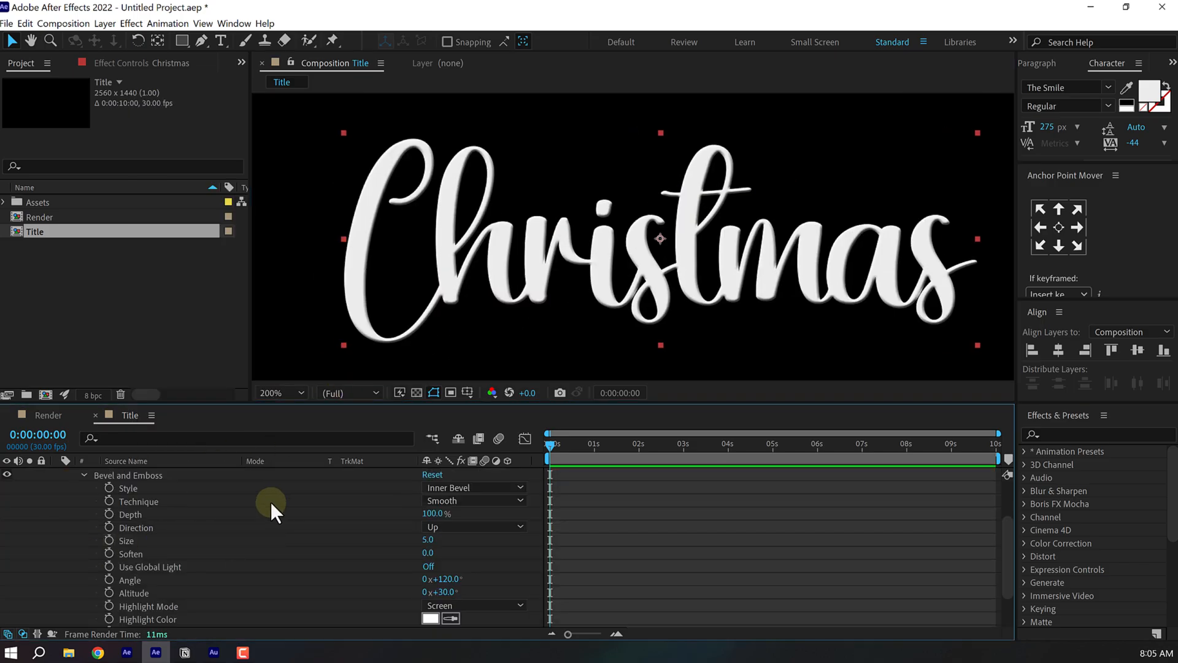
# - Set bevel soften 4, highlights to Normal blend, shadows to Screen blend, global light off
pyautogui.scroll(-3)
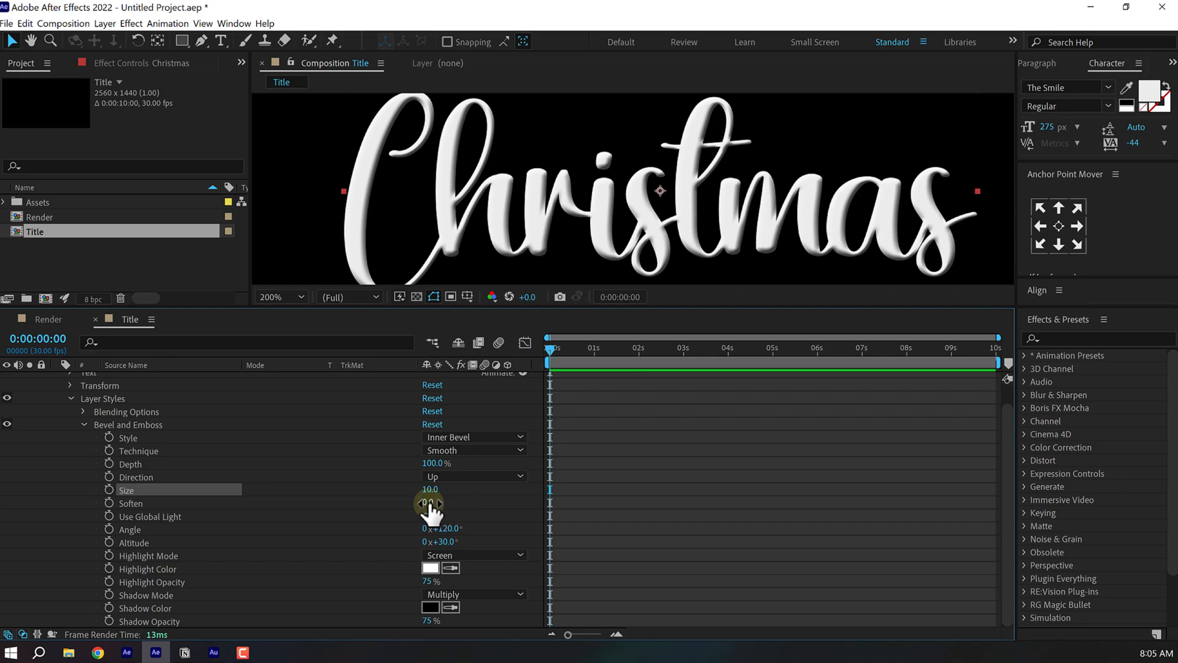
pyautogui.click(429, 502)
pyautogui.write('4')
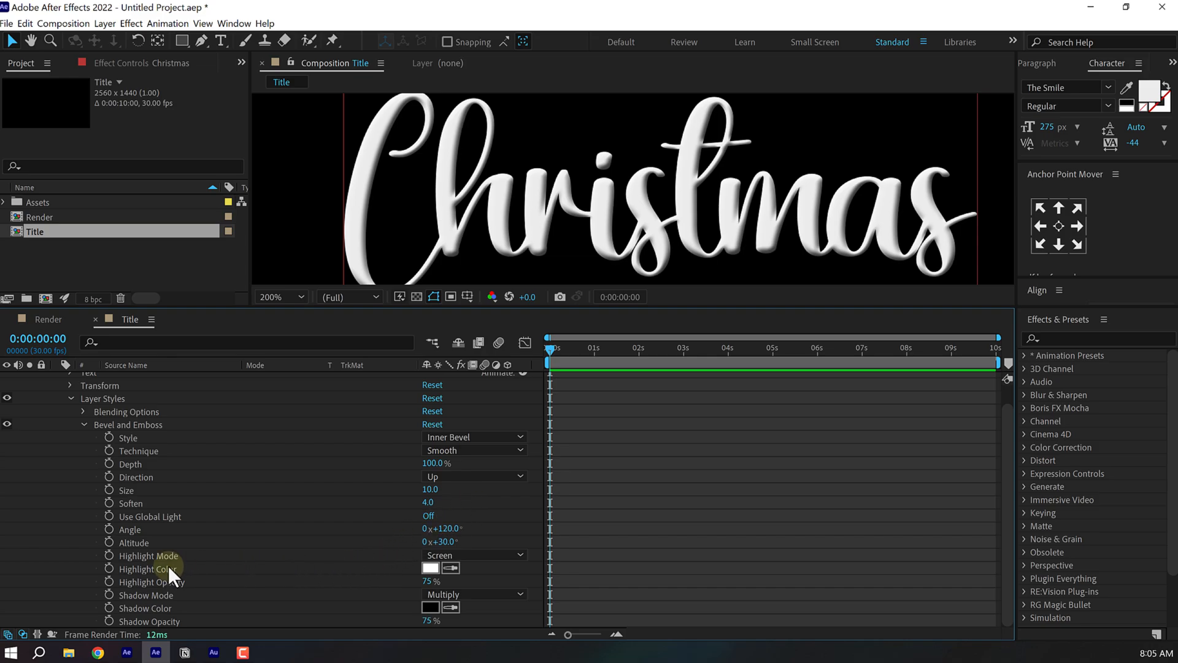
pyautogui.click(474, 555)
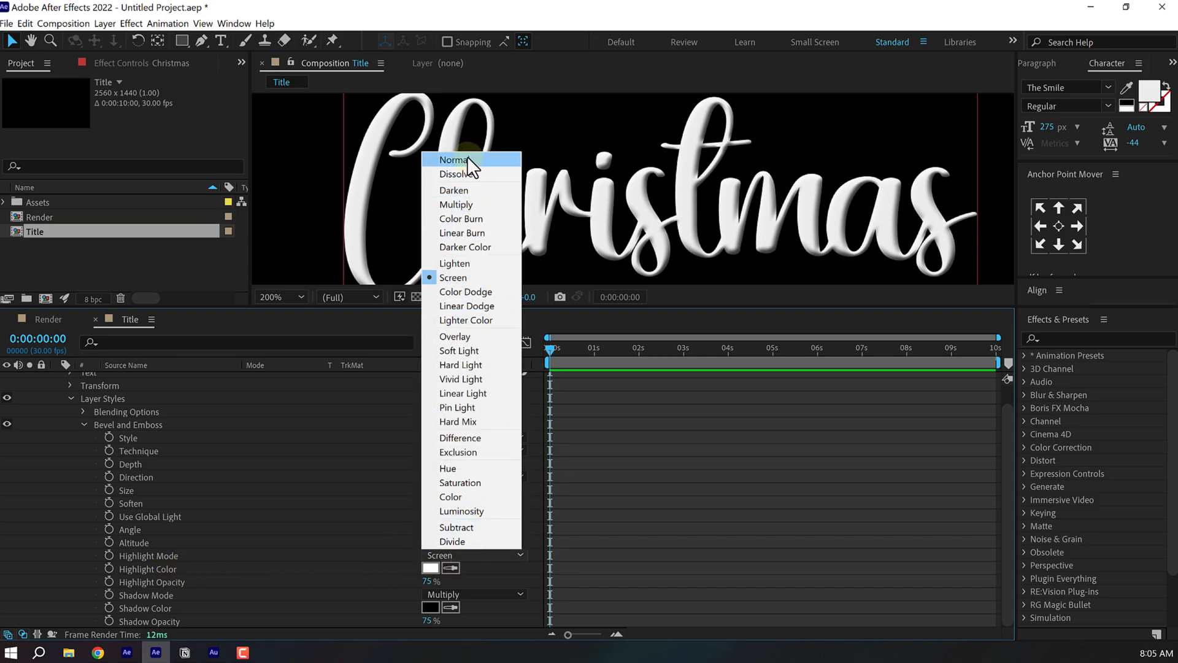
pyautogui.click(454, 160)
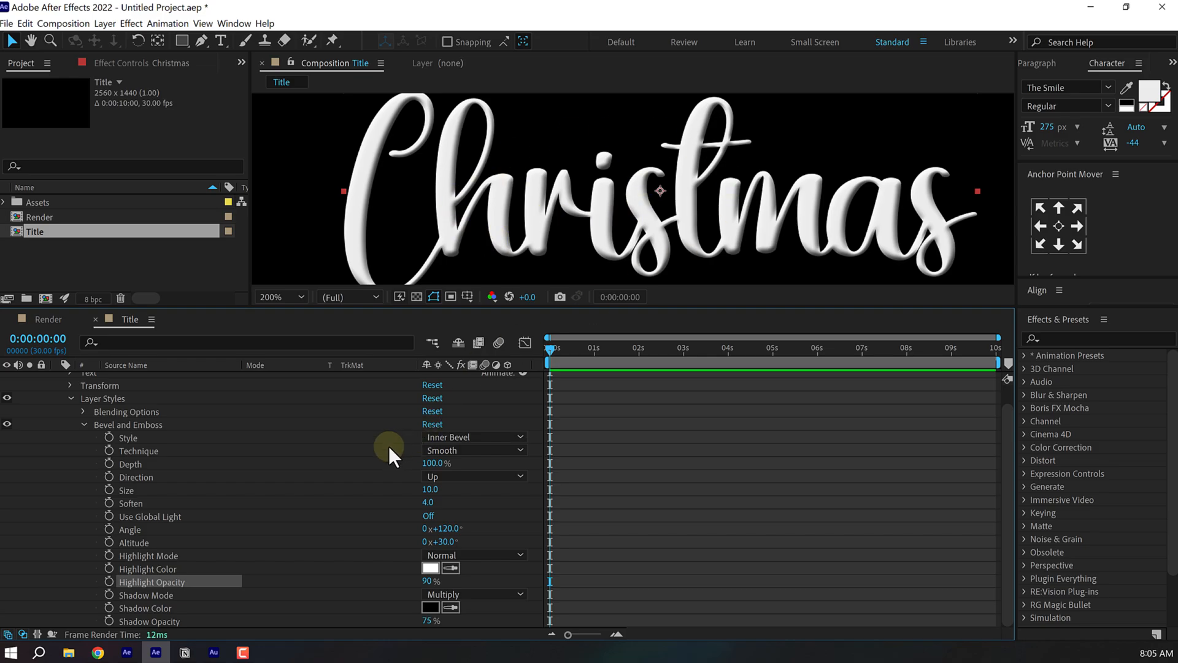
pyautogui.moveTo(515, 552)
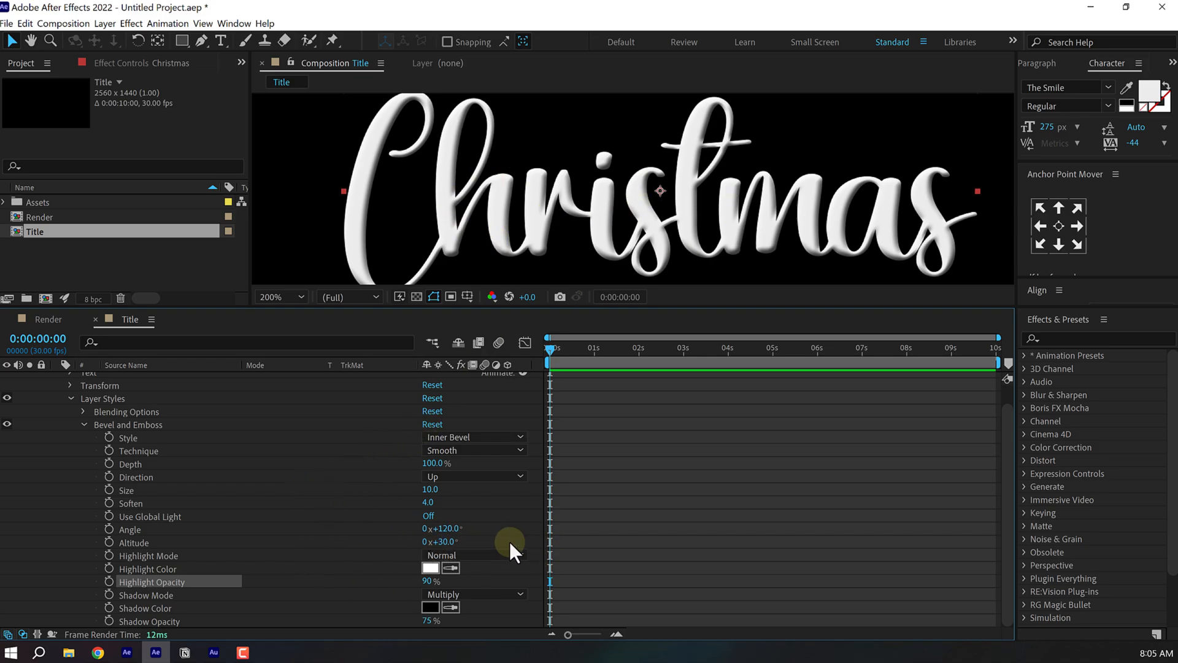
pyautogui.moveTo(481, 609)
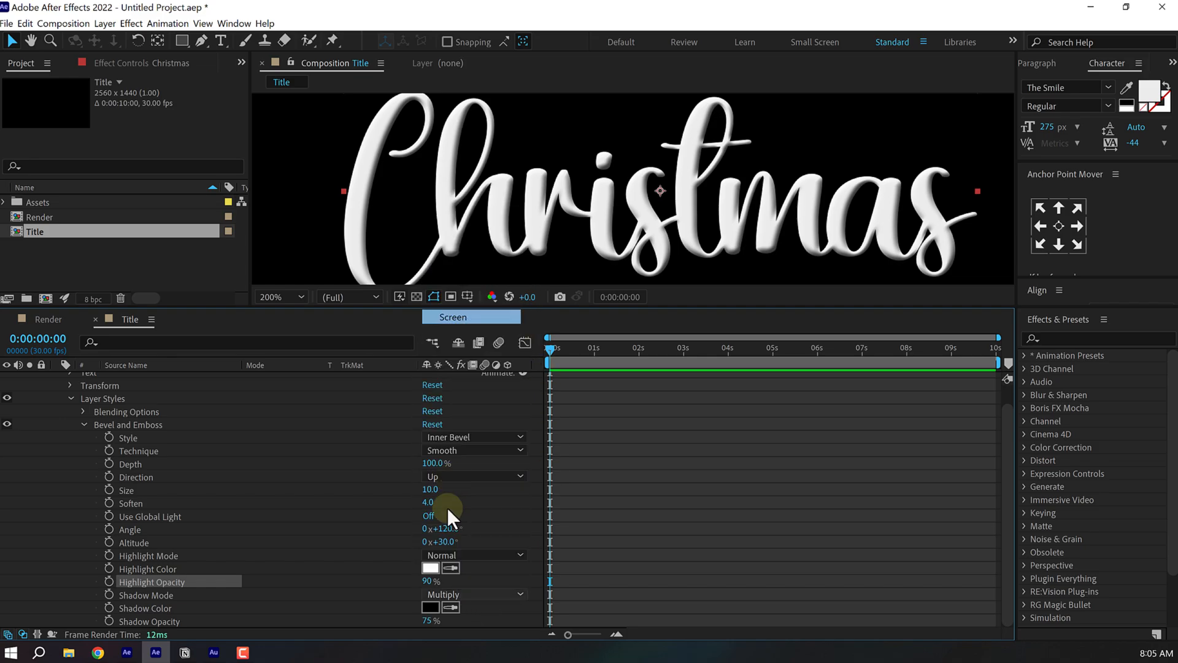
pyautogui.click(474, 594)
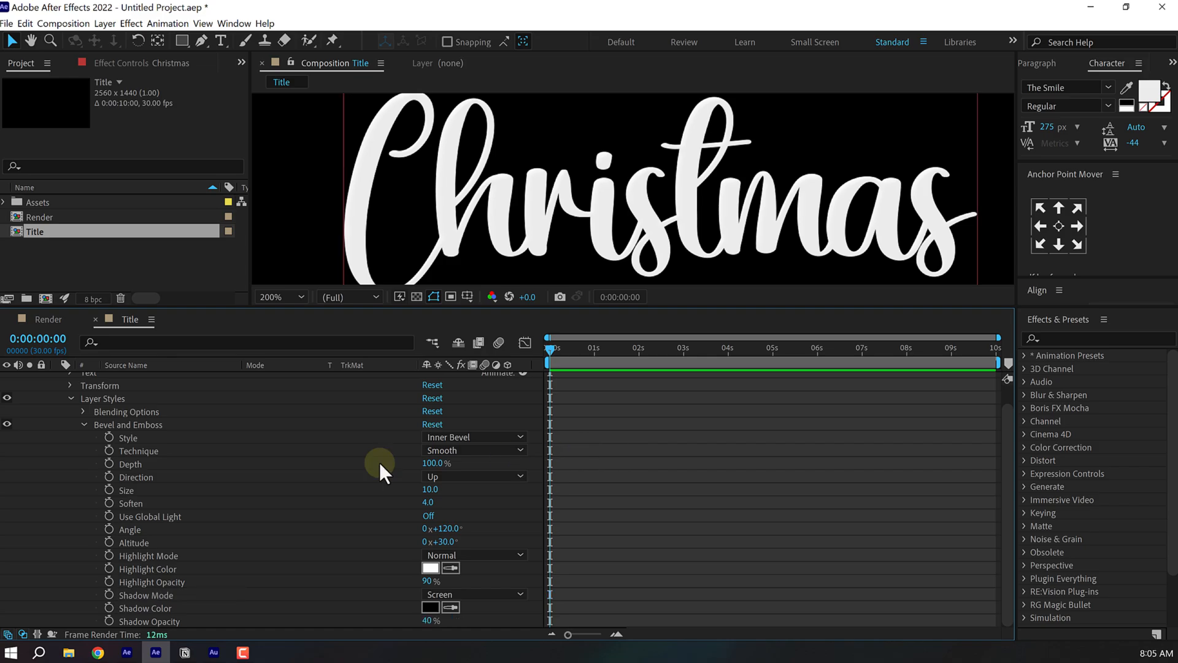
pyautogui.click(85, 425)
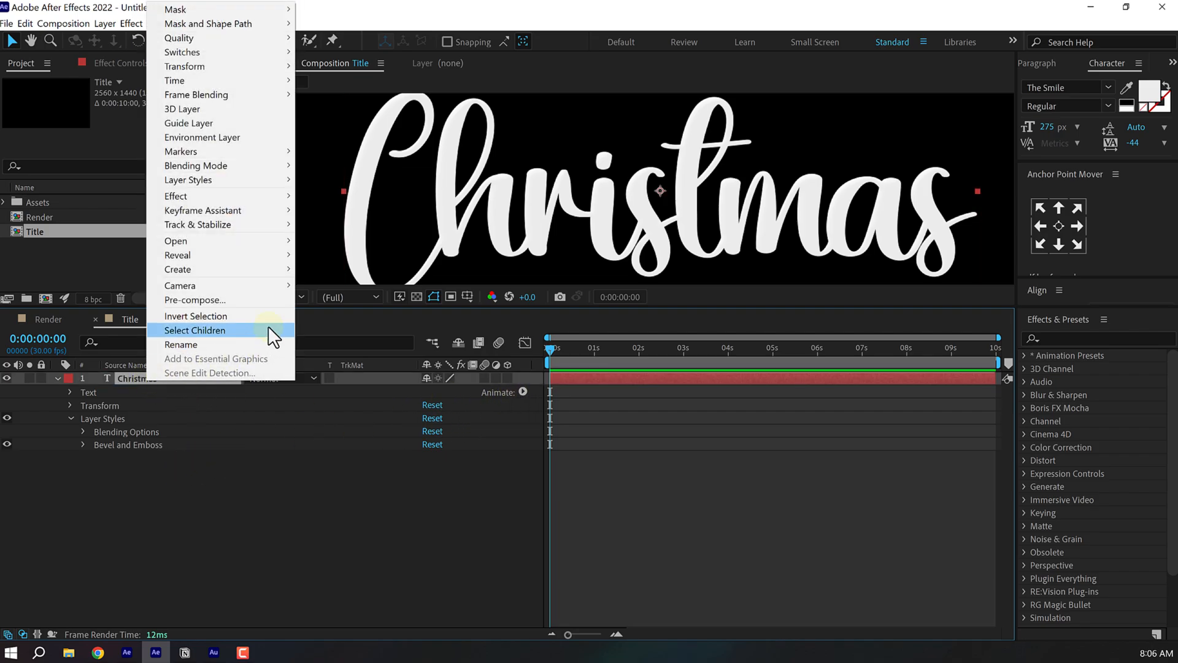
pyautogui.moveTo(188, 179)
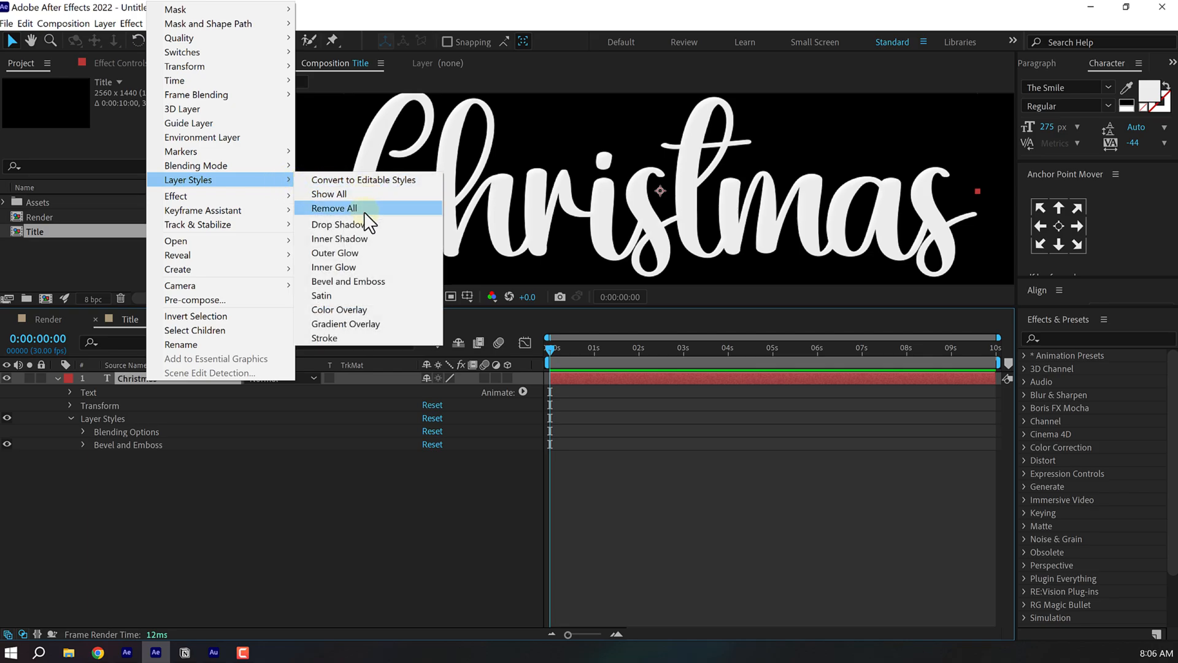
# - Add a Gradient Overlay style to Christmas and set its scale to 150%
pyautogui.click(346, 324)
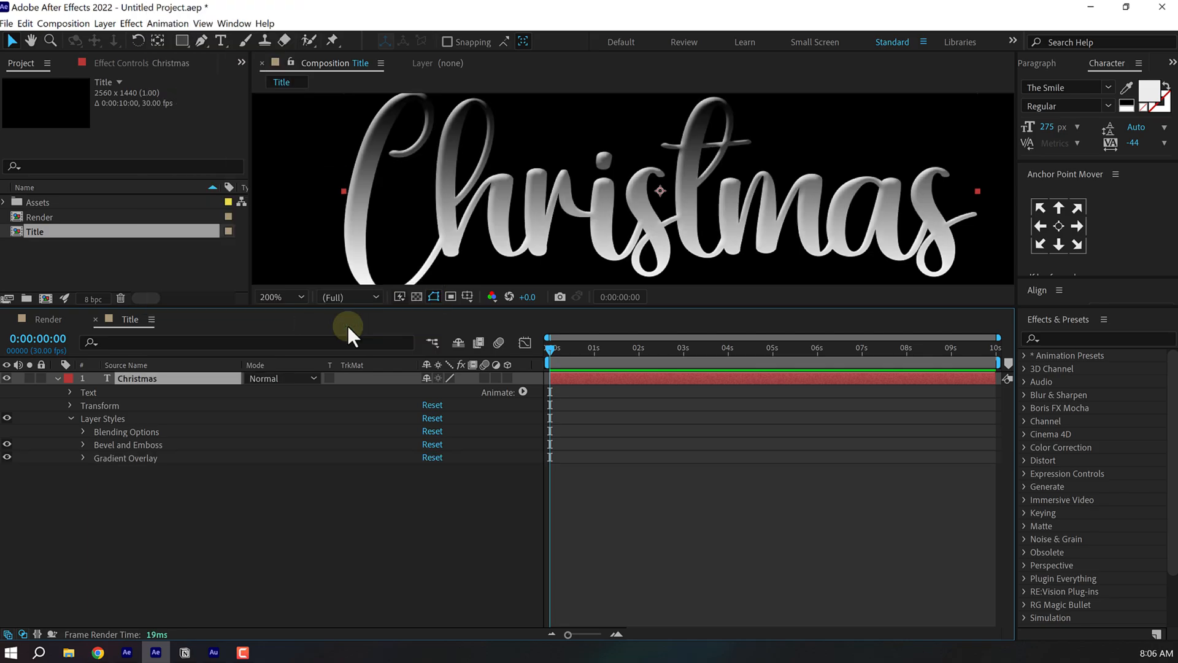
pyautogui.click(84, 457)
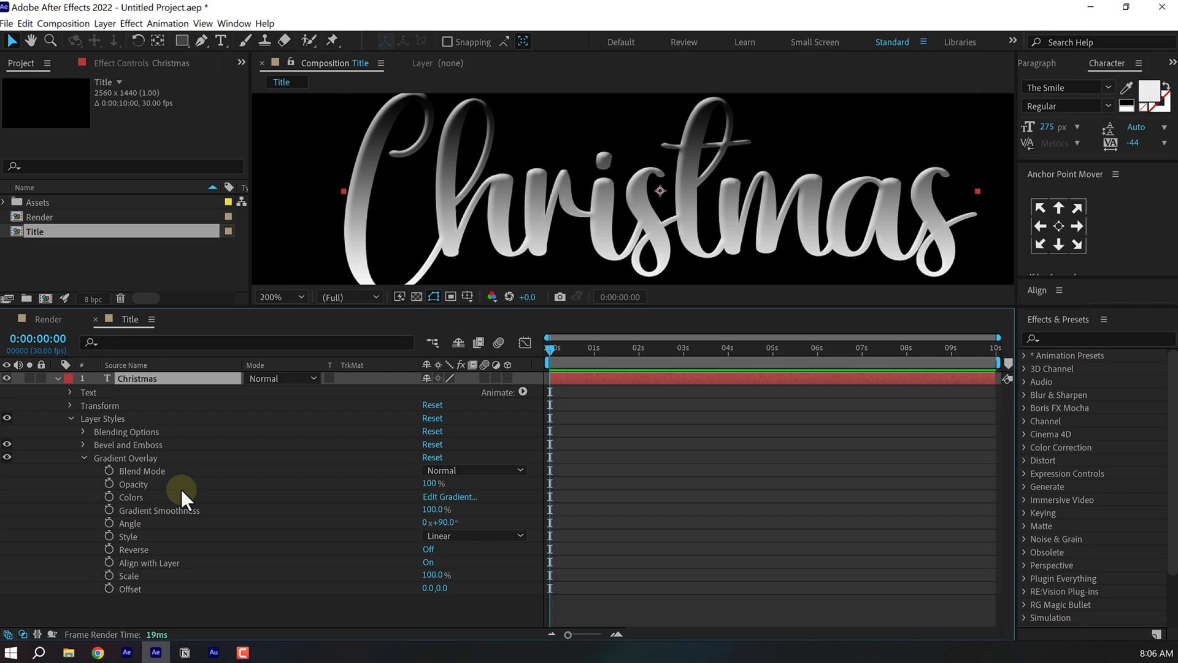
pyautogui.moveTo(448, 523)
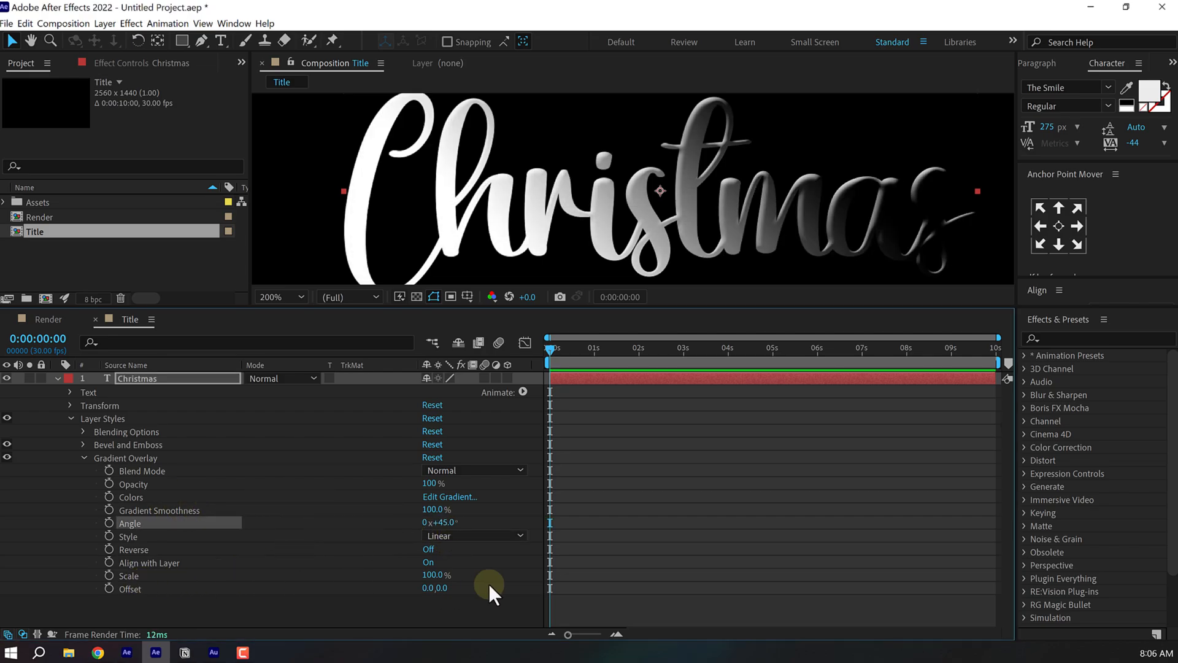
pyautogui.doubleClick(435, 575)
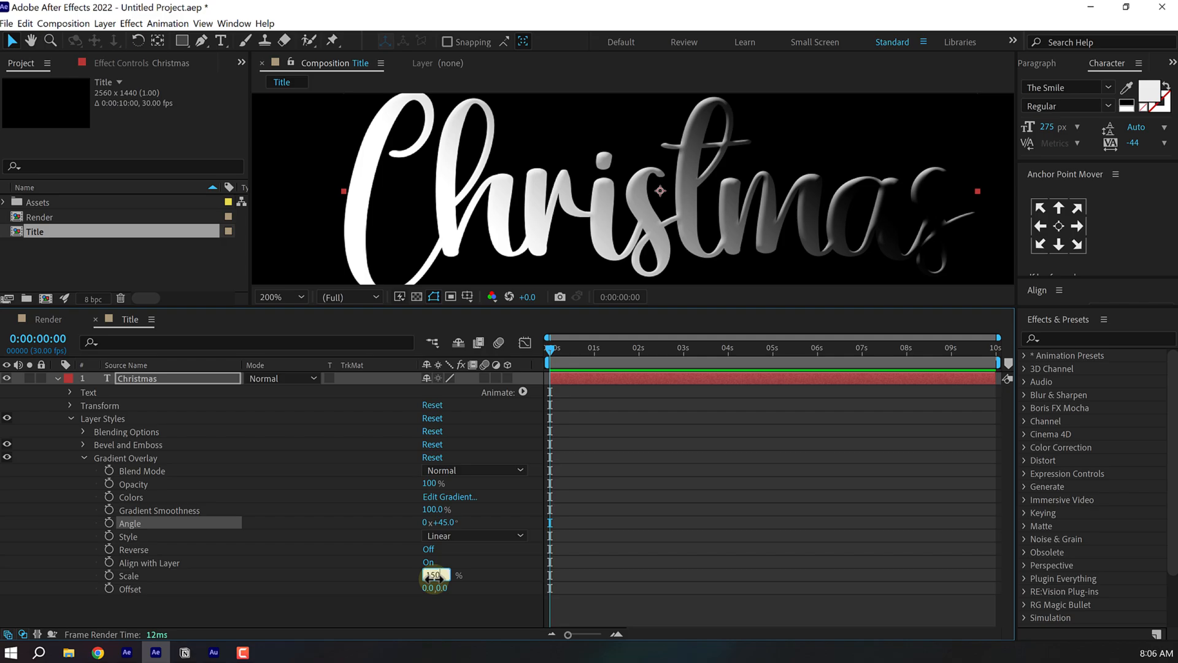
# - Rebuild the gradient with pale gold, light cream and deep gold colour stops
pyautogui.click(449, 497)
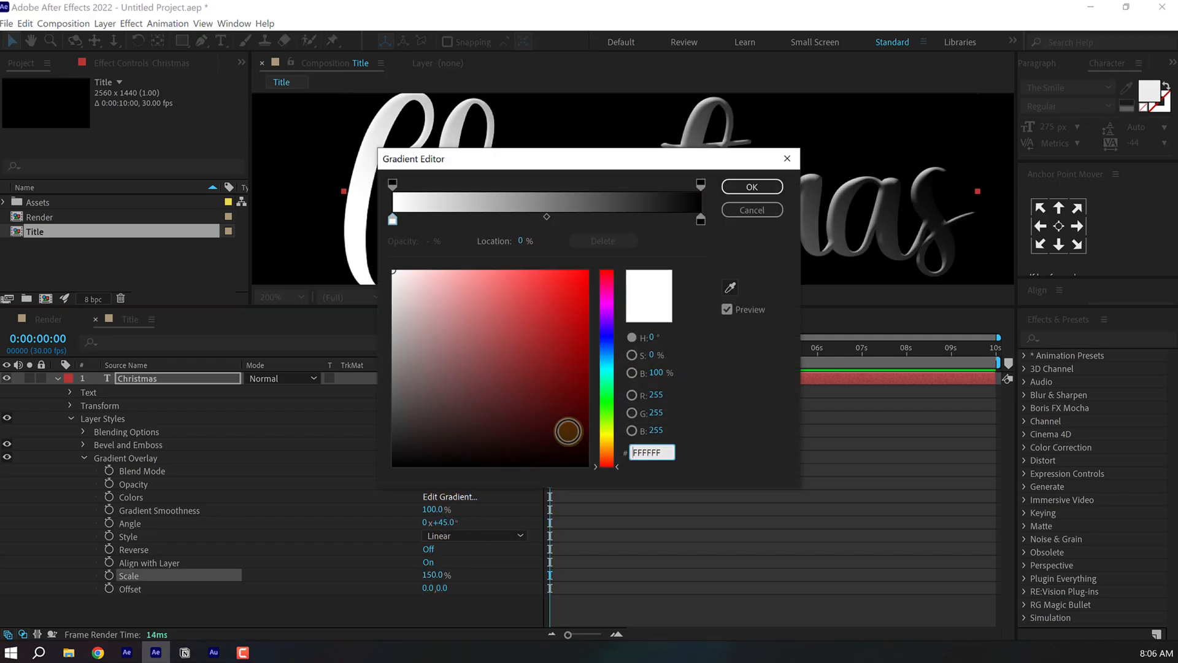
pyautogui.moveTo(391, 218); pyautogui.dragTo(394, 222)
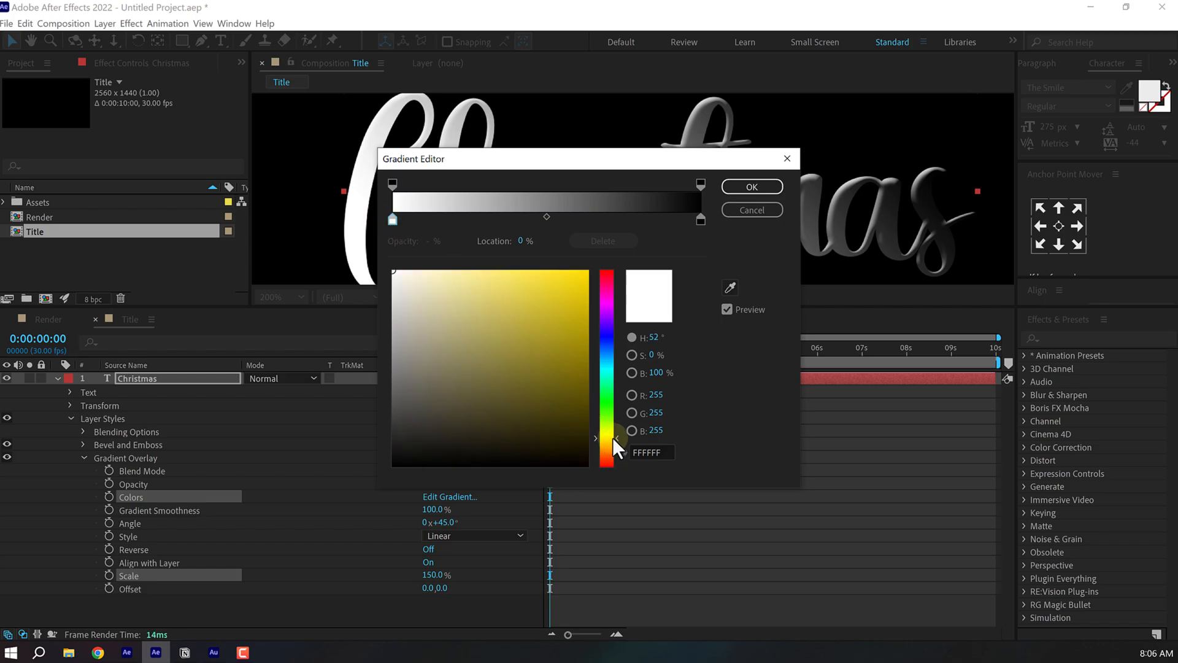
pyautogui.click(498, 340)
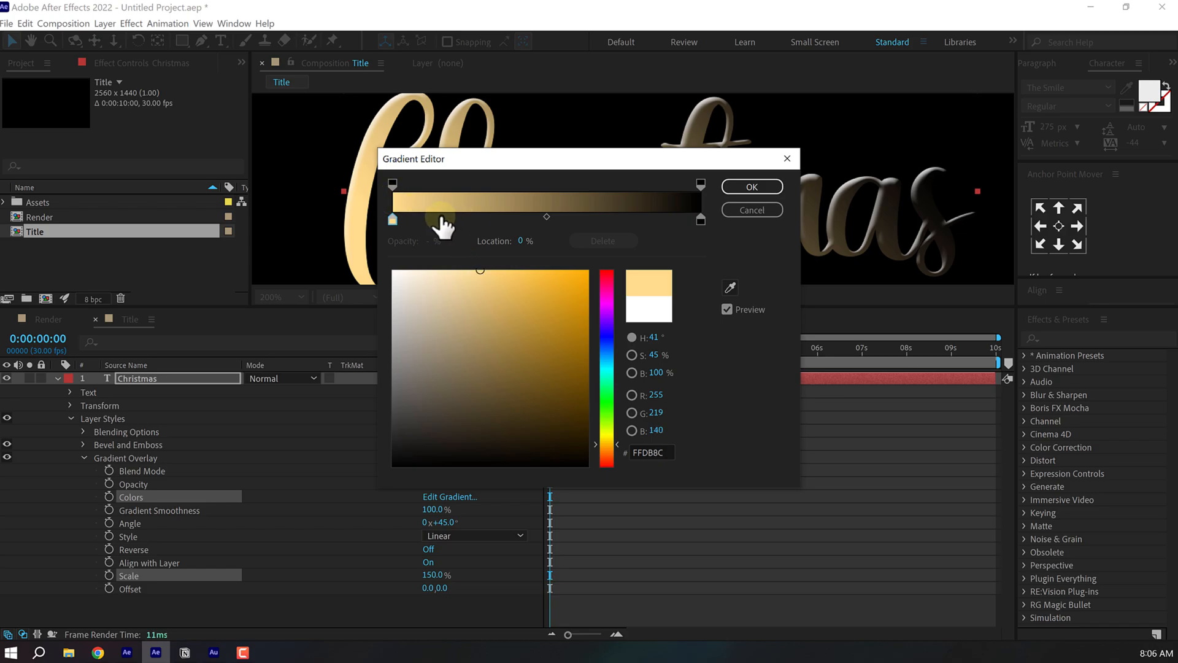
pyautogui.click(443, 218)
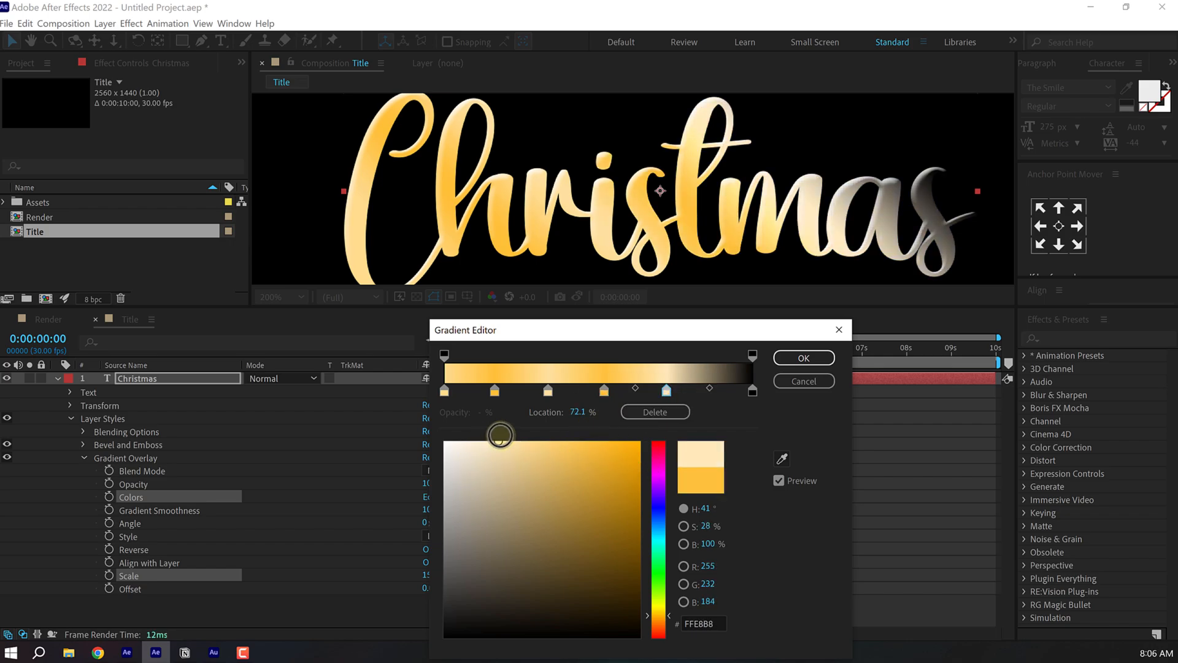
pyautogui.click(753, 391)
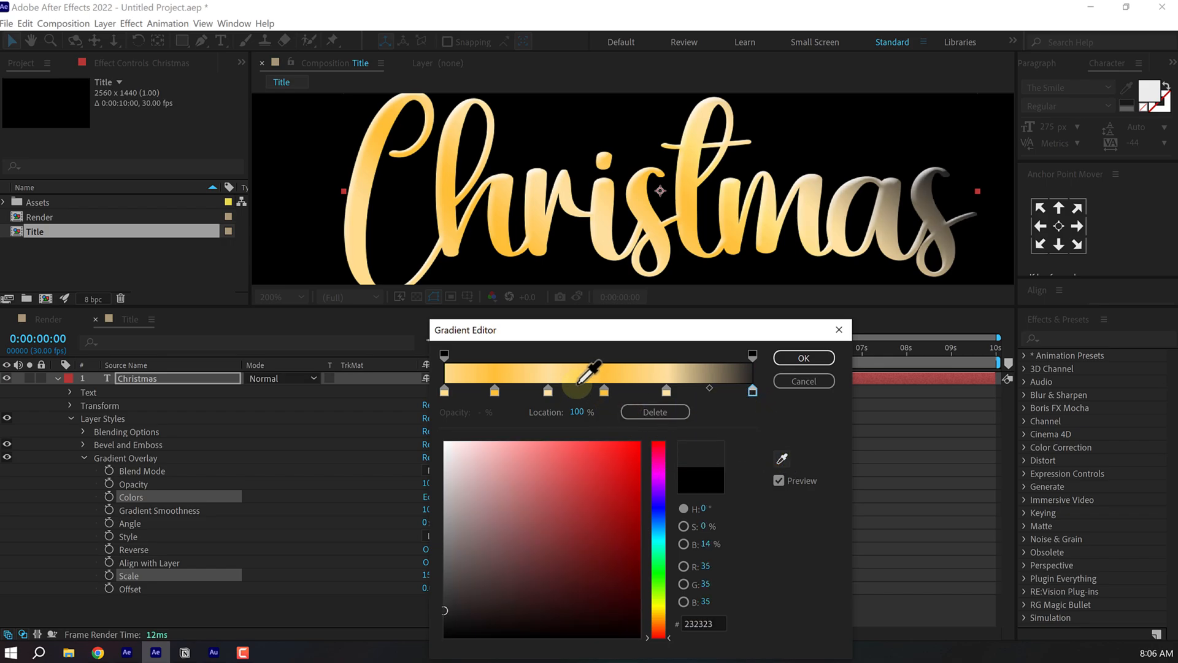
pyautogui.click(600, 452)
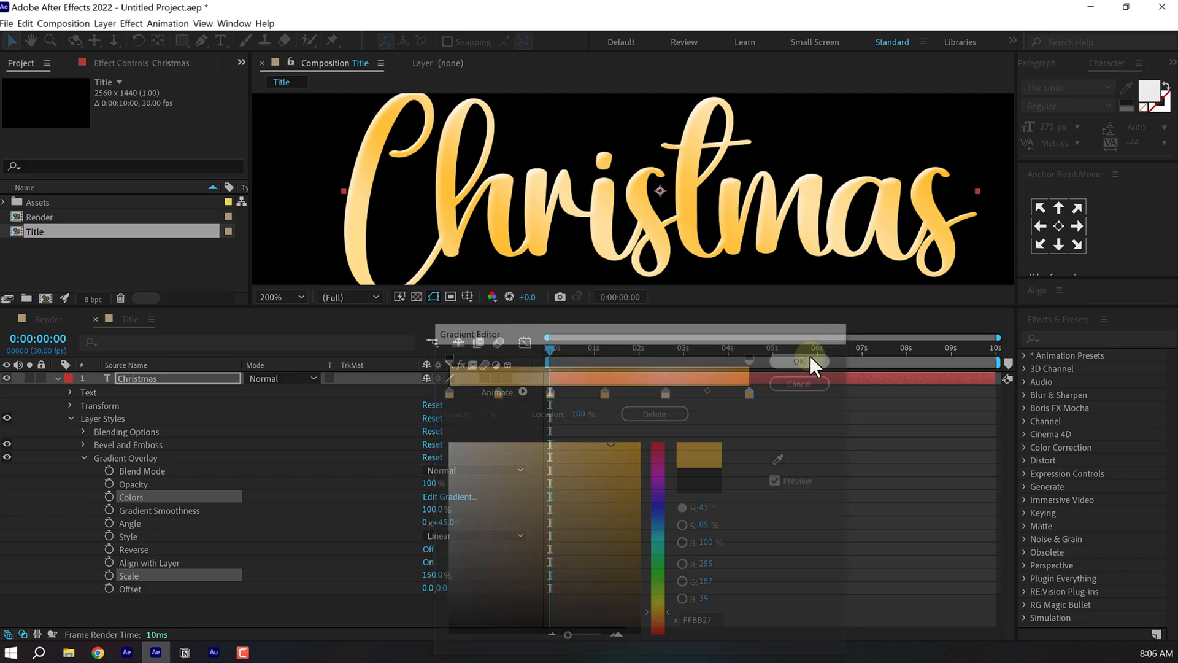
# - Confirm the gold gradient, duplicate the text layer and retype it as 'Happy New Year'
pyautogui.click(799, 362)
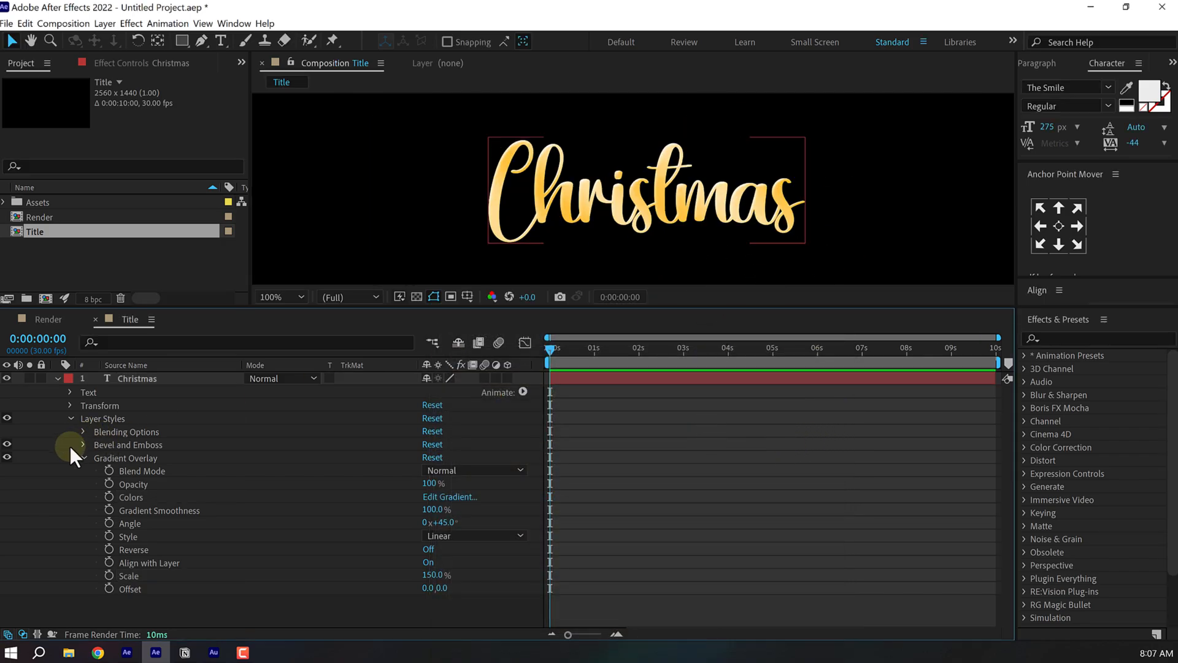
pyautogui.click(71, 419)
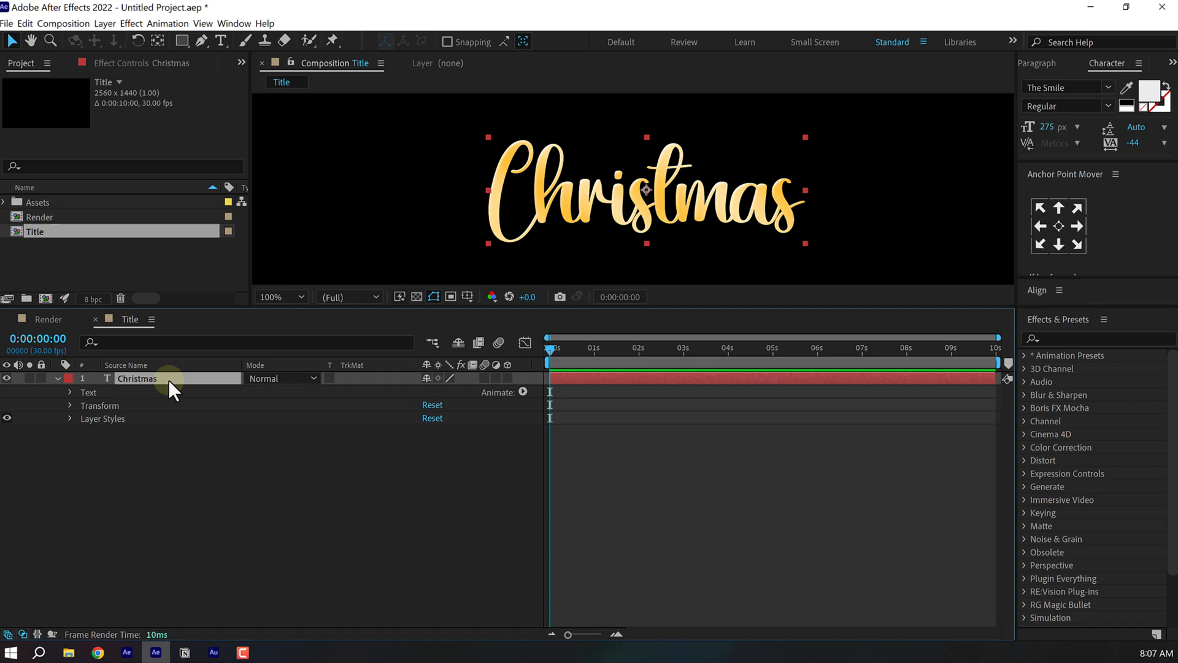
pyautogui.press('ctrl+d')
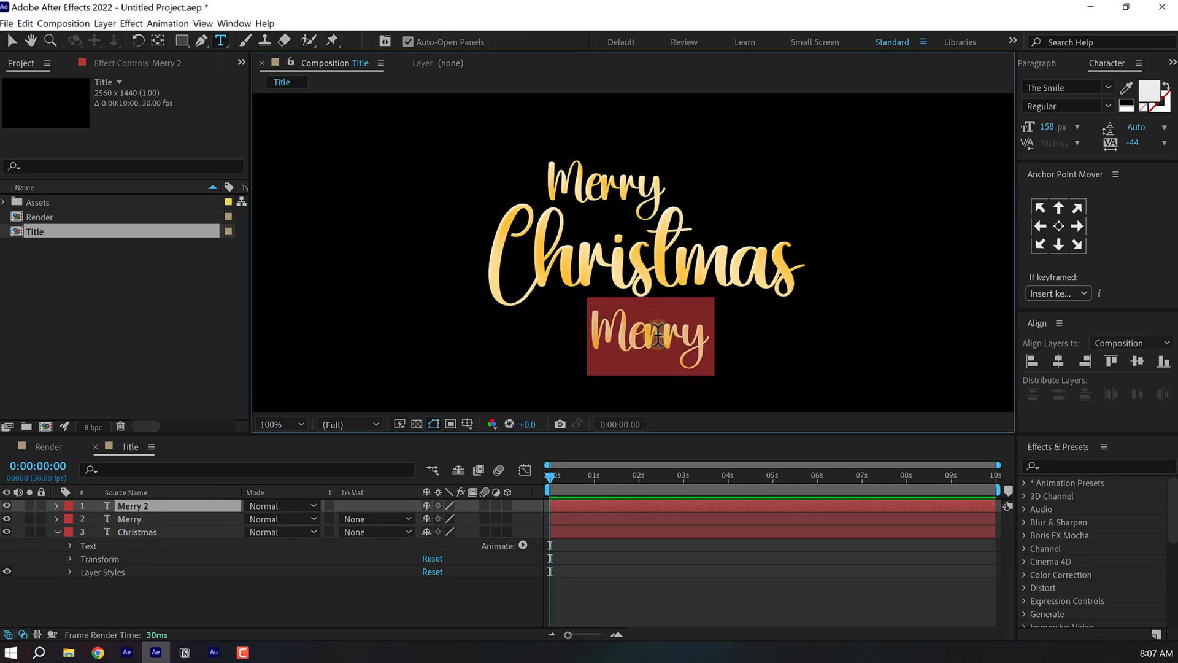
pyautogui.write('Happy New year')
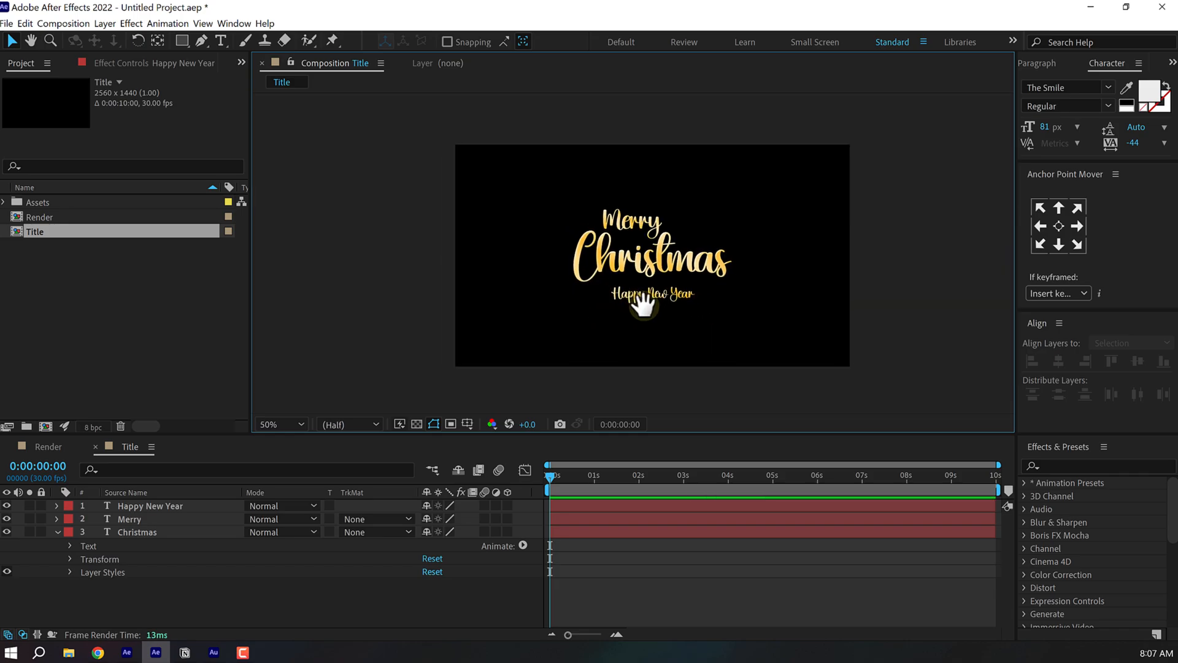
pyautogui.click(299, 423)
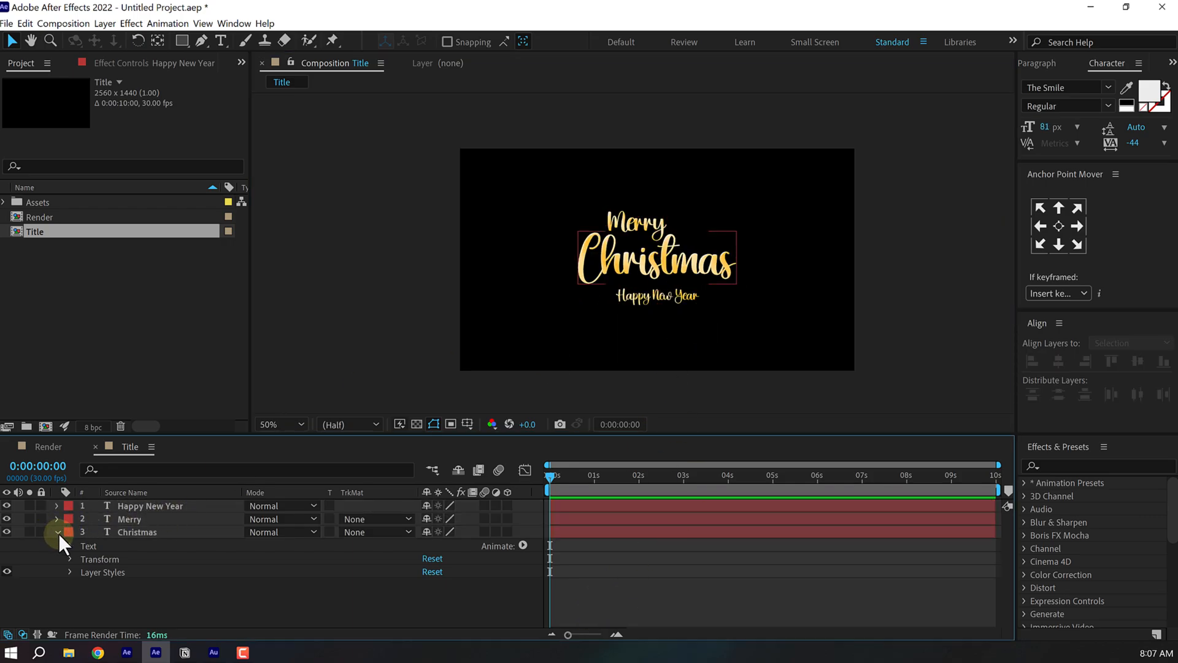
# - In the Render comp, add a full-frame white ellipse shape with no stroke and reveal its path size
pyautogui.click(59, 531)
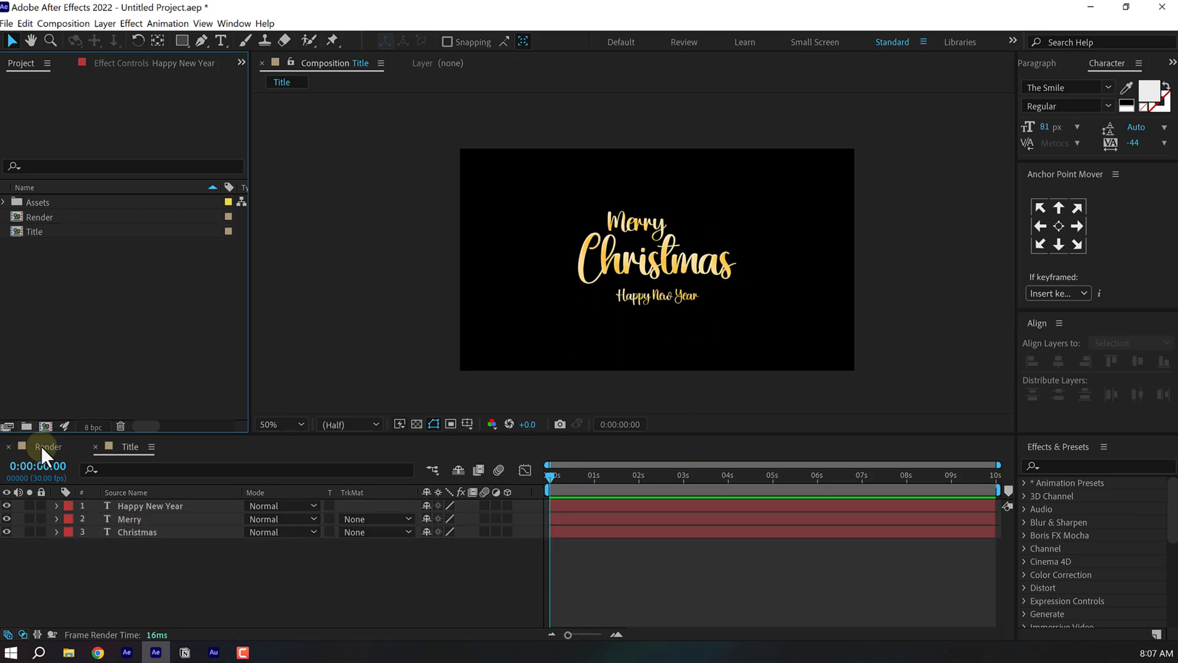
pyautogui.click(47, 446)
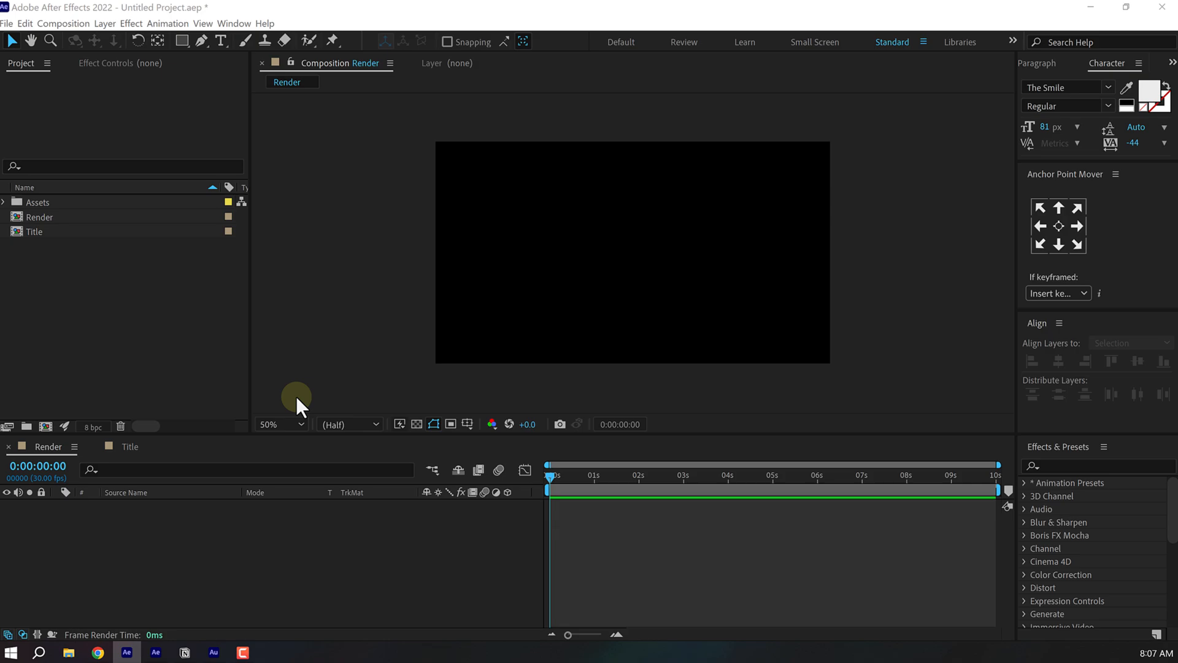
pyautogui.click(180, 40)
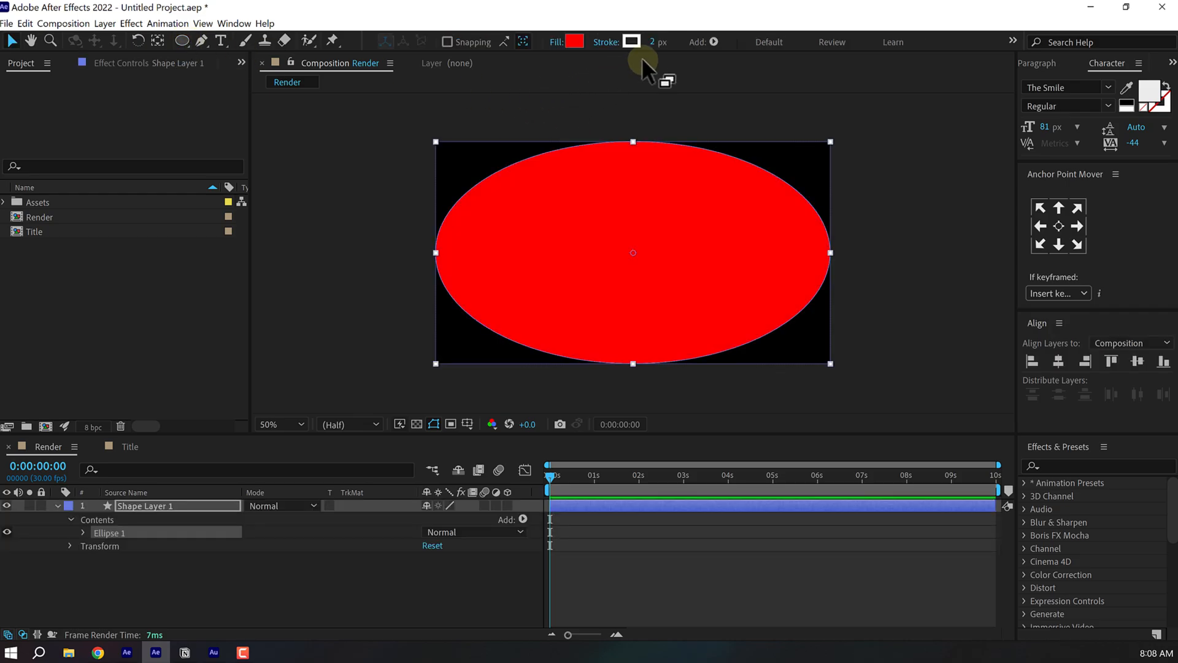
pyautogui.click(658, 41)
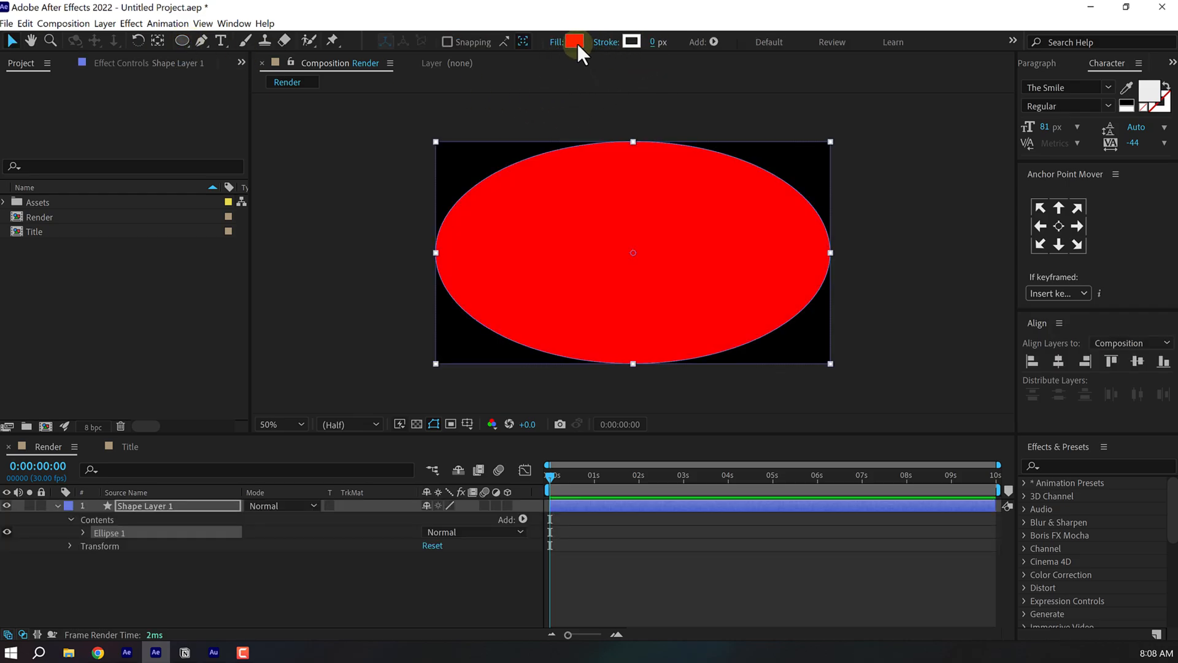
pyautogui.click(574, 41)
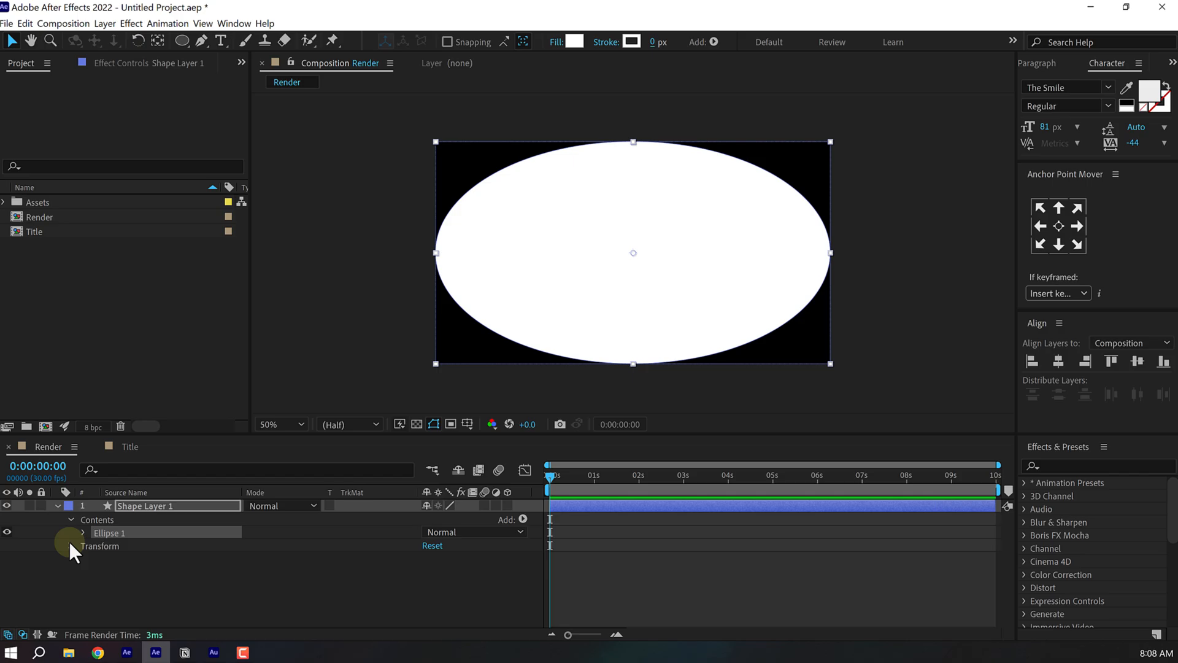
pyautogui.click(85, 531)
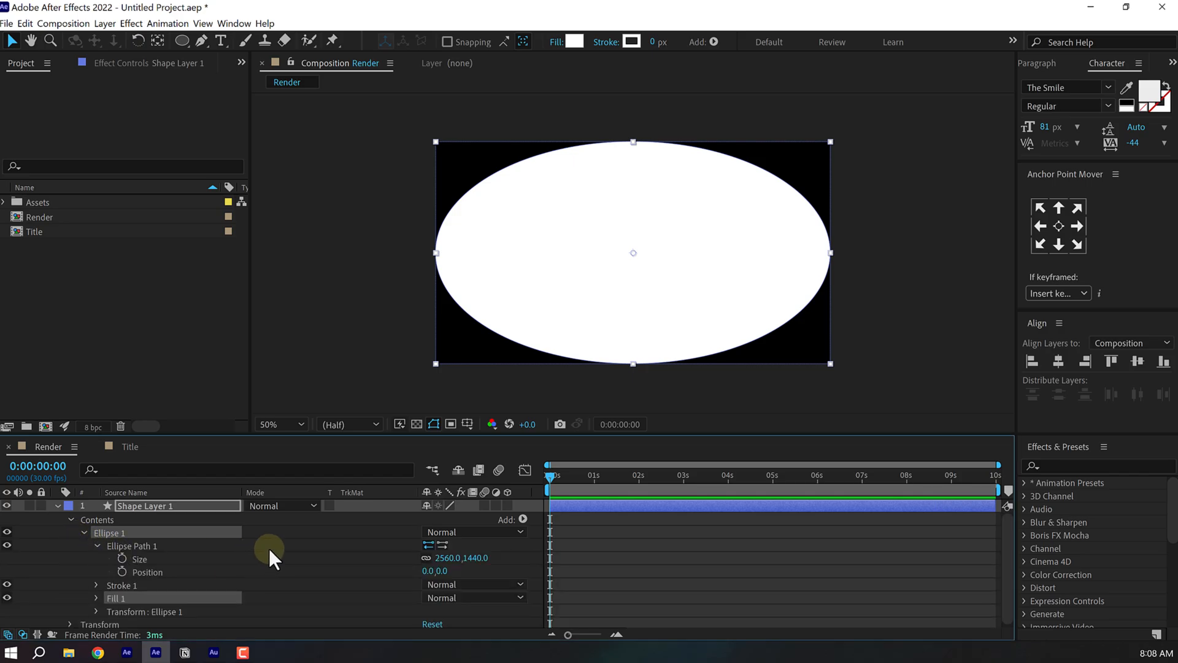
pyautogui.moveTo(432, 567)
pyautogui.write('mask')
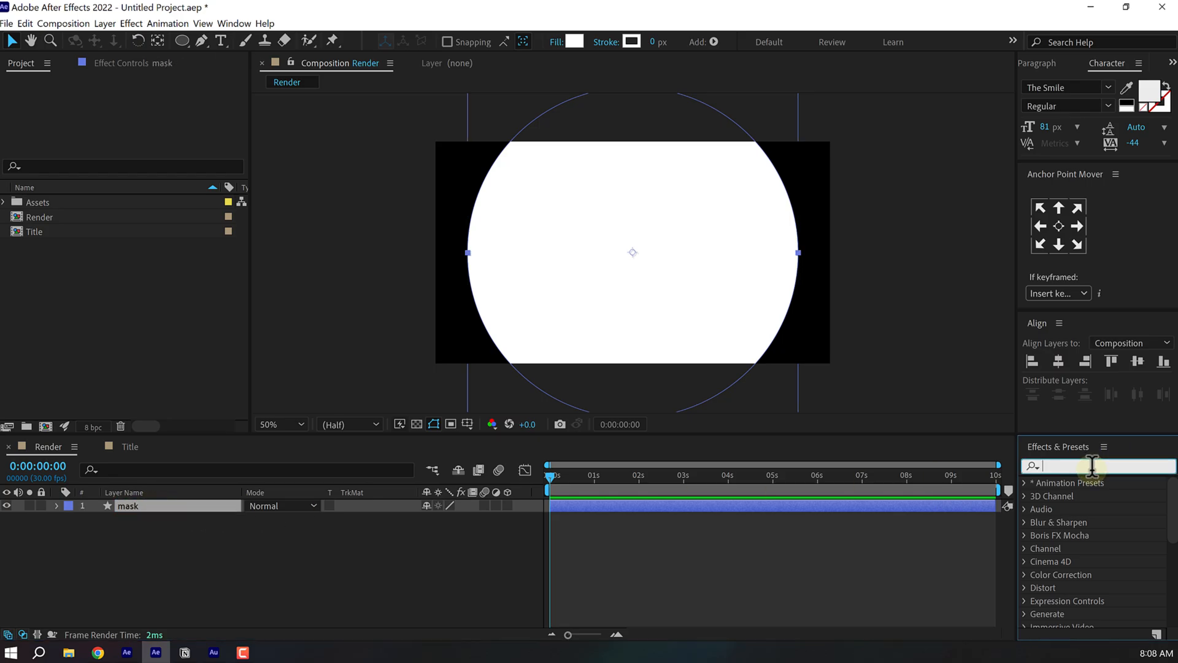
# - Apply Roughen Edges to the mask, Spiky type, with a wider border
pyautogui.write('rough')
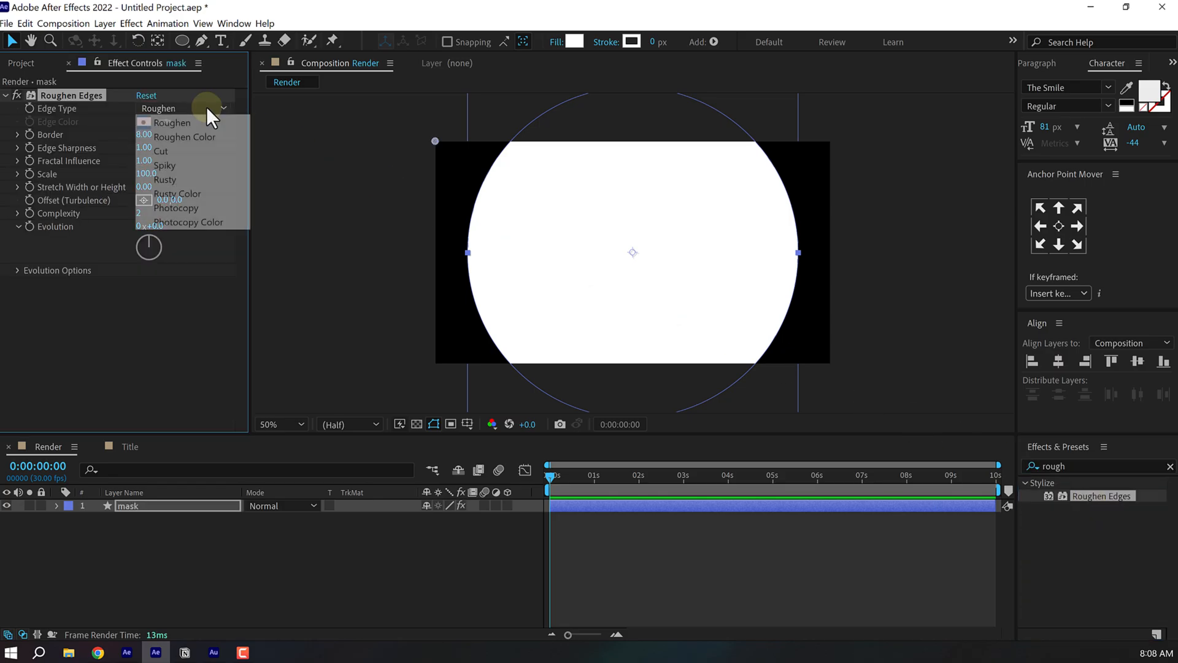
pyautogui.moveTo(178, 151)
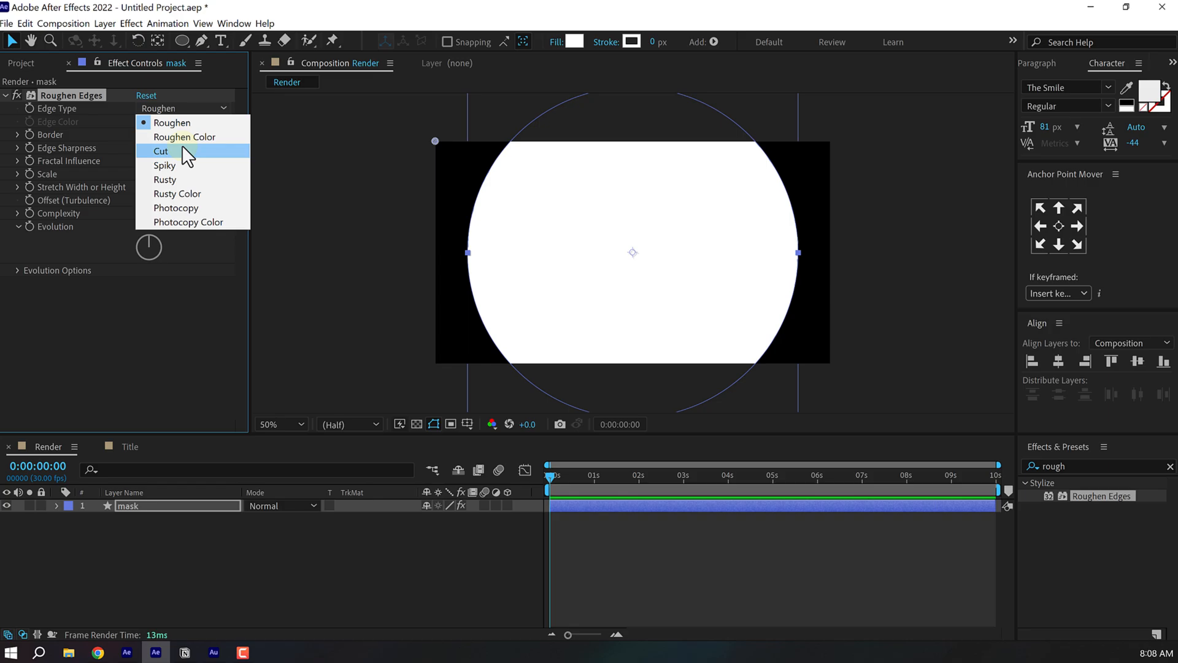
pyautogui.click(164, 166)
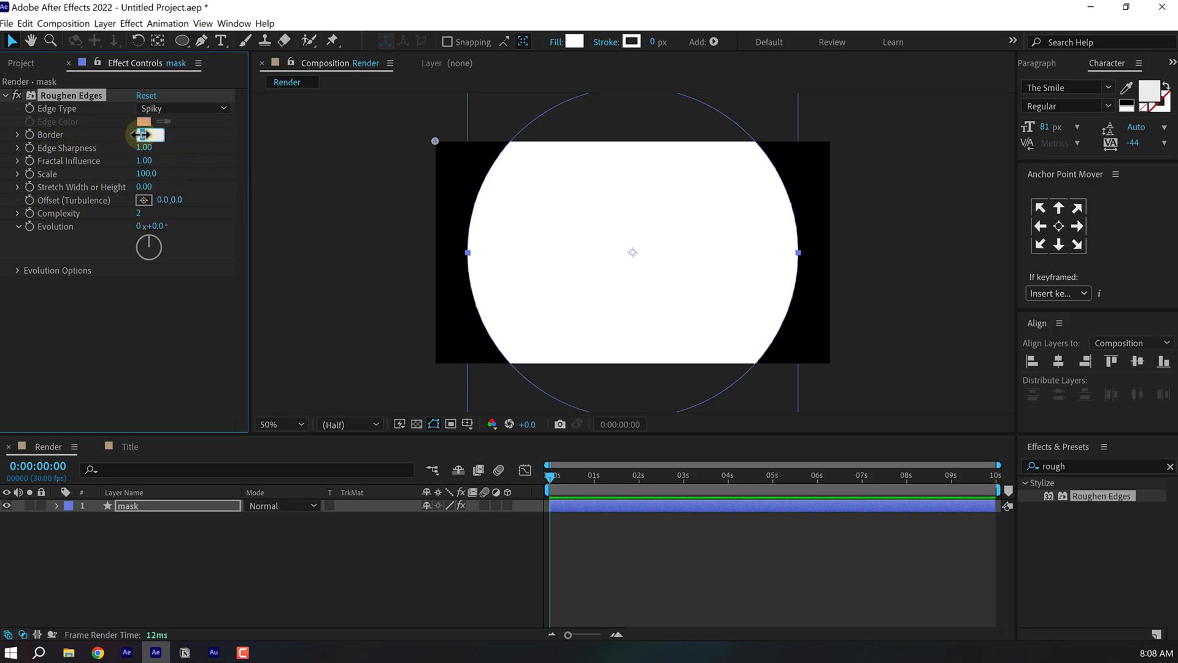
pyautogui.moveTo(146, 134); pyautogui.dragTo(154, 134)
pyautogui.write('60')
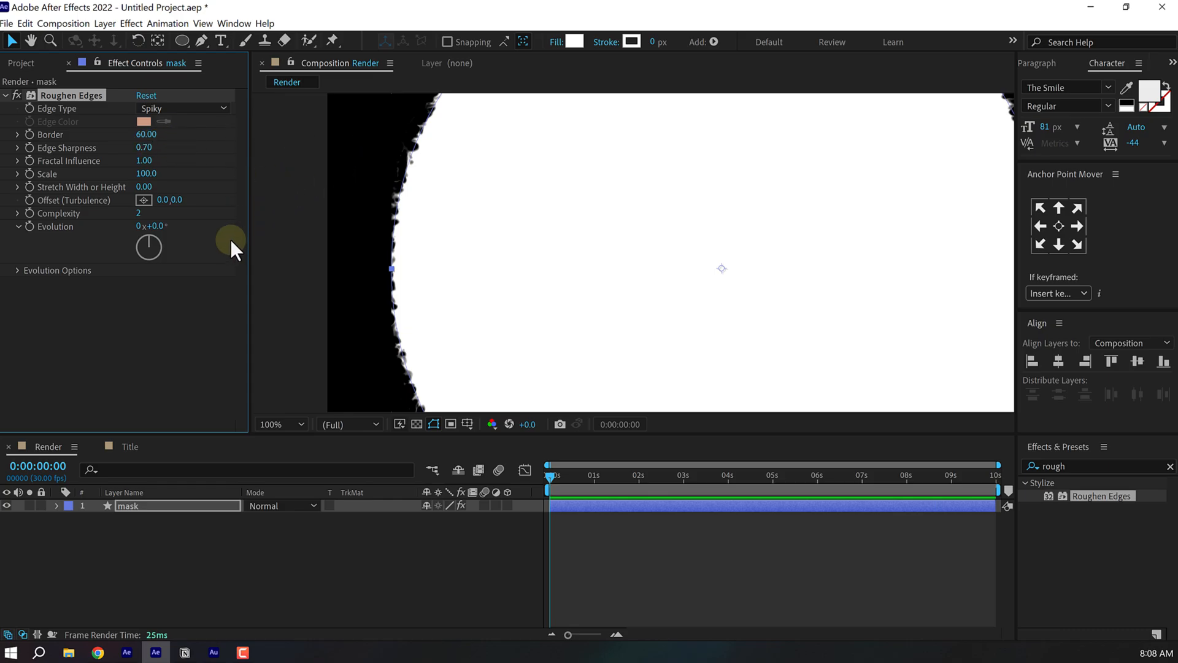
pyautogui.moveTo(135, 230)
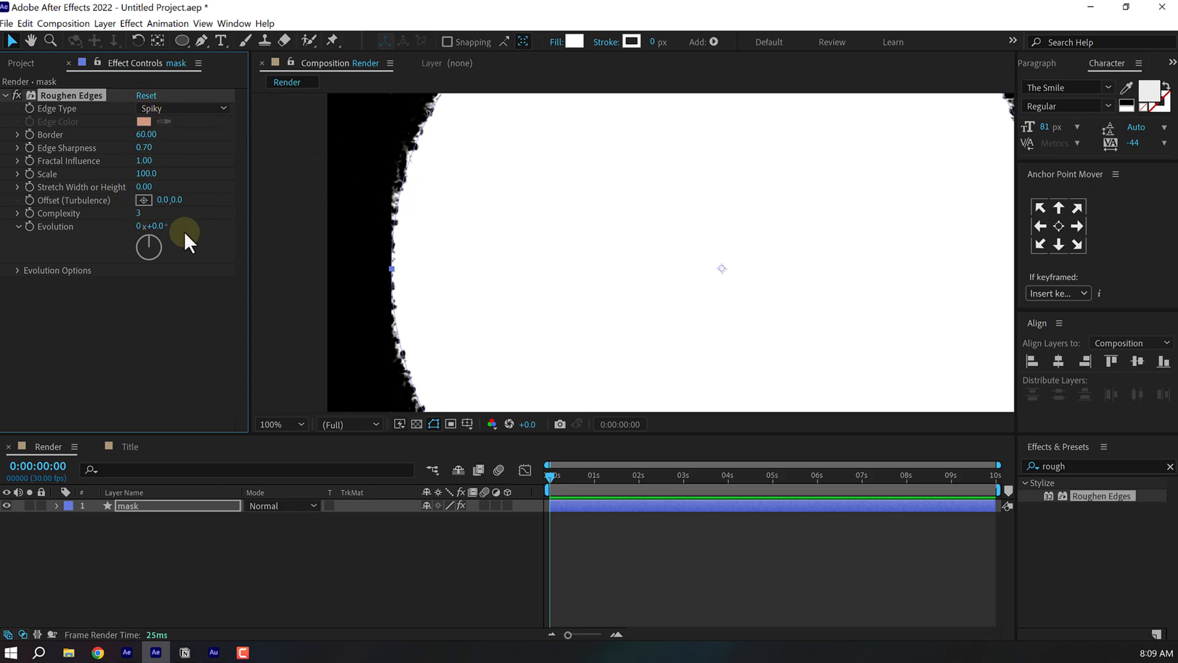
# - Keyframe the Evolution value at several times so the jagged edge keeps shifting
pyautogui.moveTo(150, 225); pyautogui.dragTo(407, 231)
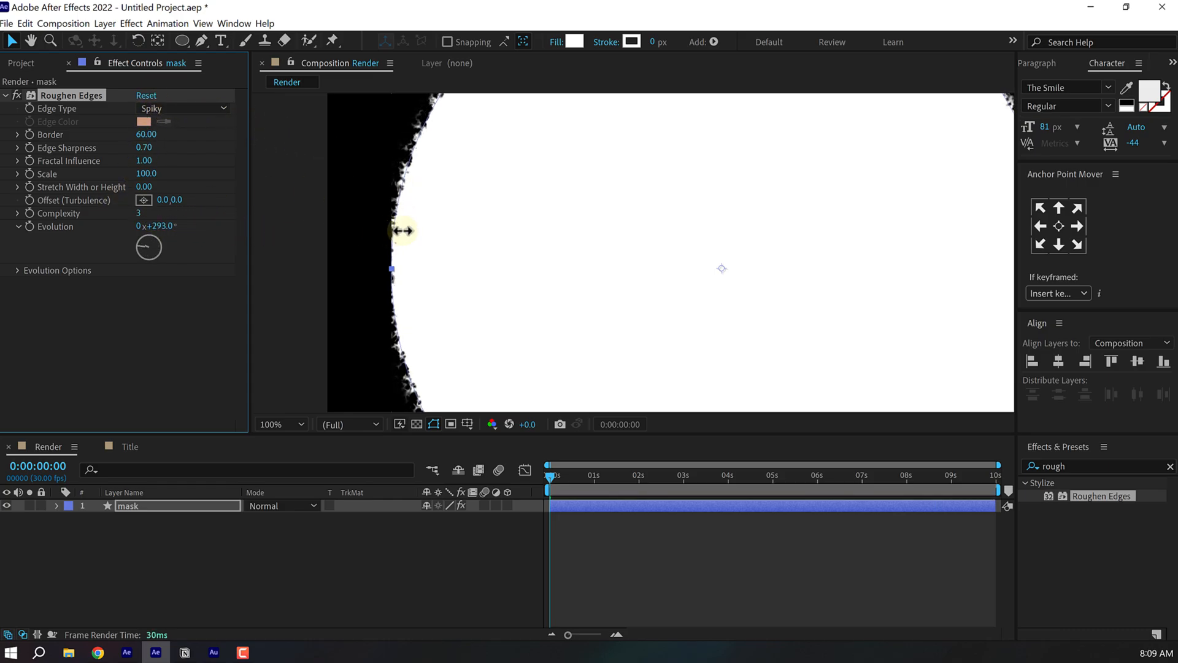
pyautogui.moveTo(406, 230); pyautogui.dragTo(369, 233)
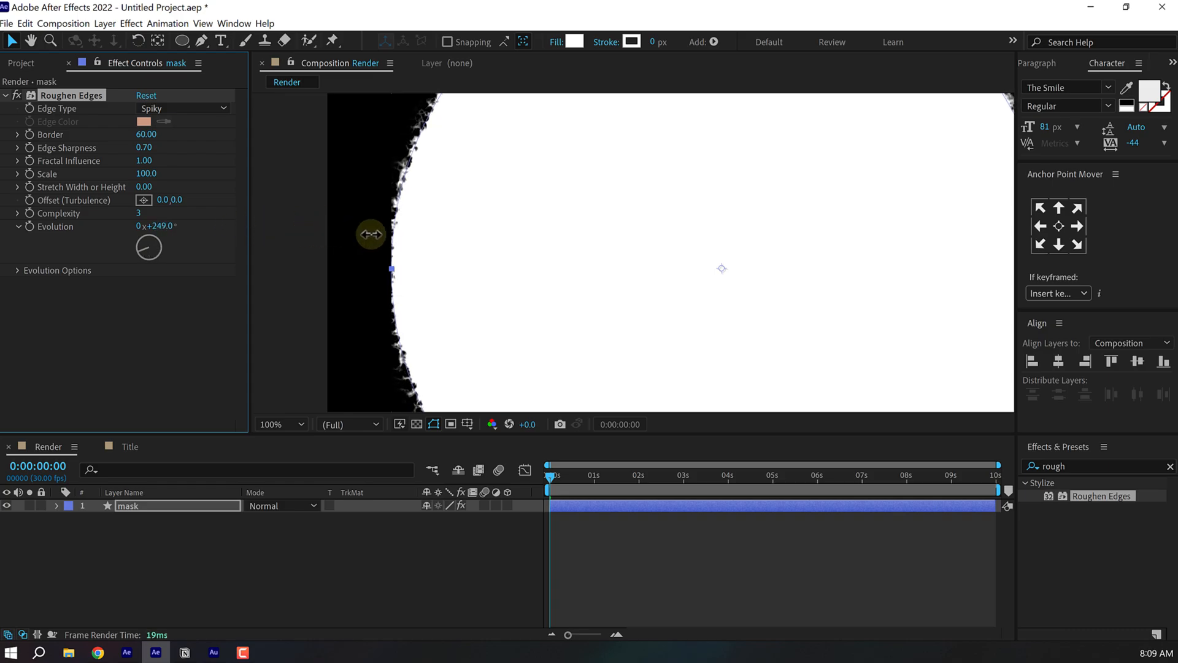
pyautogui.moveTo(158, 226); pyautogui.dragTo(180, 225)
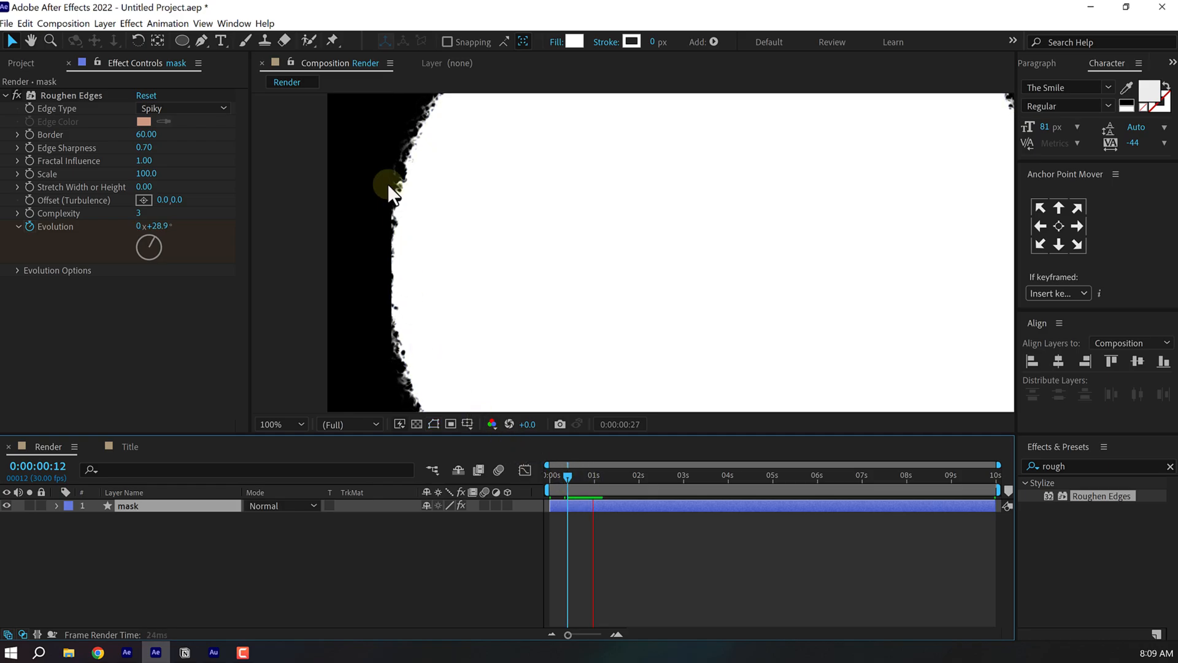
pyautogui.click(720, 476)
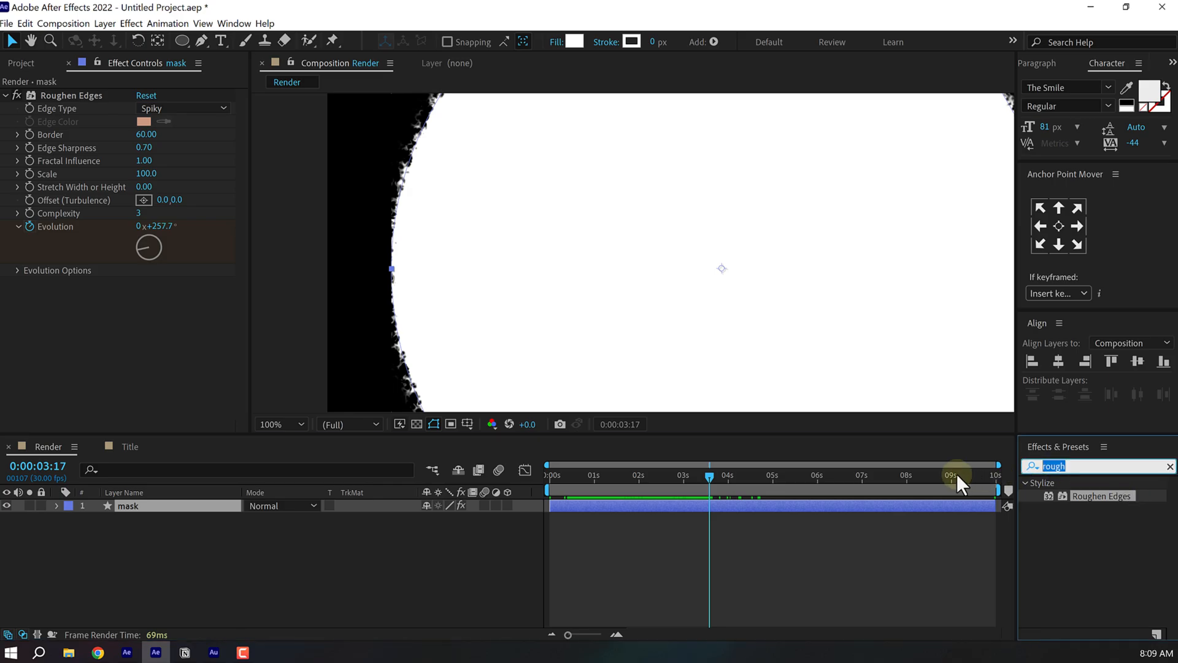
# - Apply Turbulent Noise to the mask layer with Fractal Type set to Dynamic Twist
pyautogui.write('tur')
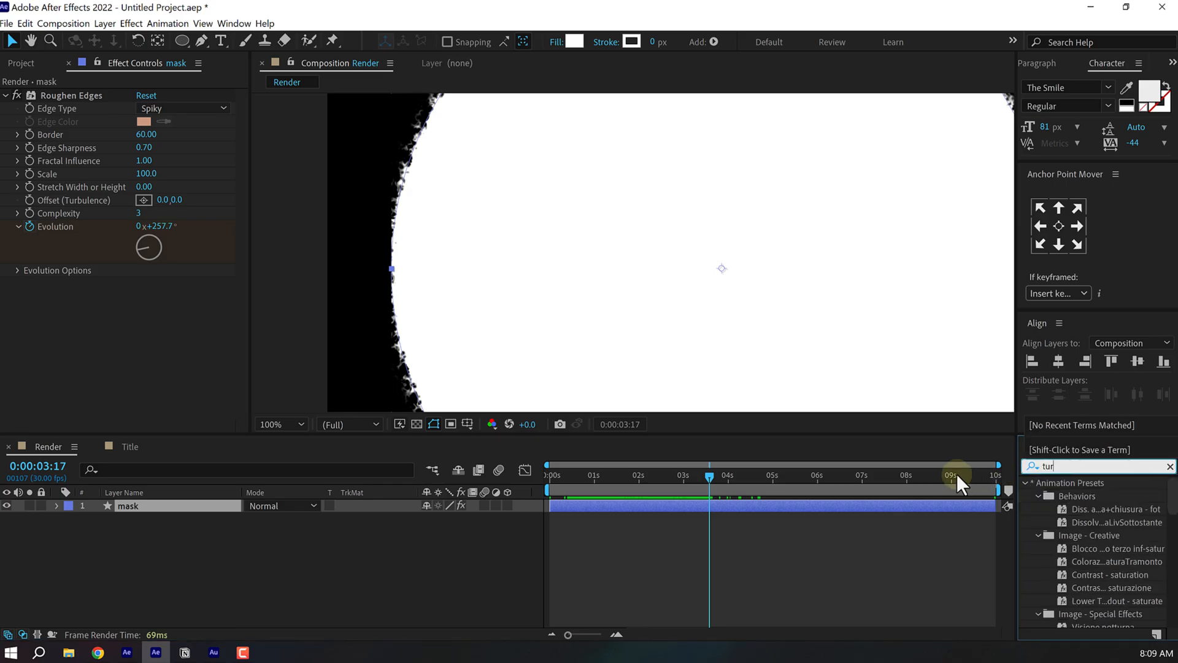
pyautogui.doubleClick(1089, 586)
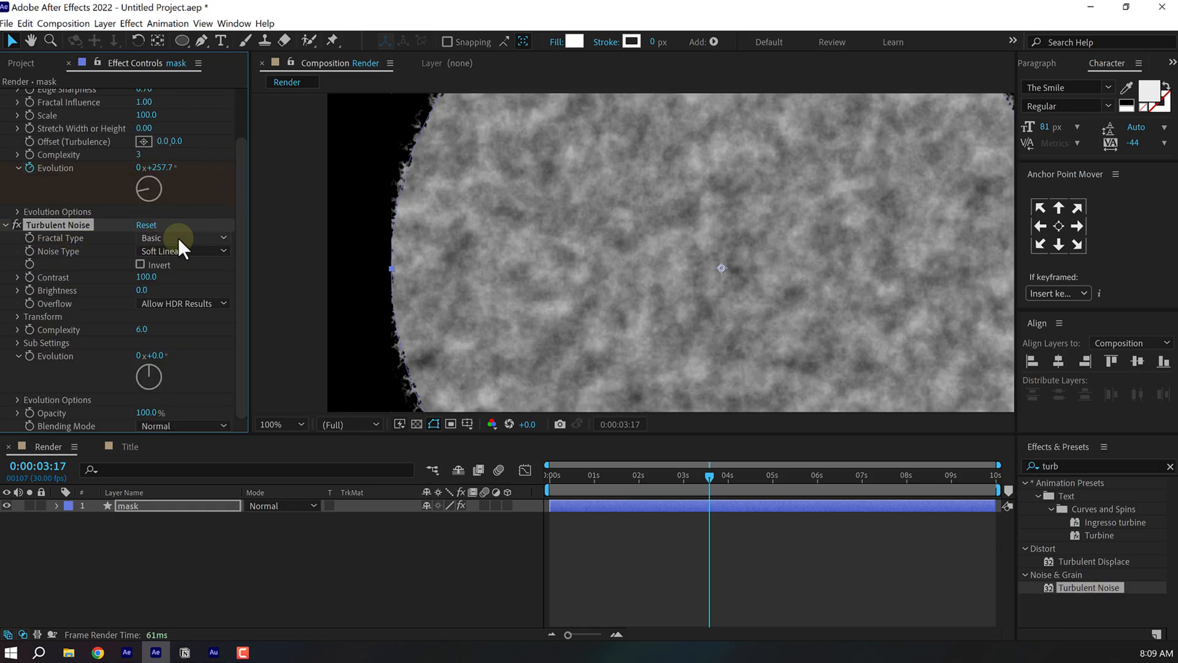
pyautogui.click(181, 237)
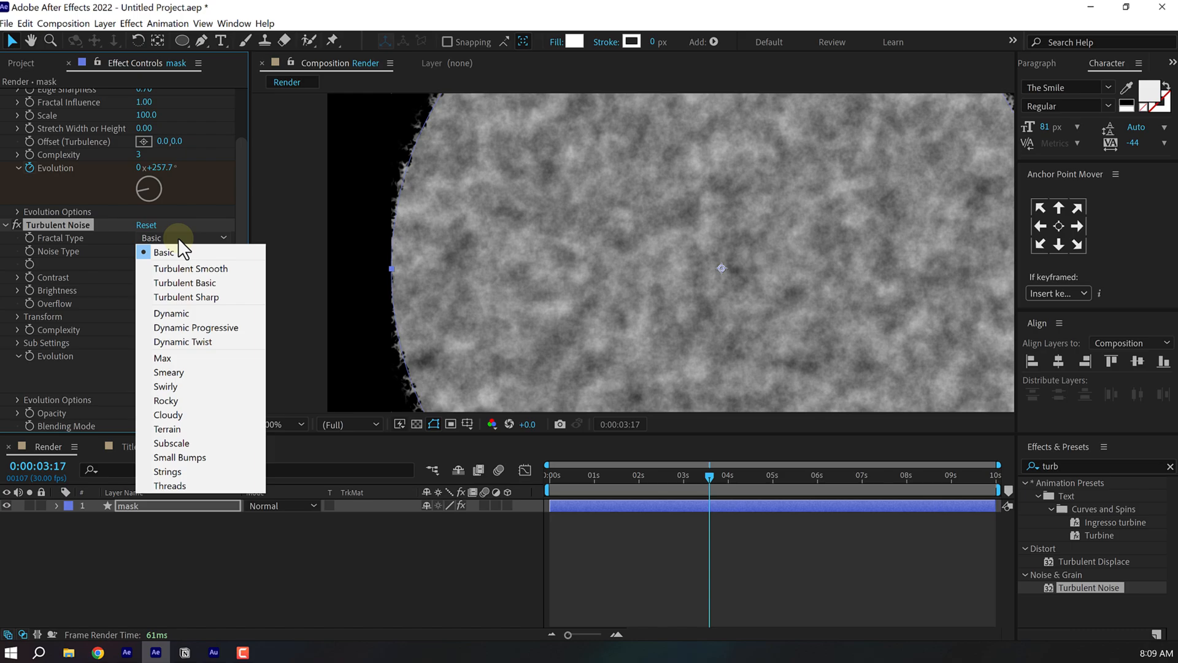
pyautogui.click(183, 342)
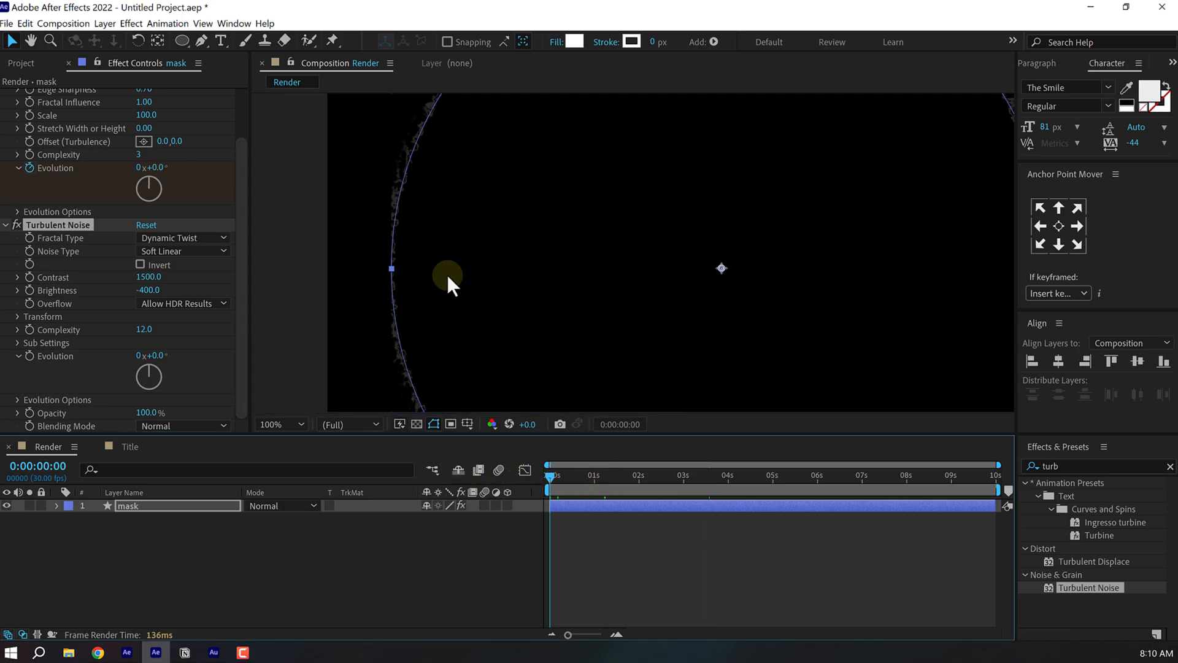
pyautogui.moveTo(34, 286)
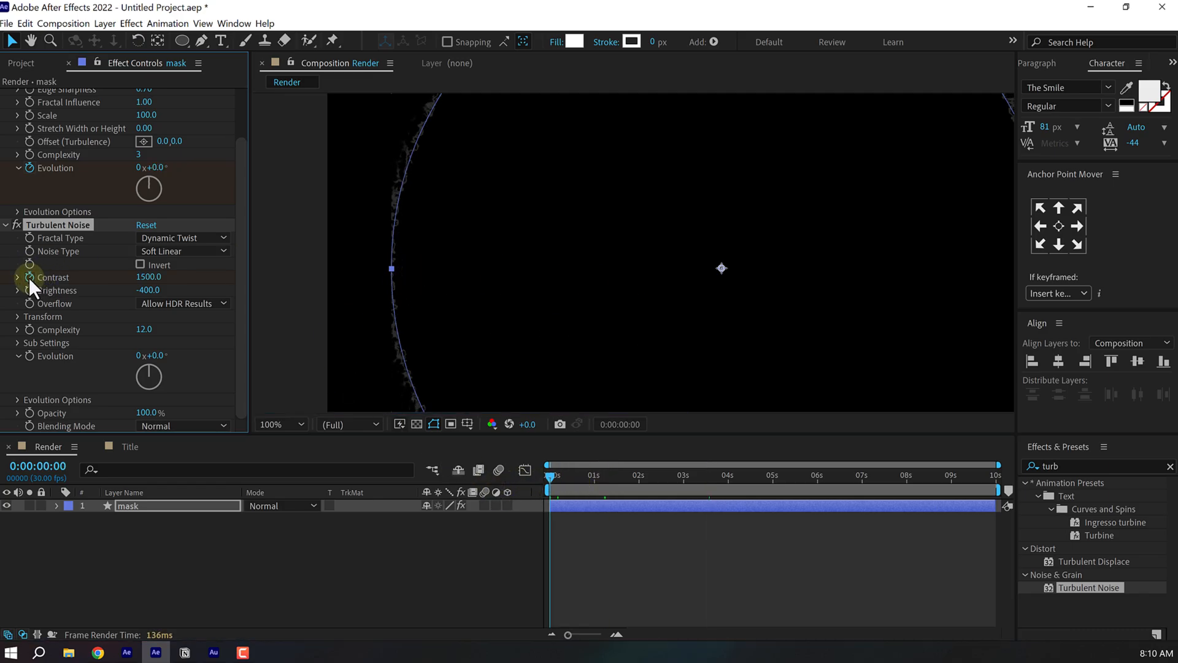
pyautogui.moveTo(71, 296)
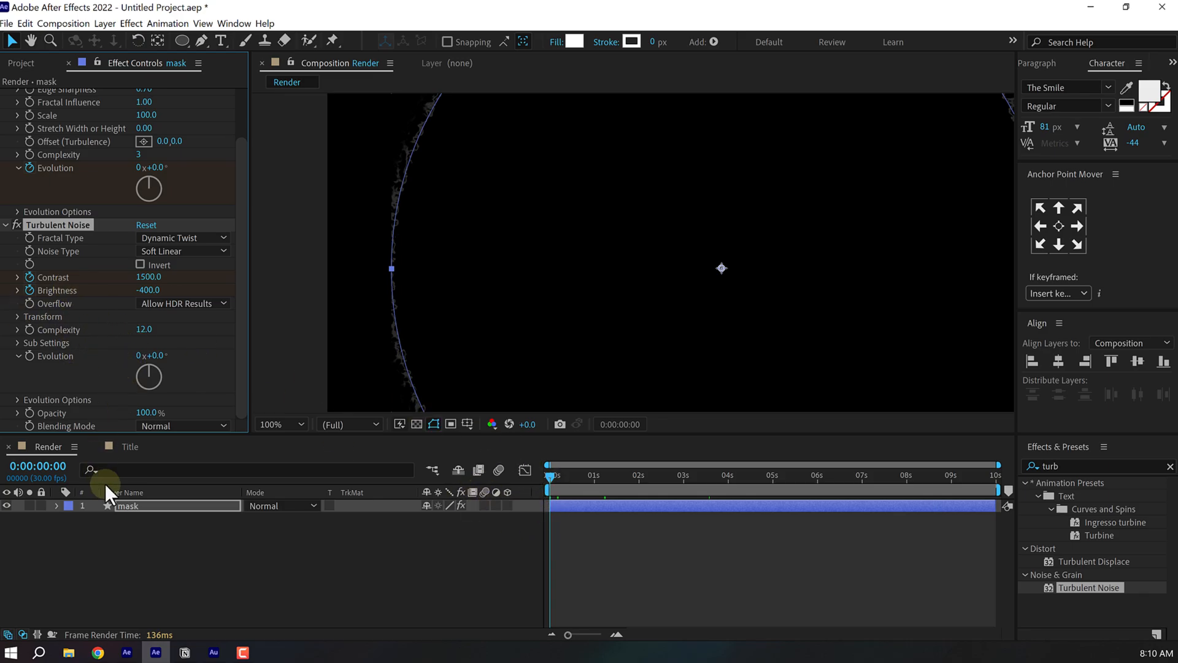
# - Keyframe the mask's Scale, then at 3 seconds raise Brightness, Contrast and Scale to fill the circle
pyautogui.click(56, 505)
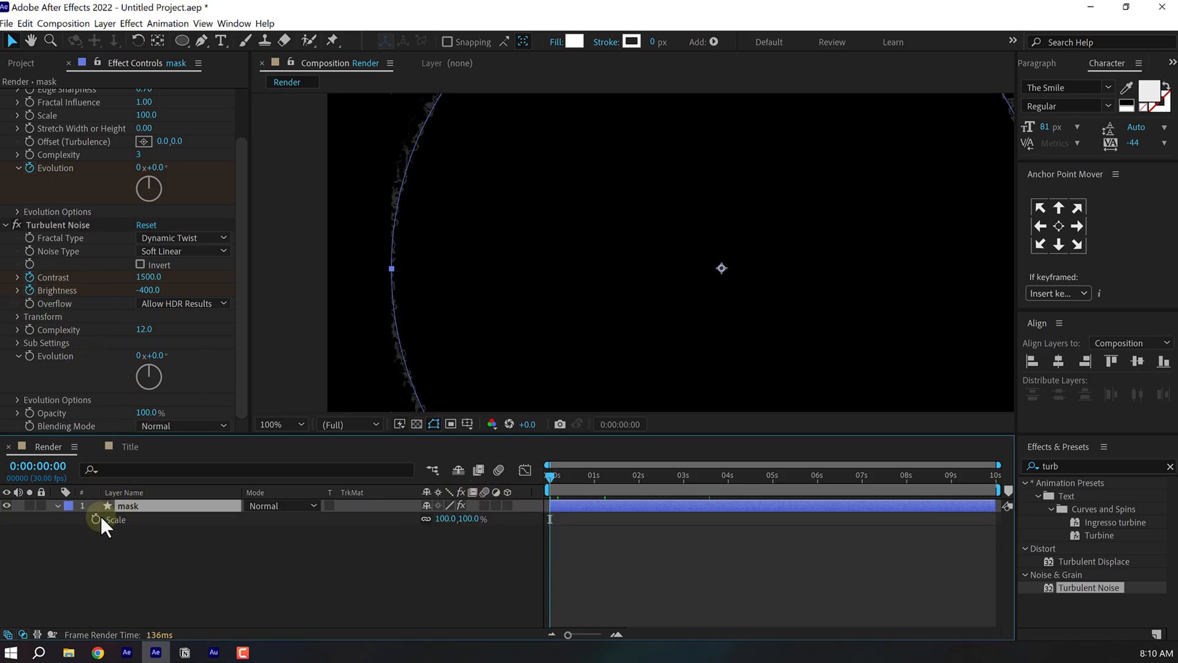
pyautogui.click(95, 519)
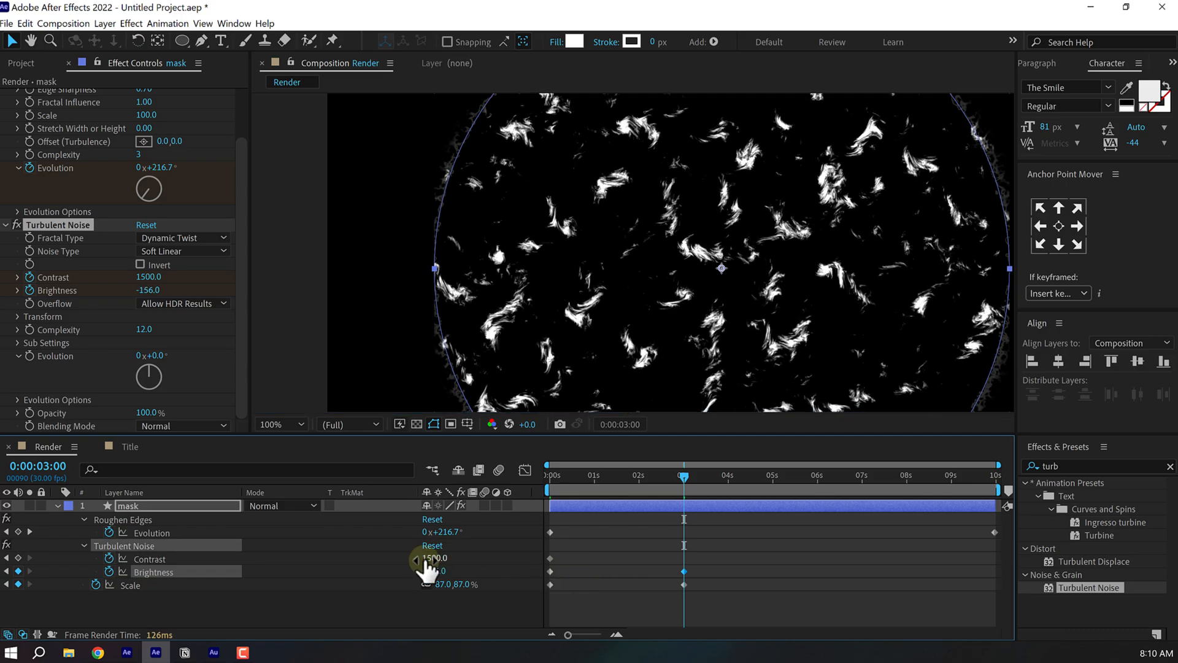
pyautogui.doubleClick(434, 557)
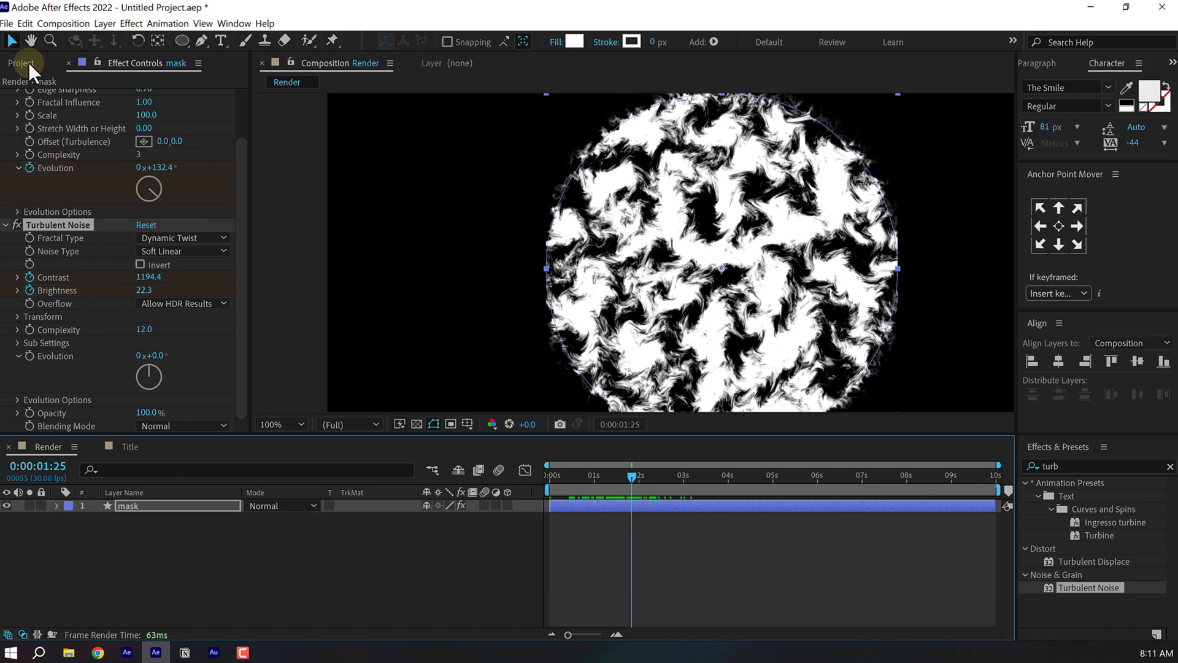
# - Place the Title comp under the mask layer and set its TrkMat to Luma Matte
pyautogui.click(22, 63)
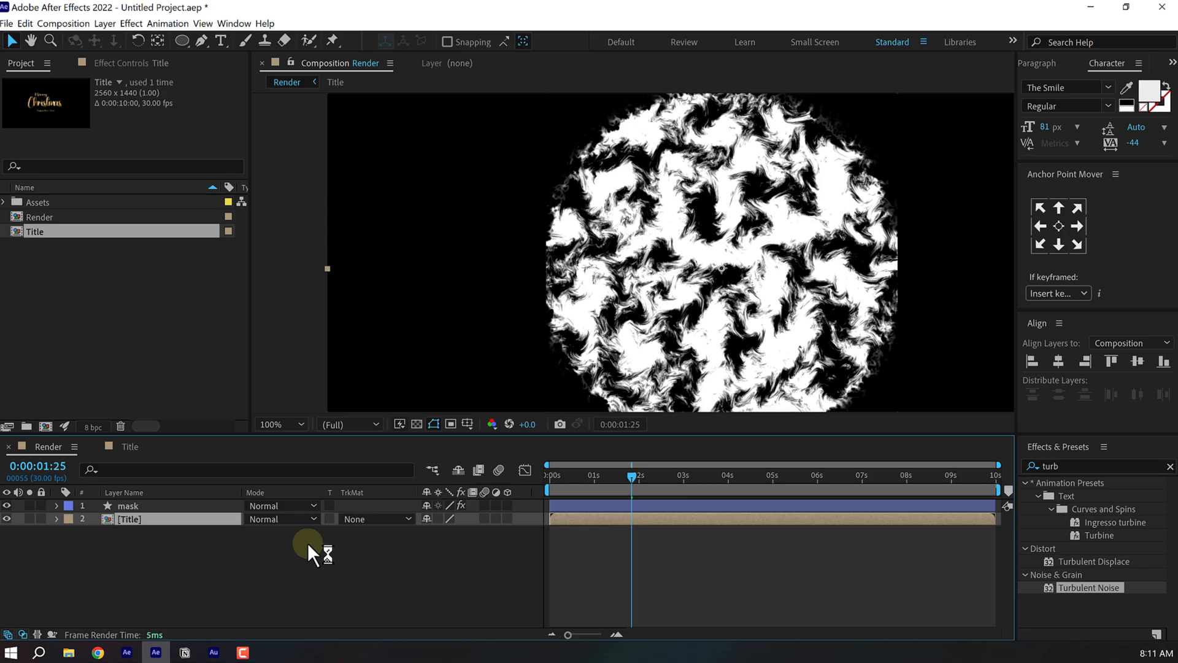
pyautogui.click(376, 518)
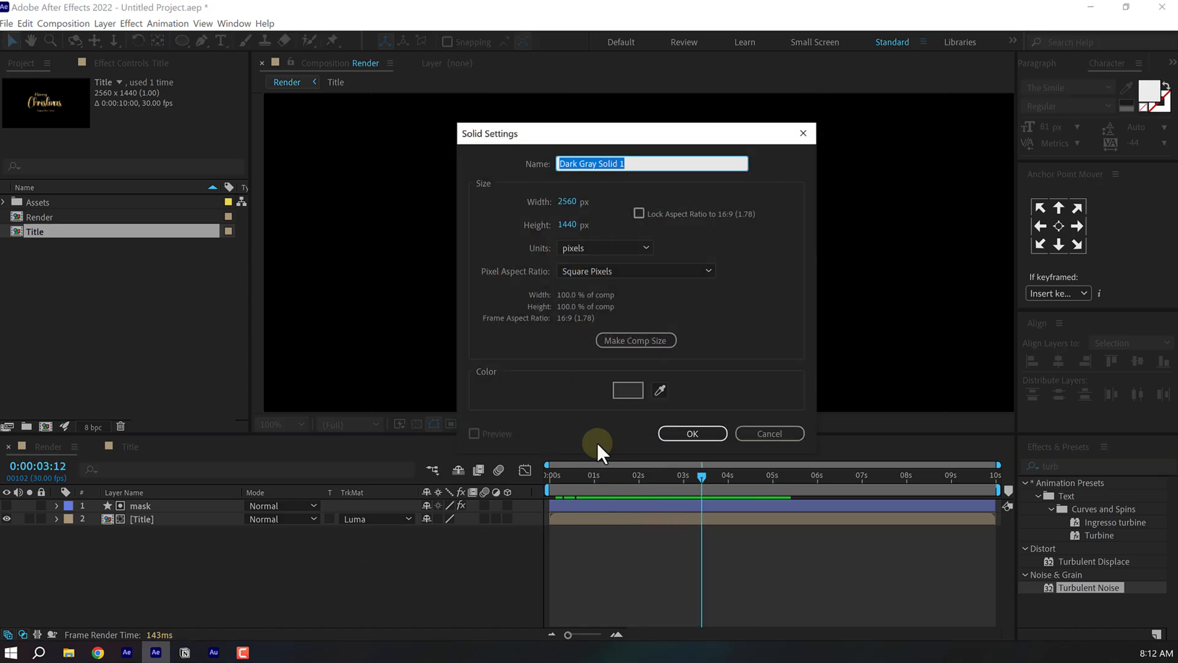
# - Create a dark 2560×1440 solid named BG beneath the matted title
pyautogui.click(627, 390)
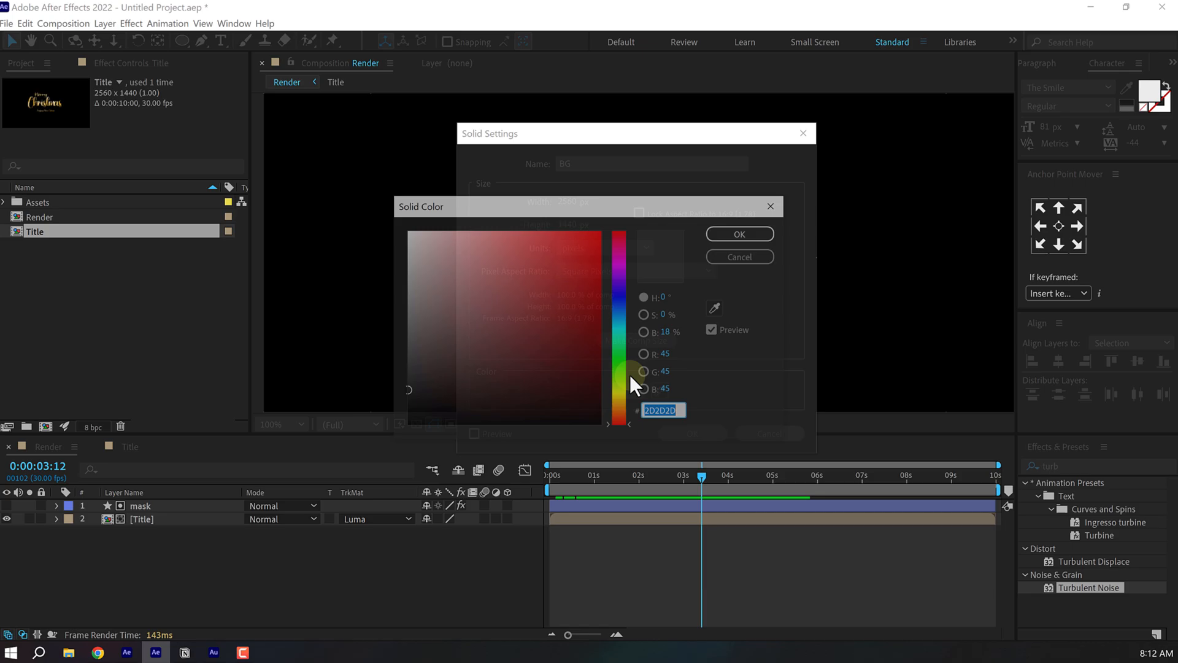
pyautogui.click(739, 234)
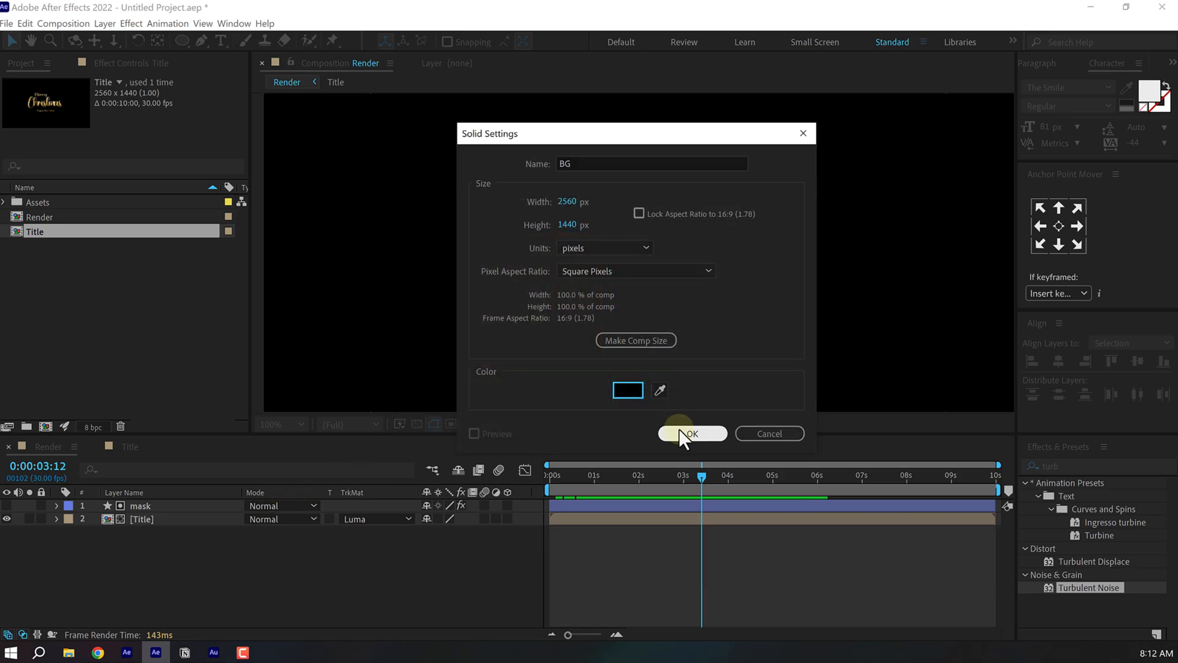
pyautogui.click(690, 433)
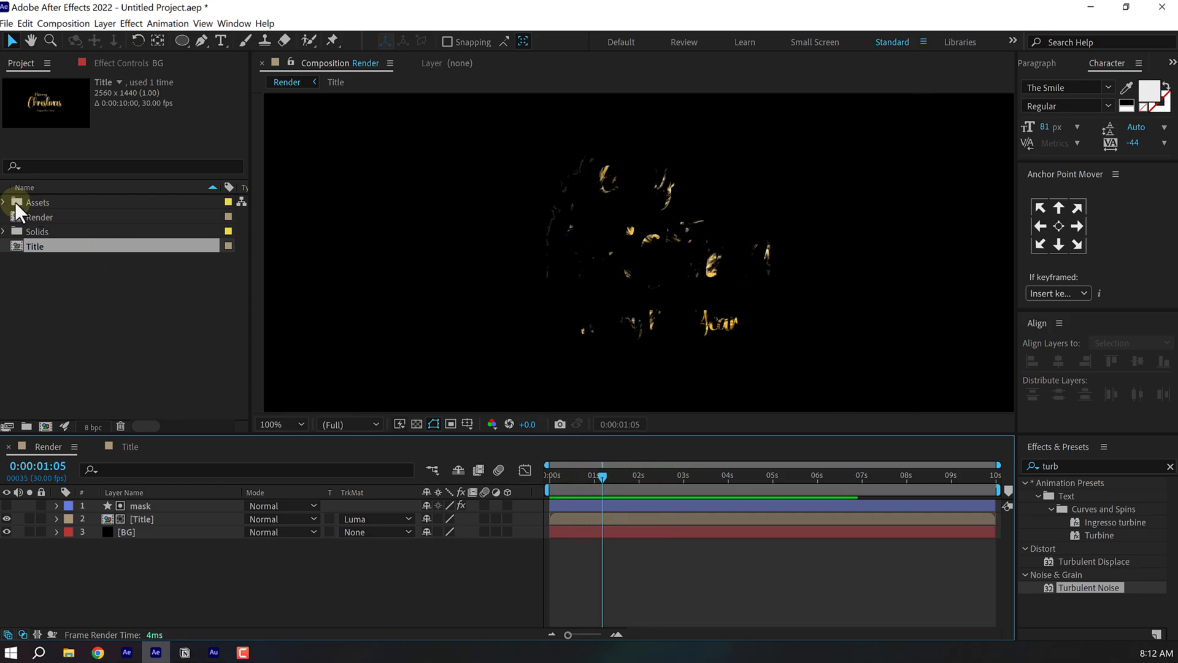
# - Expand the Assets folder and pick the Particles footage for the comp
pyautogui.click(4, 203)
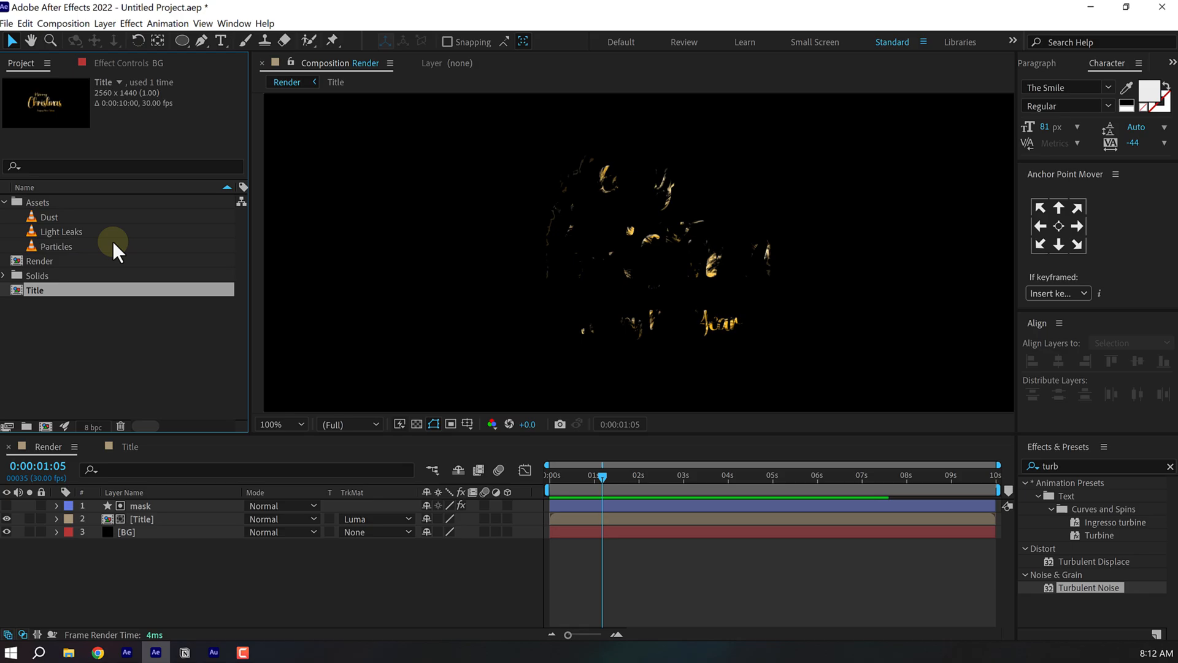
pyautogui.moveTo(574, 98)
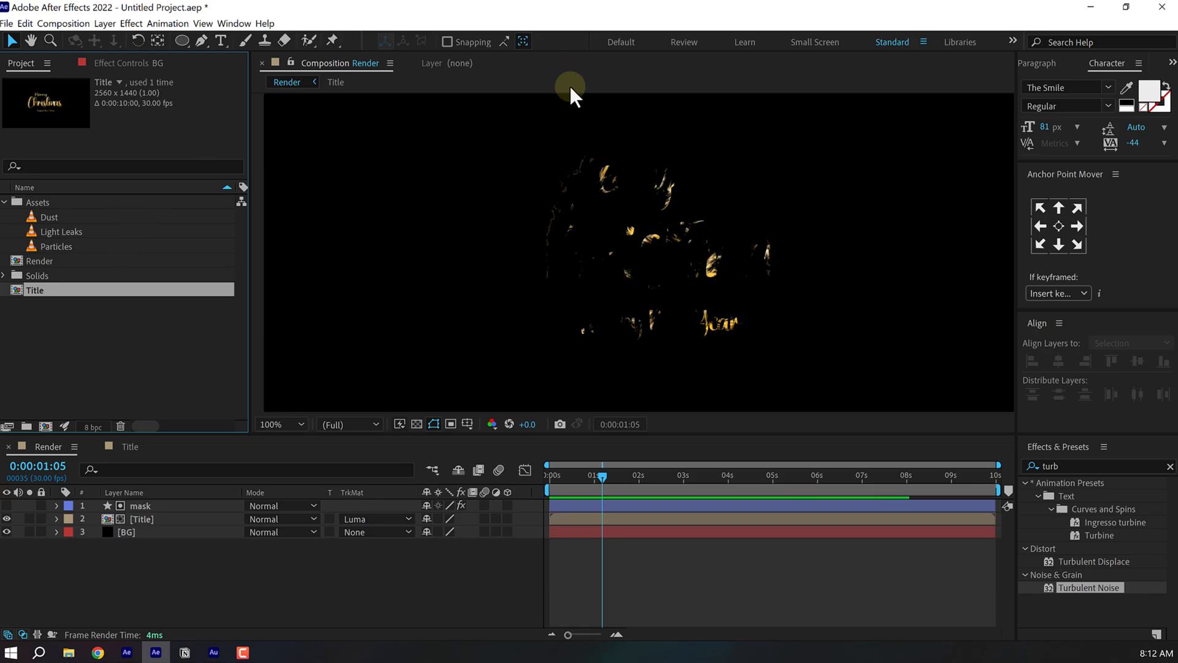
pyautogui.moveTo(326, 184)
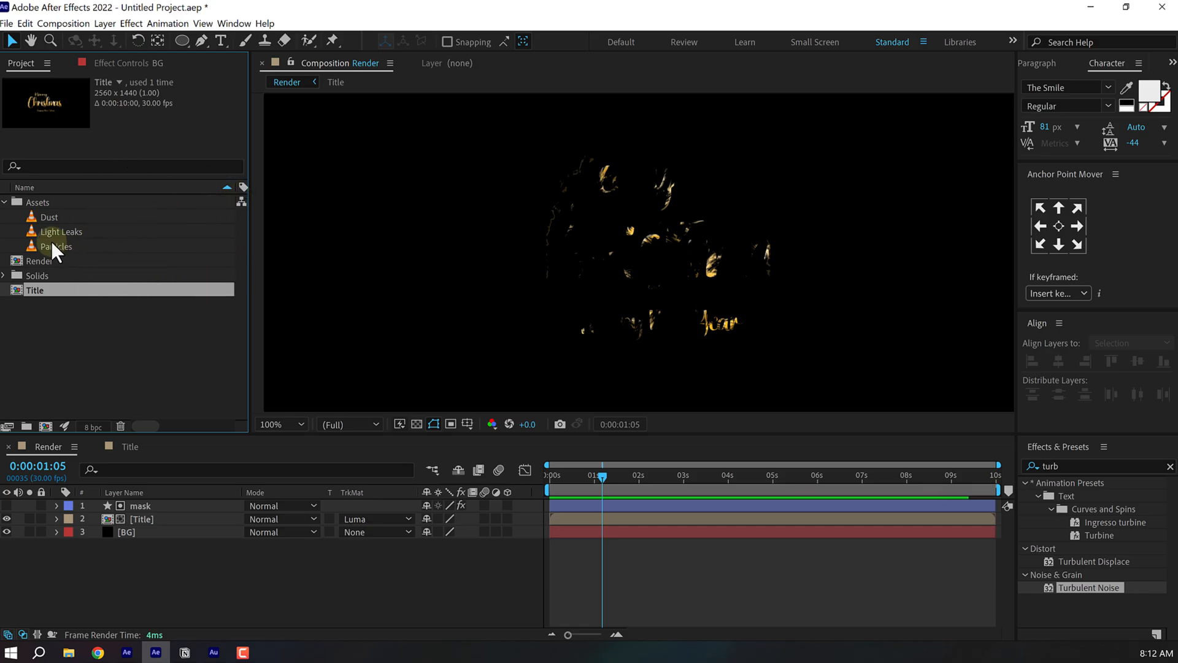
pyautogui.moveTo(78, 254)
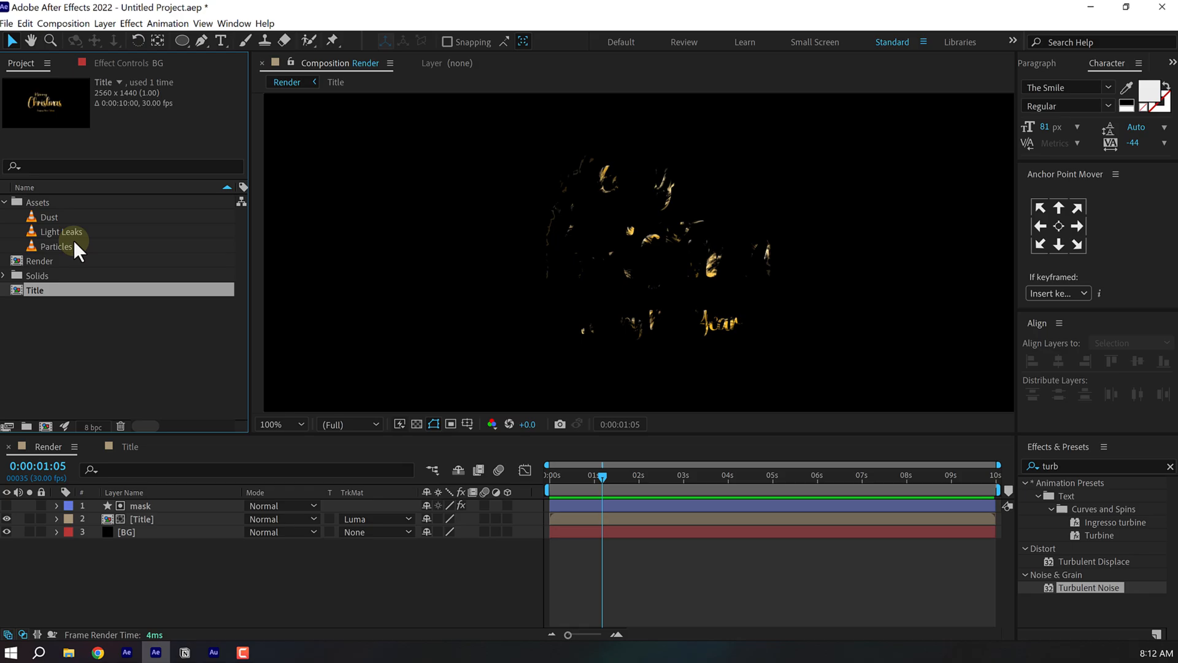
pyautogui.click(57, 245)
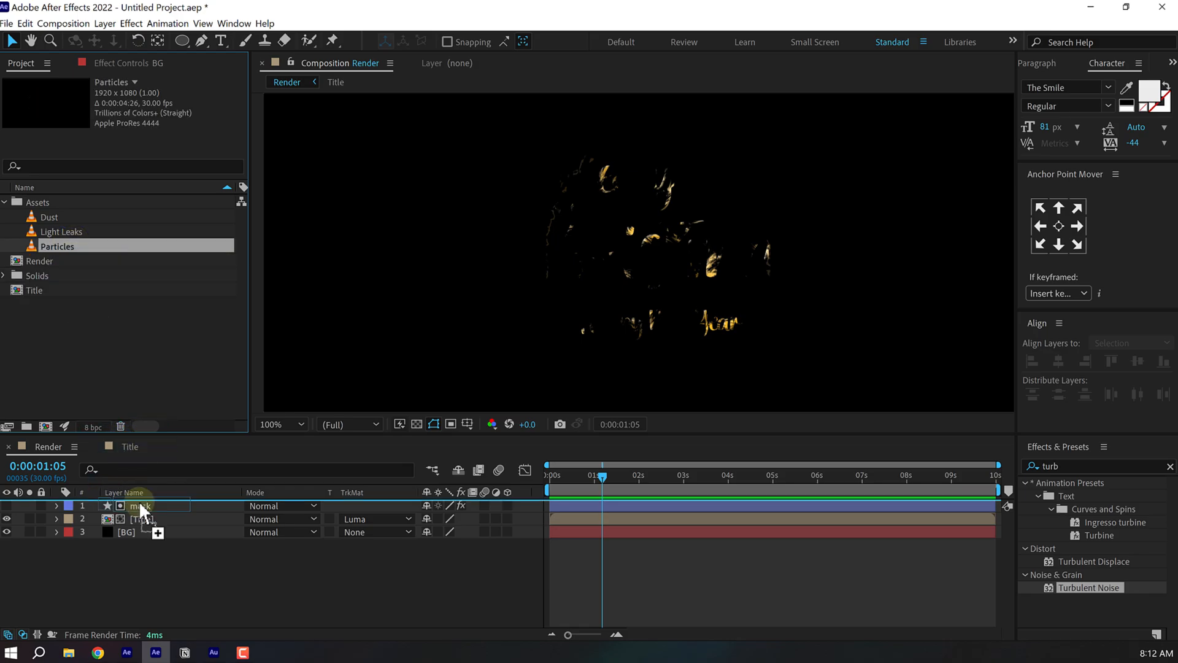
# - Set Particles to Add mode and give it Glow at threshold 50%, radius 150, intensity 2
pyautogui.click(270, 504)
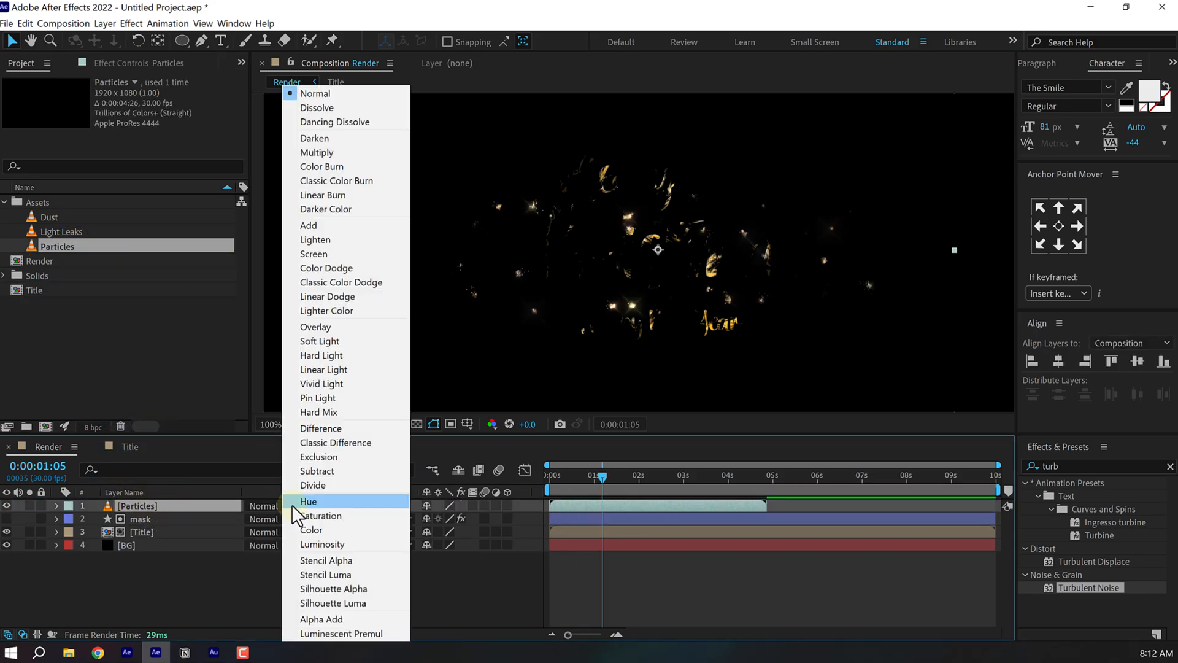
pyautogui.click(308, 225)
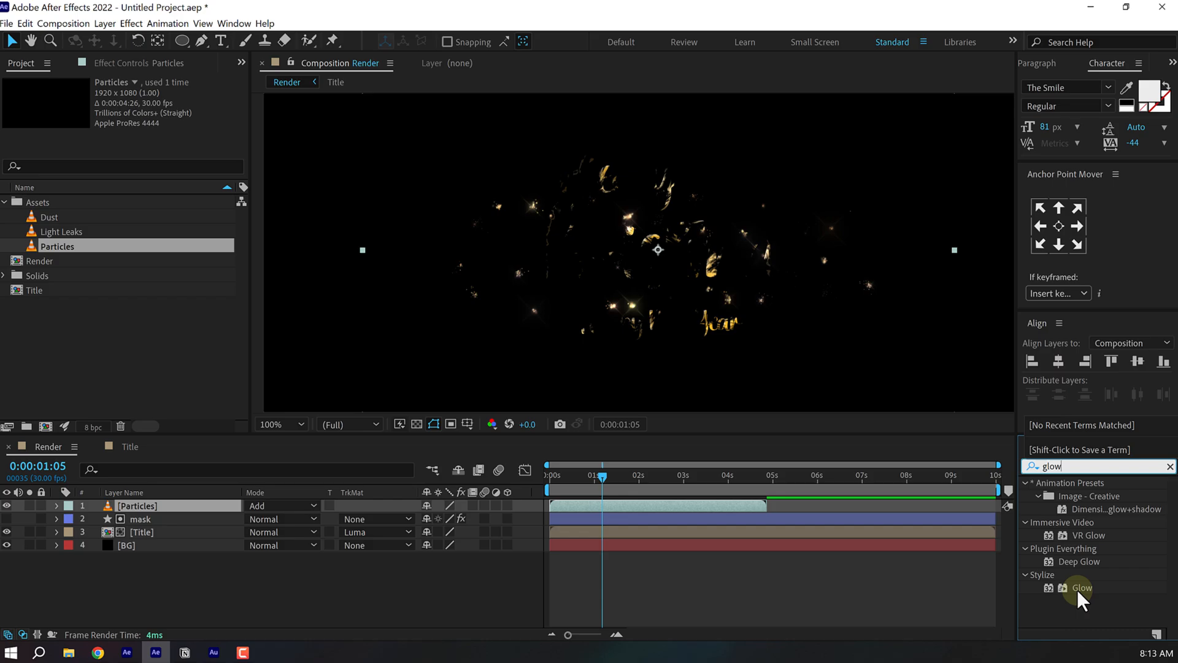
pyautogui.doubleClick(1082, 588)
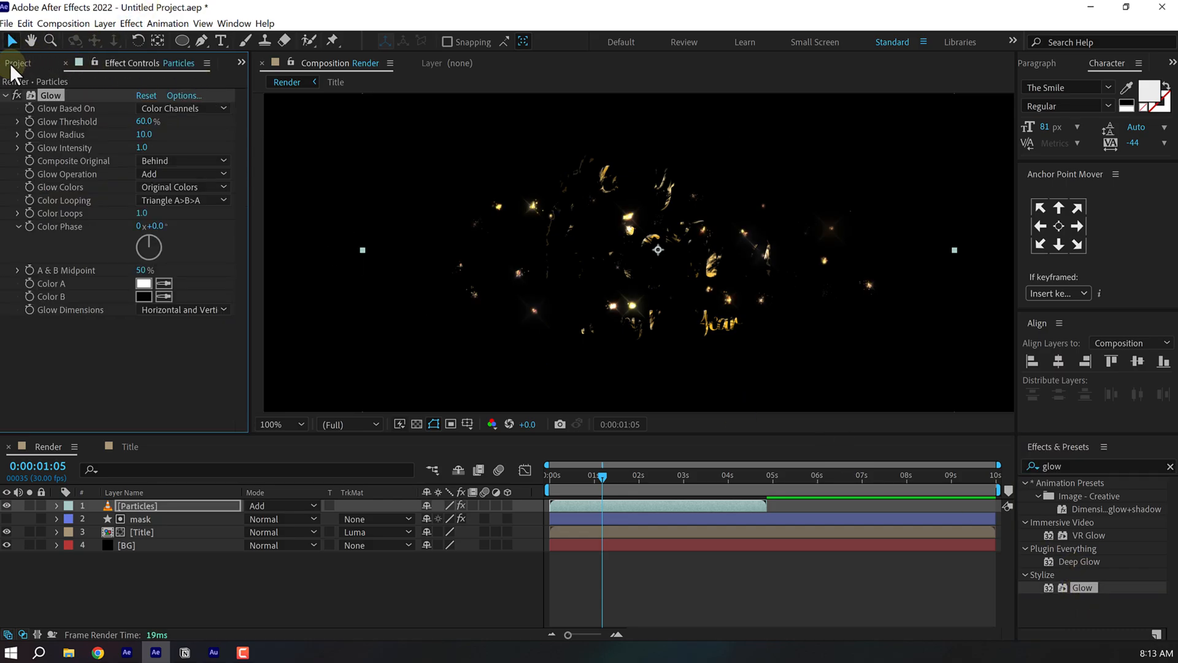
pyautogui.click(20, 63)
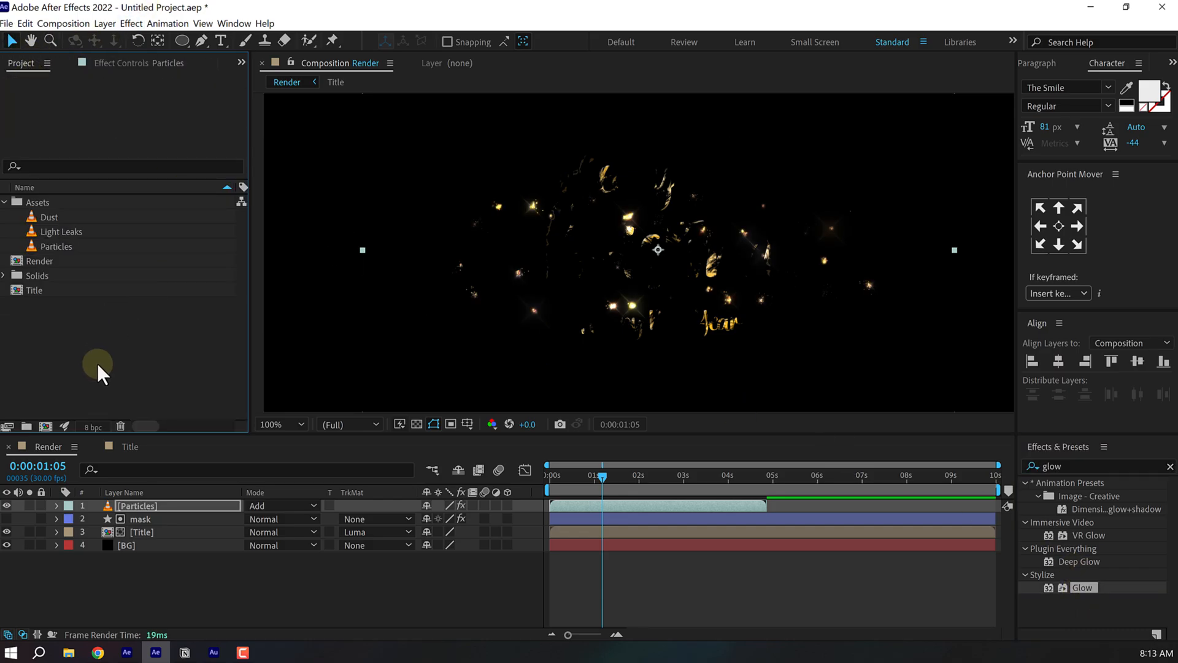
pyautogui.moveTo(96, 431)
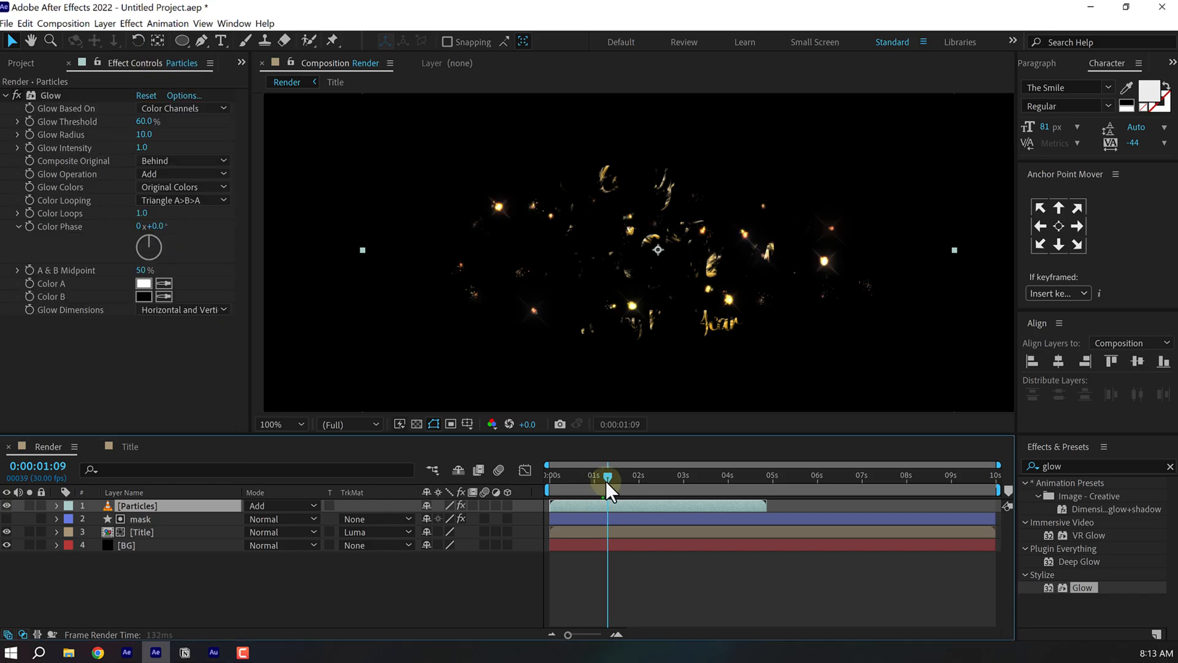
pyautogui.click(605, 477)
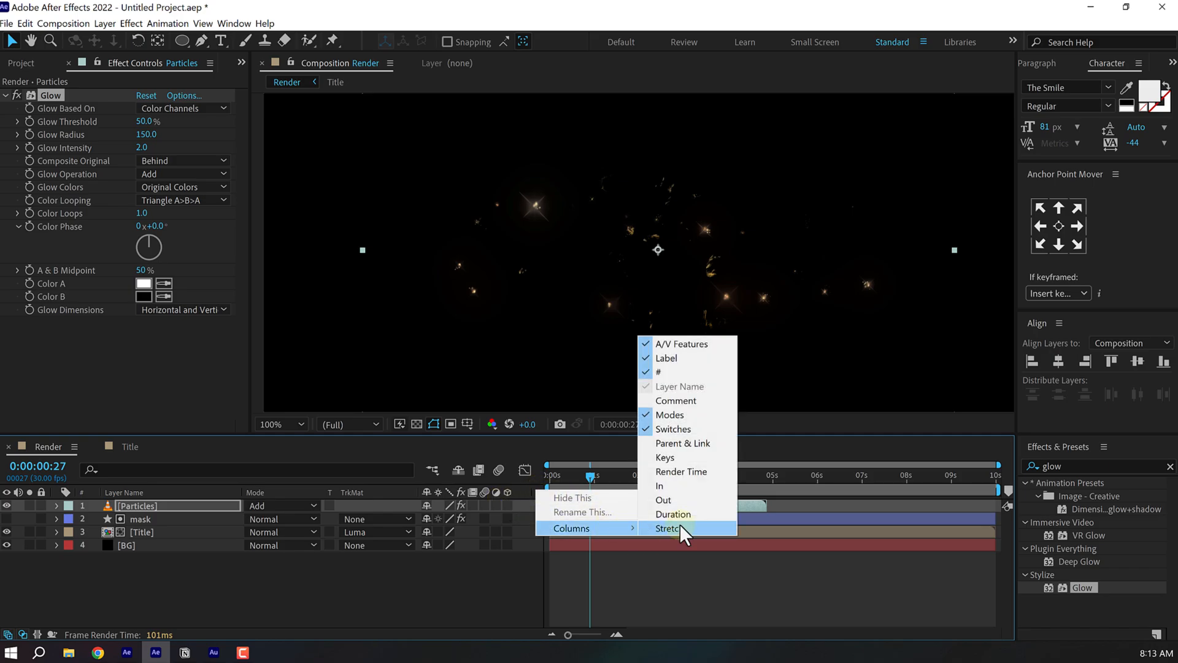
# - Set the Particles Time Stretch to 60% via the Stretch column
pyautogui.click(666, 528)
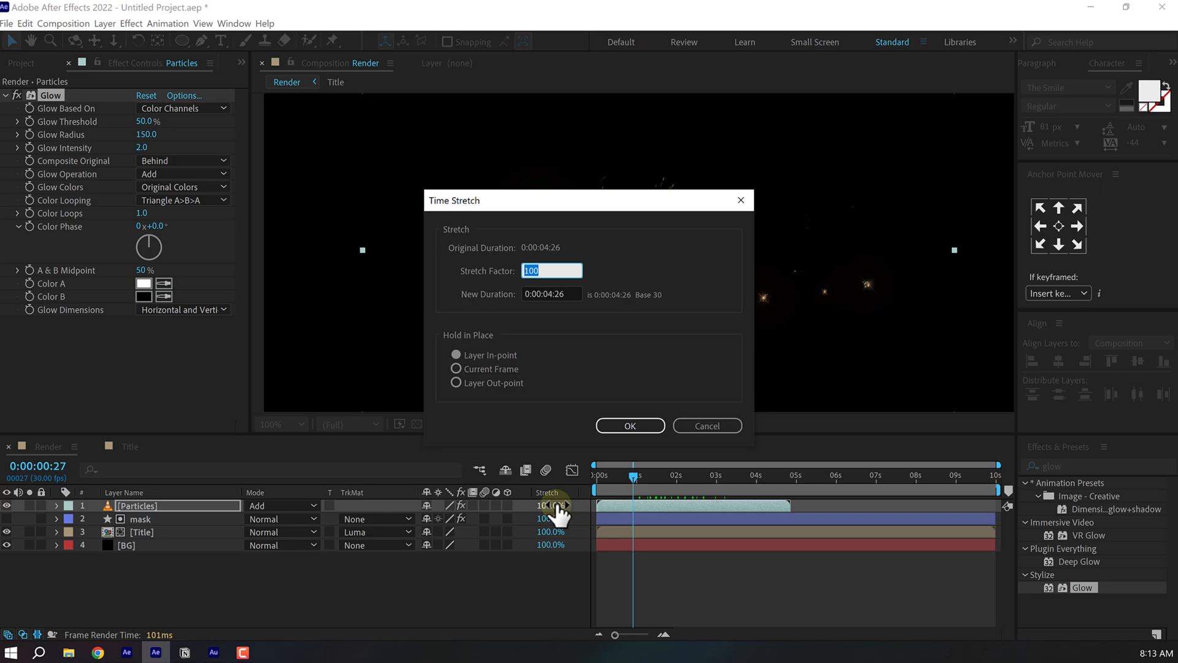
pyautogui.click(628, 425)
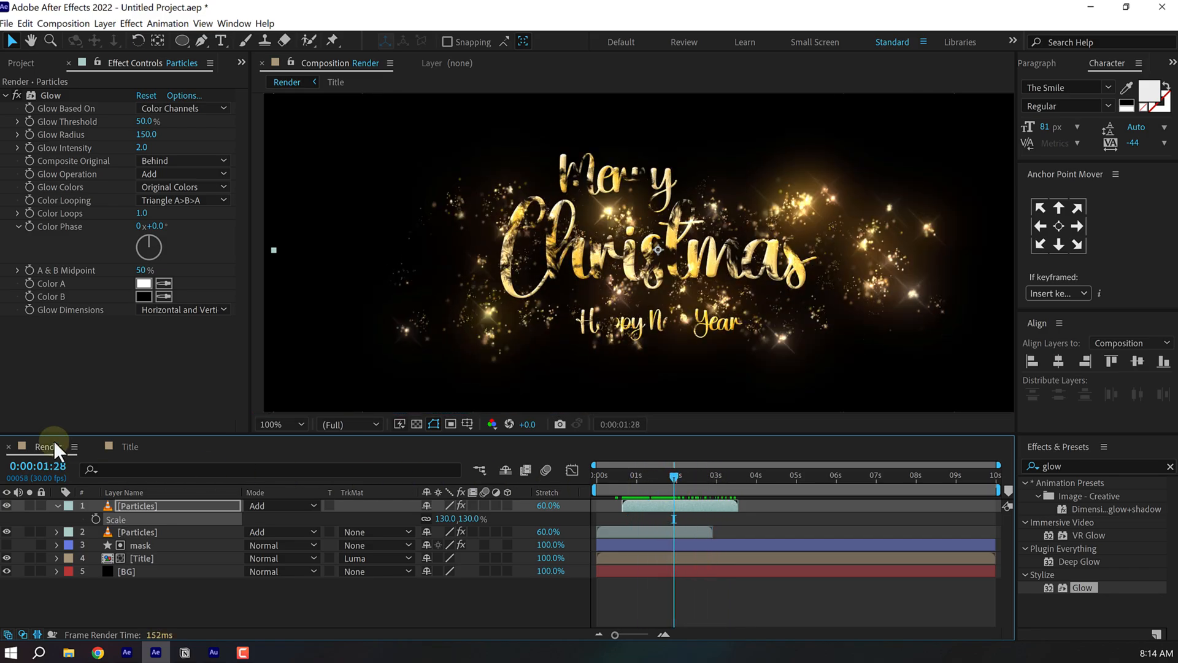
# - Bring in the Dust footage at 133% and give it a wider Glow plus a Curves adjustment
pyautogui.click(21, 62)
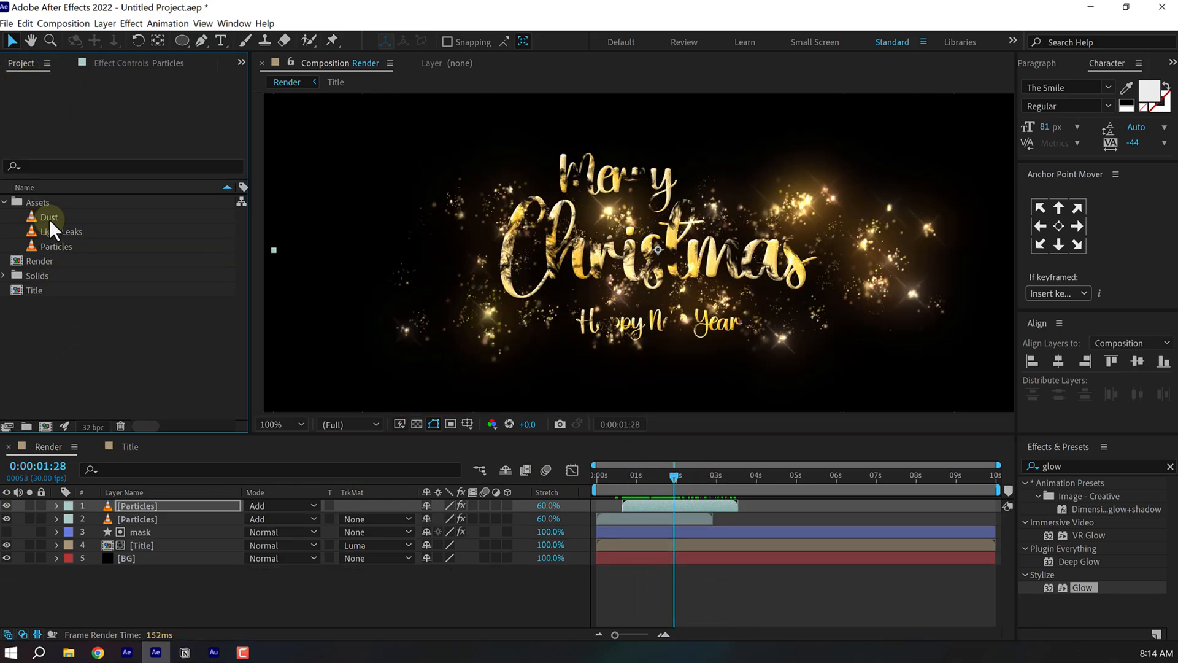
pyautogui.click(49, 216)
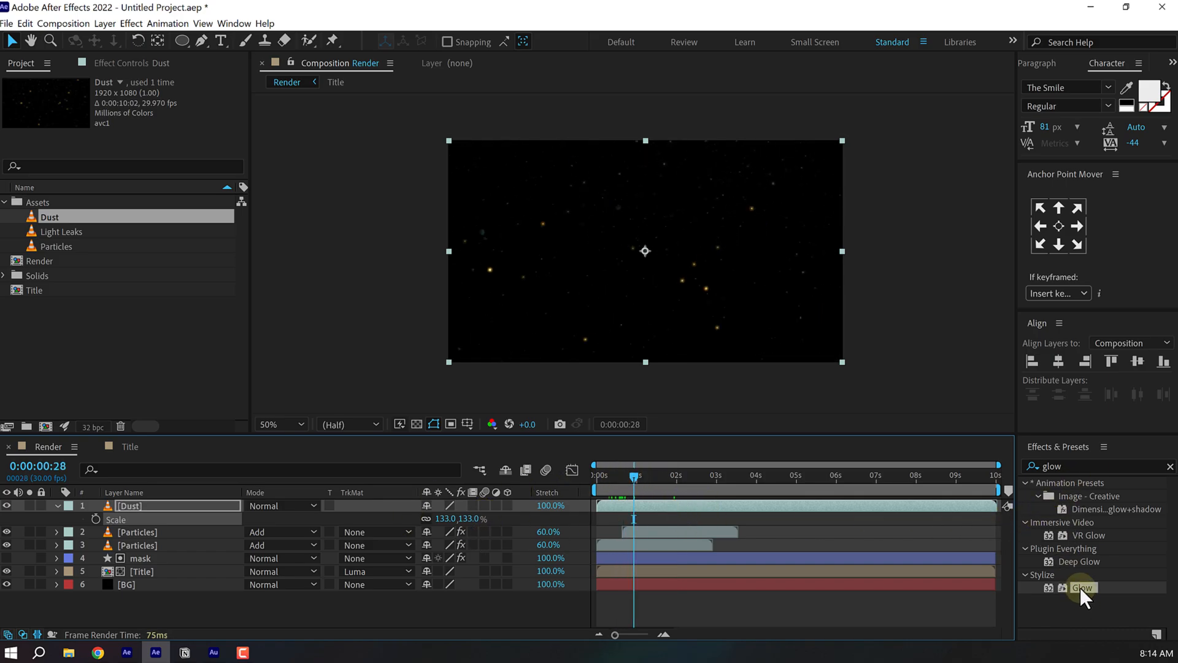
pyautogui.doubleClick(1081, 586)
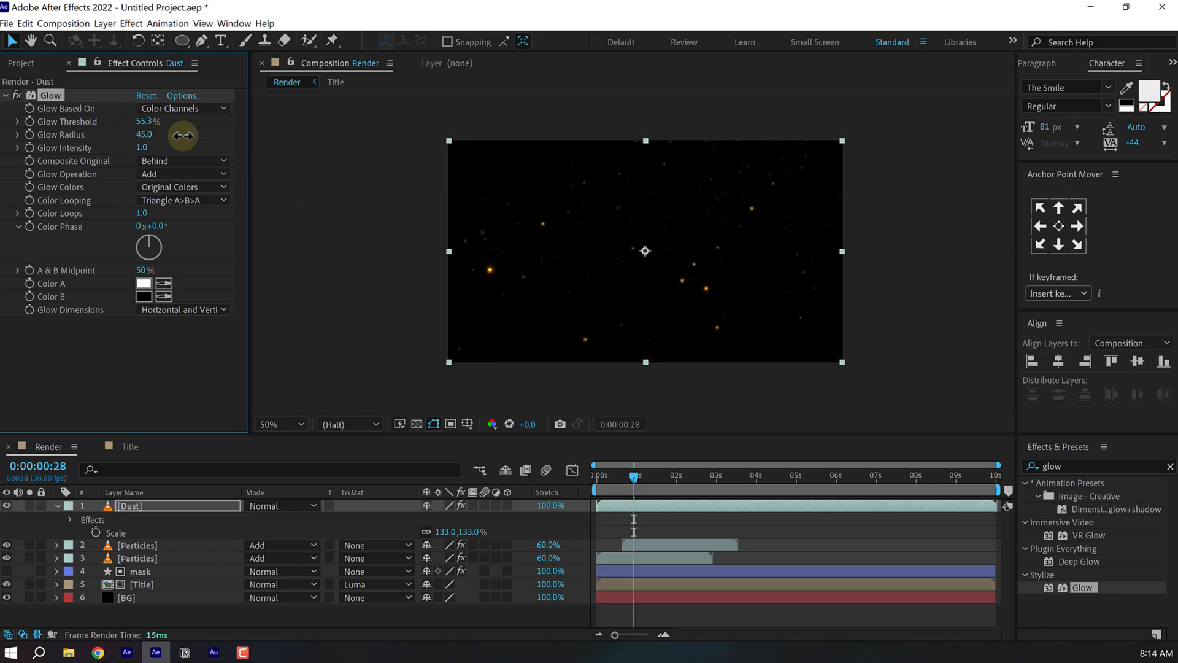
pyautogui.moveTo(145, 135); pyautogui.dragTo(149, 135)
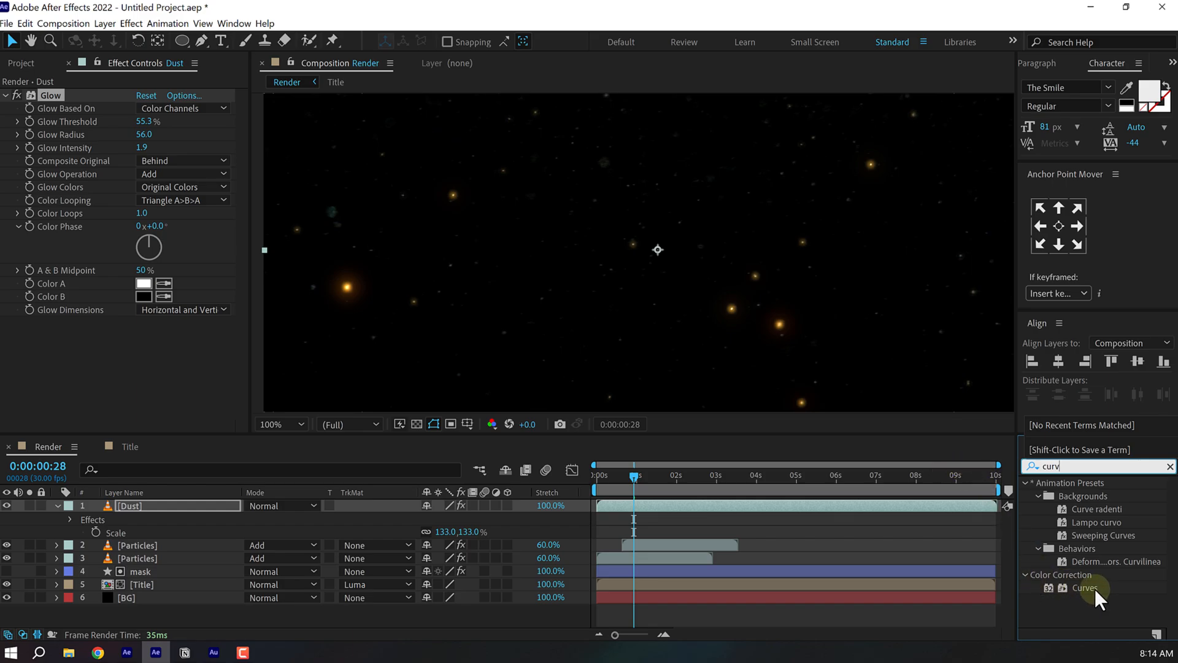
pyautogui.doubleClick(1084, 587)
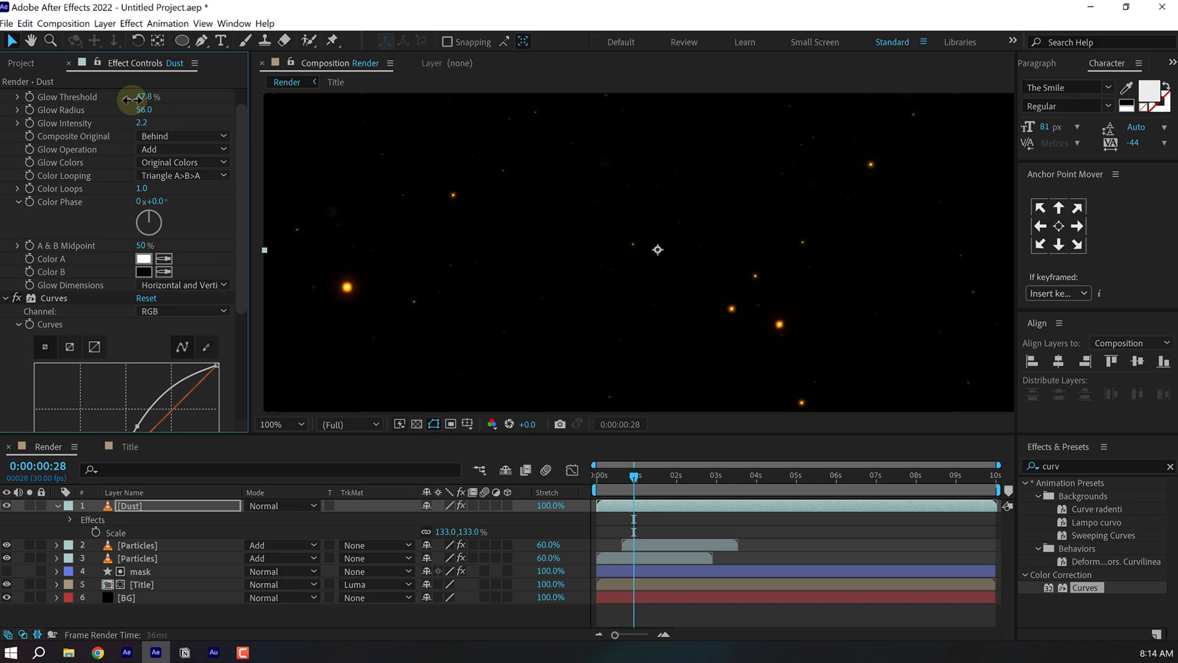
# - Blend the Dust layer in Screen mode and check the reveal at several frames
pyautogui.click(282, 505)
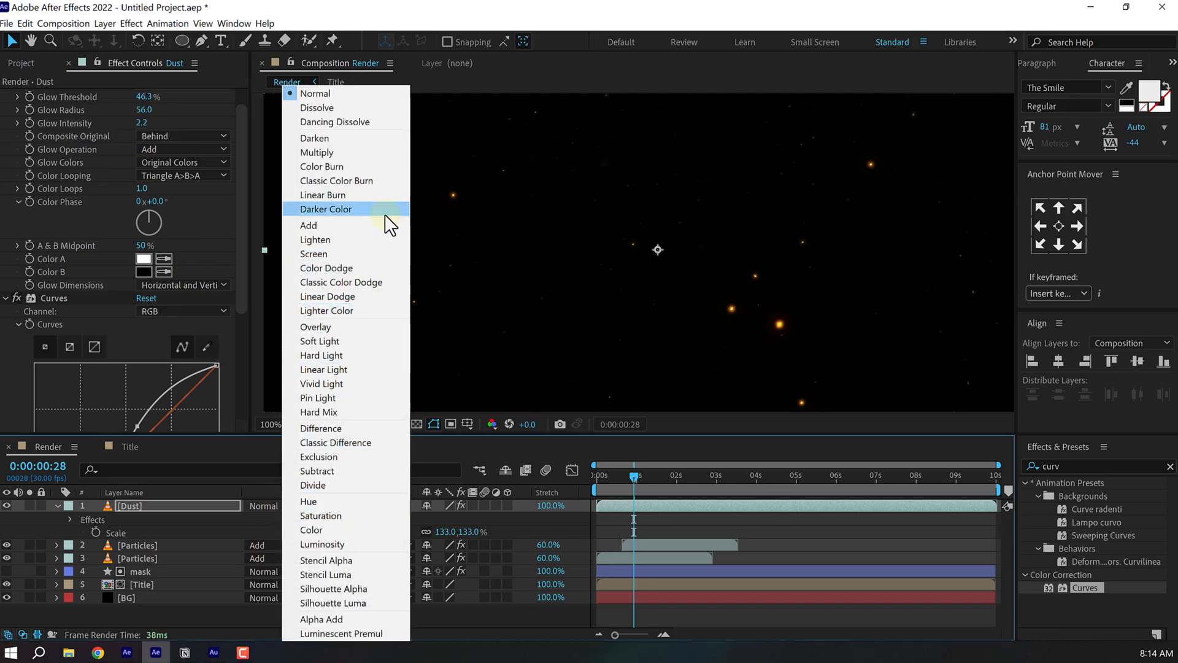
pyautogui.click(314, 252)
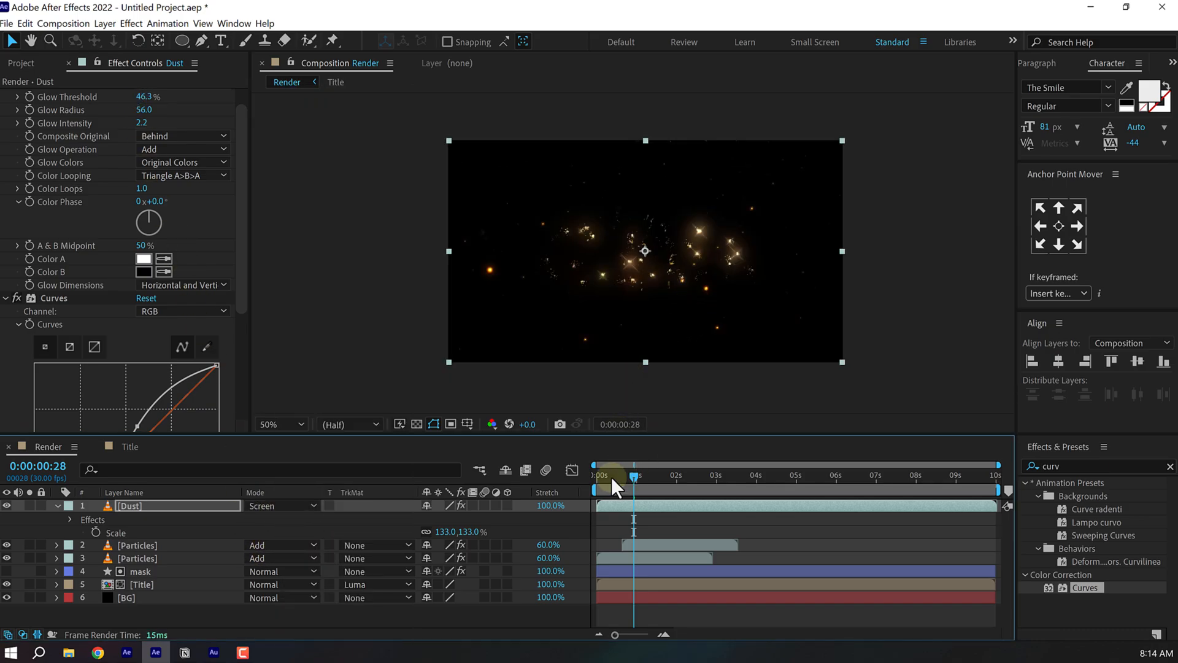
pyautogui.click(680, 475)
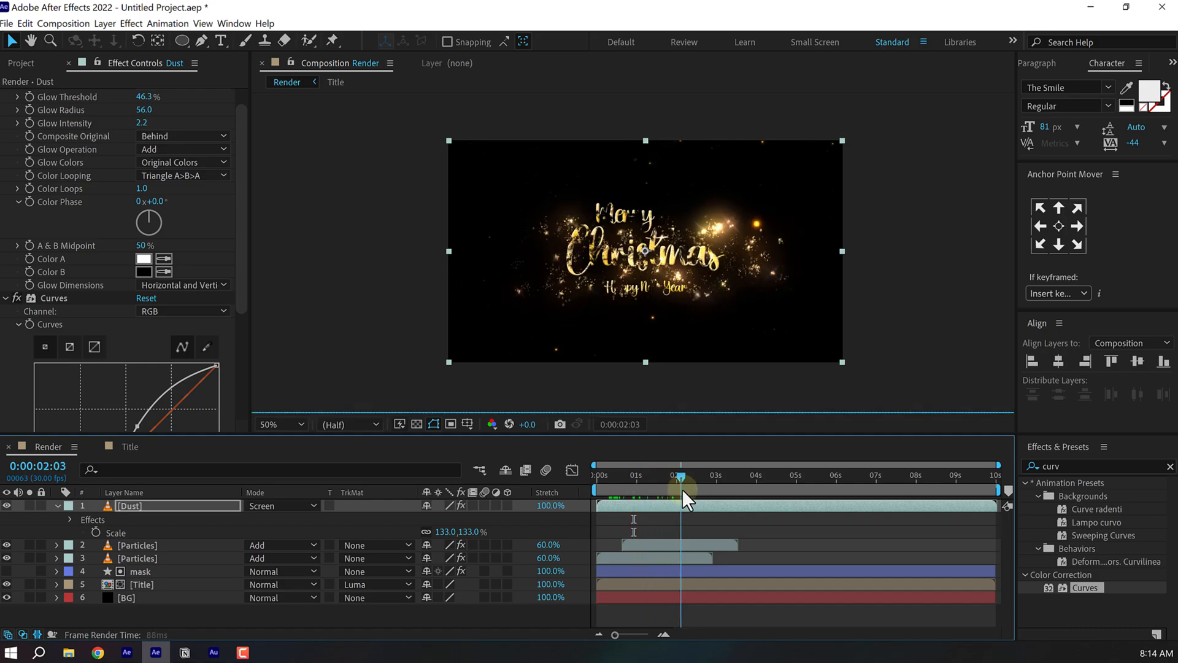
pyautogui.click(671, 477)
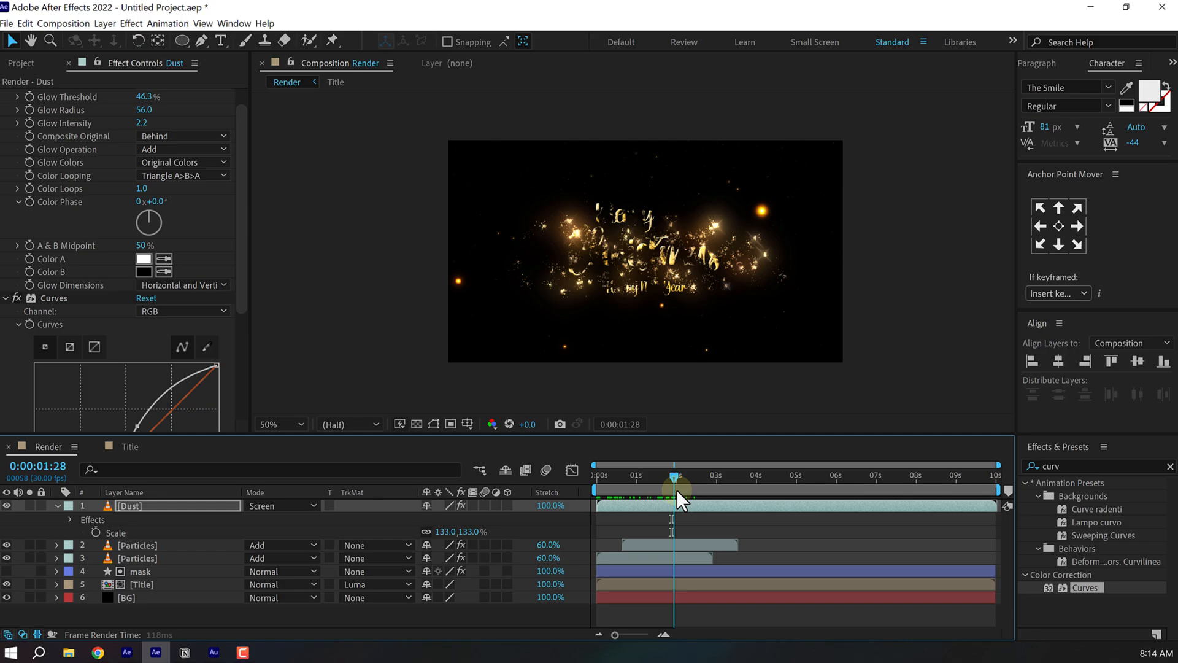
pyautogui.click(21, 63)
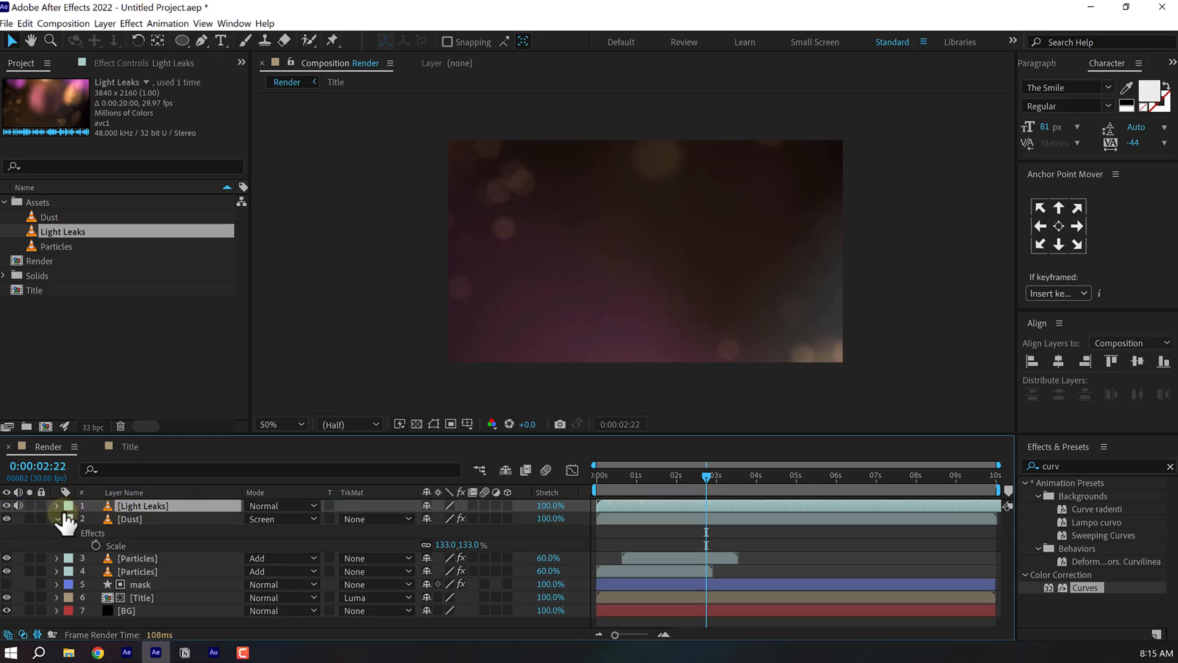
# - Scale Light Leaks to 69%, add an S-curve Curves boost, and screen it at 75% opacity
pyautogui.click(57, 504)
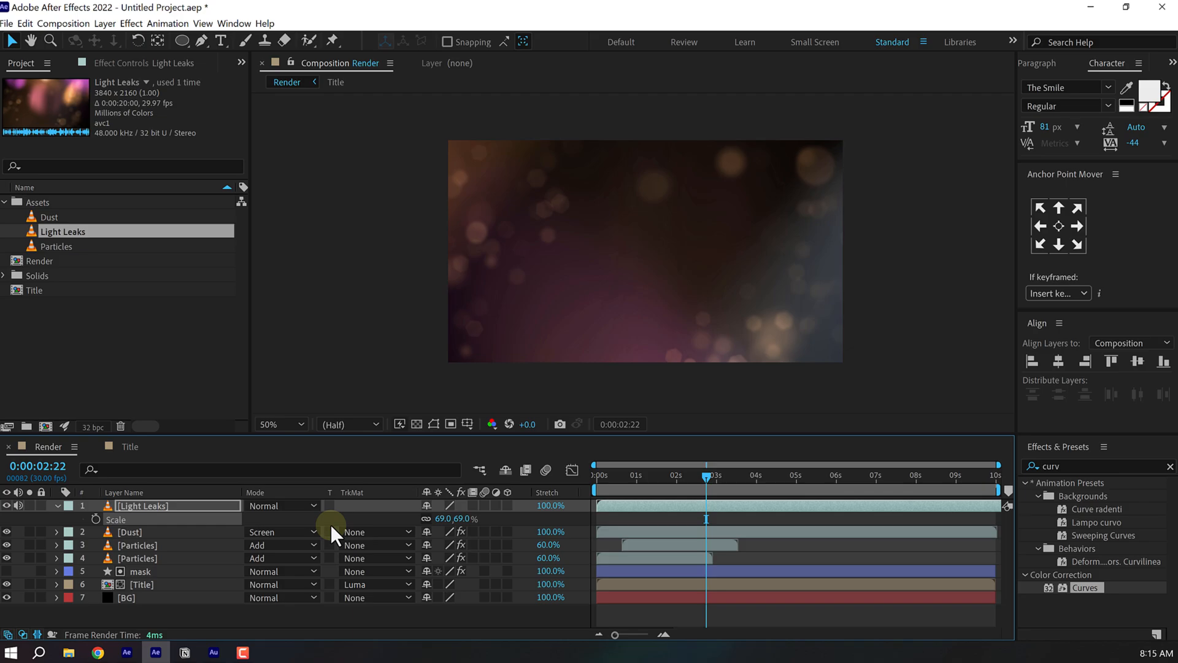
pyautogui.click(283, 505)
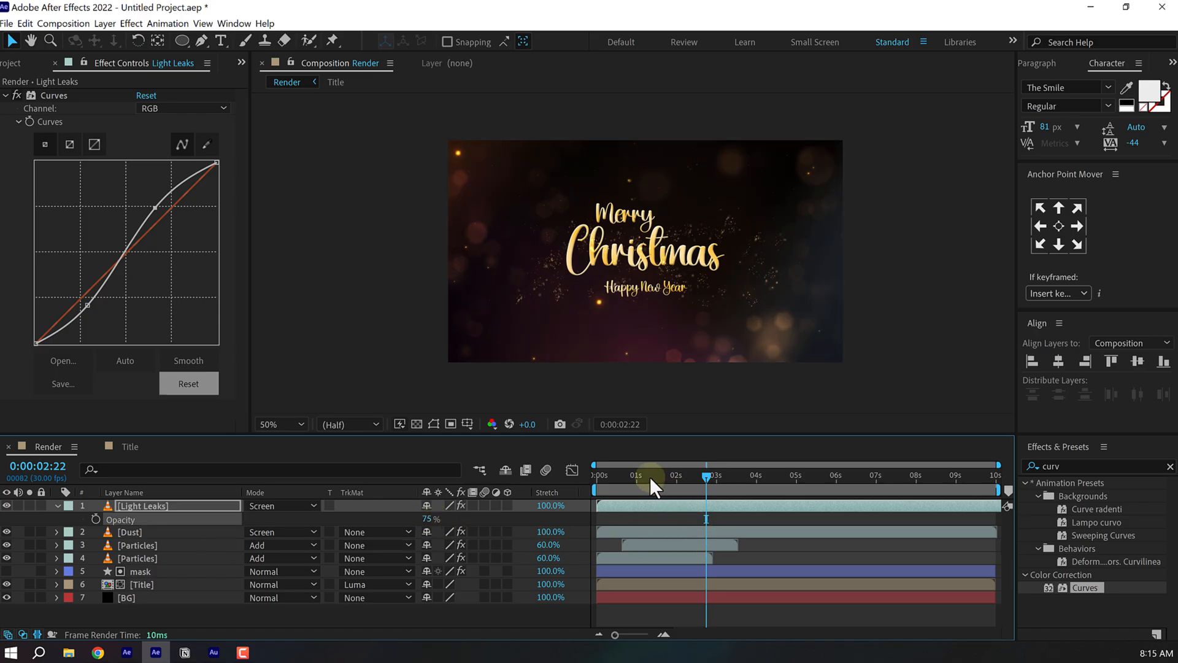
pyautogui.click(597, 475)
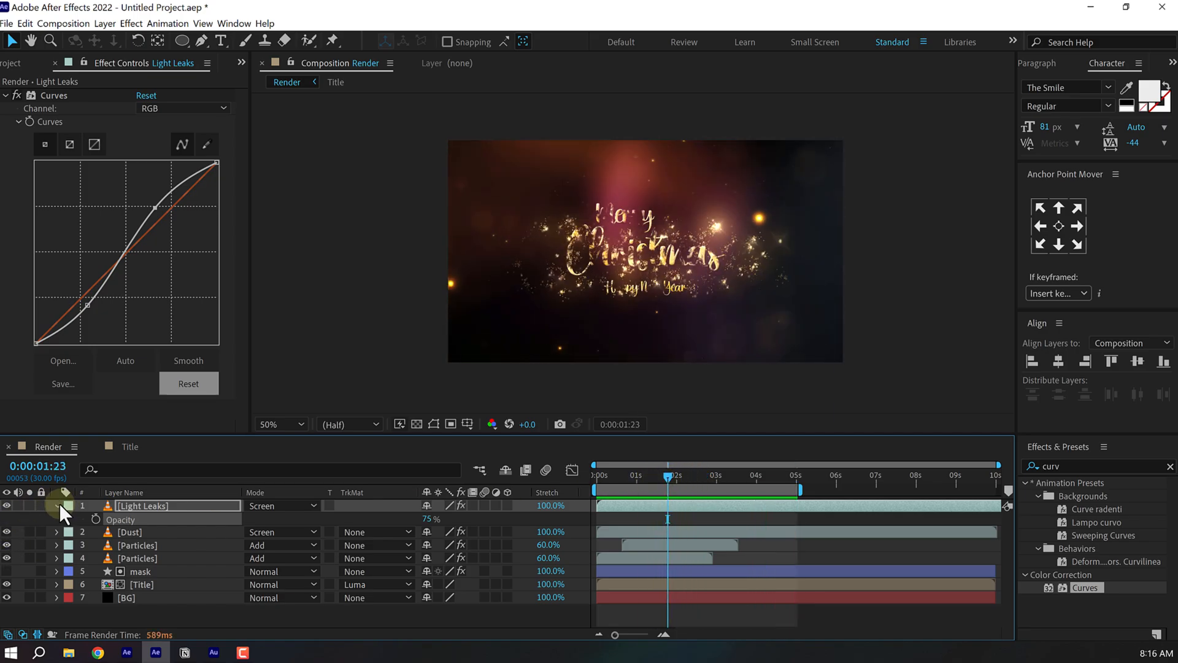
# - Add a top adjustment layer with Transform and a Scale keyframe at 100 for the slow zoom
pyautogui.click(57, 504)
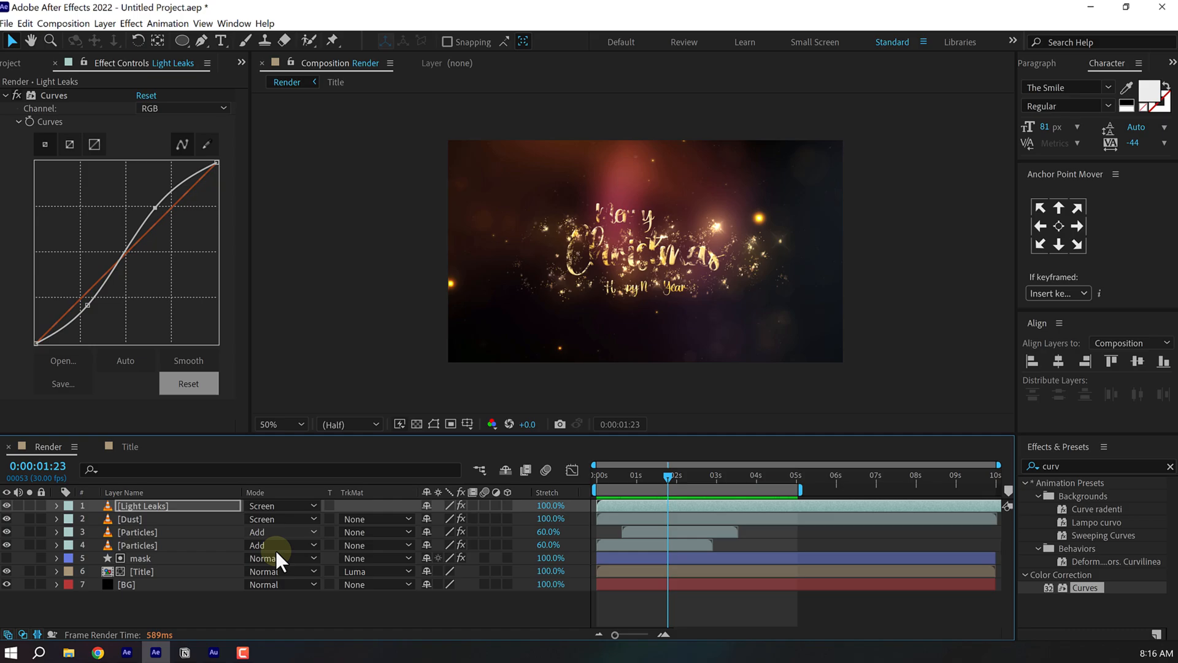
pyautogui.rightClick(279, 559)
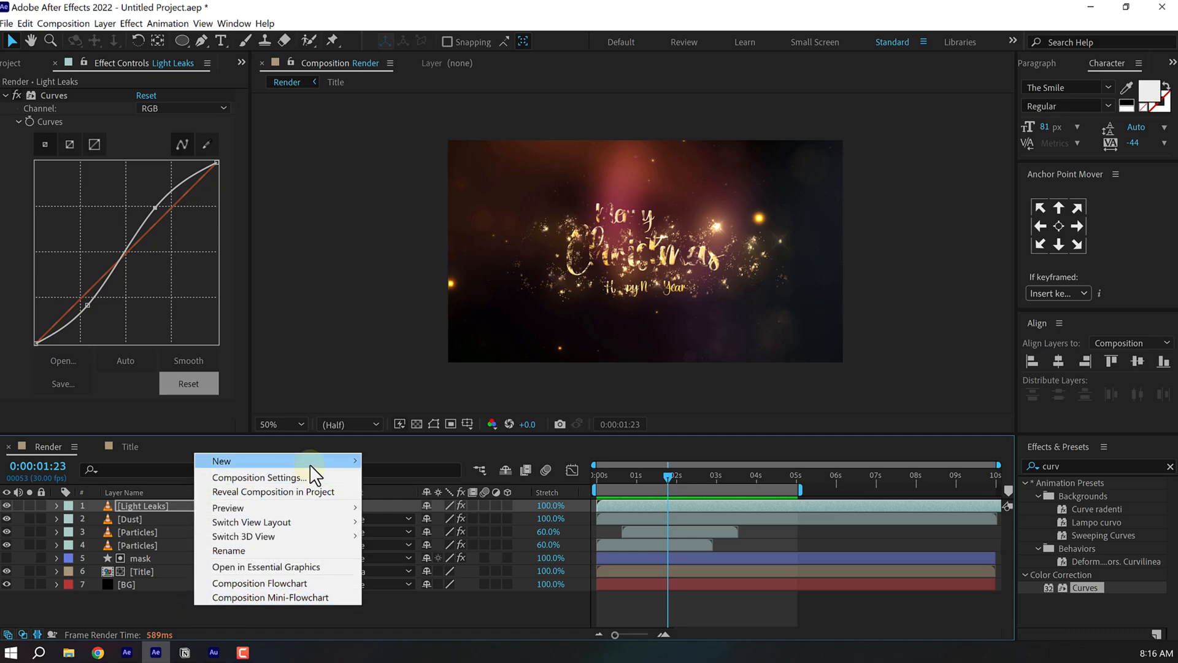
pyautogui.click(221, 460)
pyautogui.write('trans')
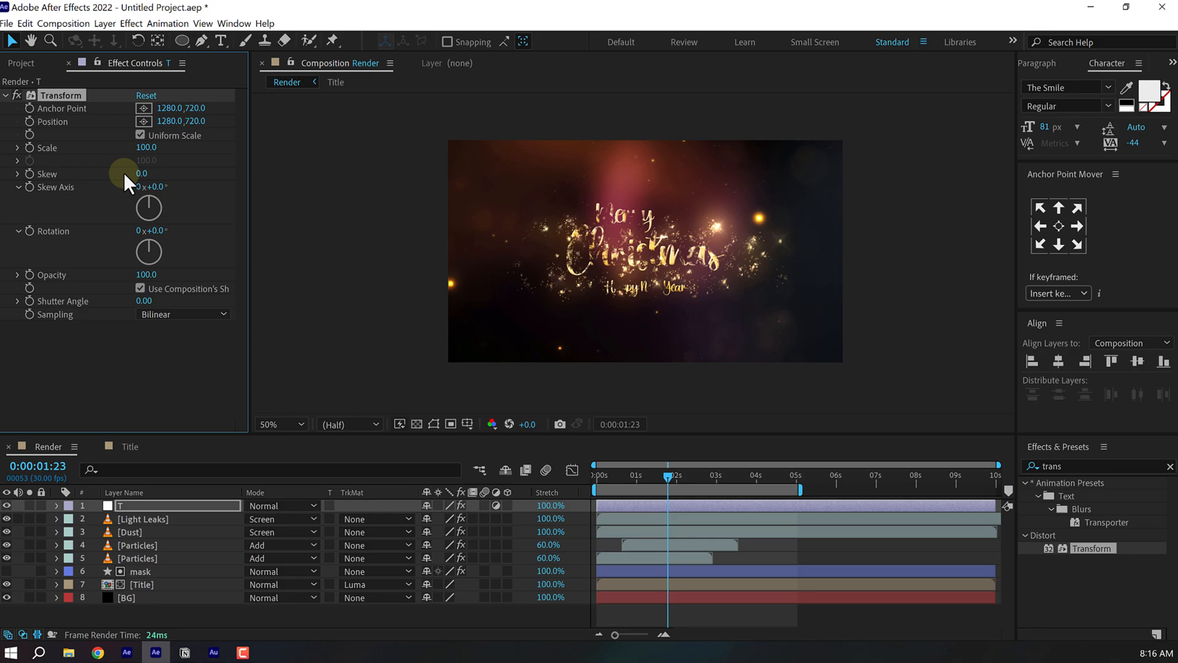
pyautogui.click(597, 475)
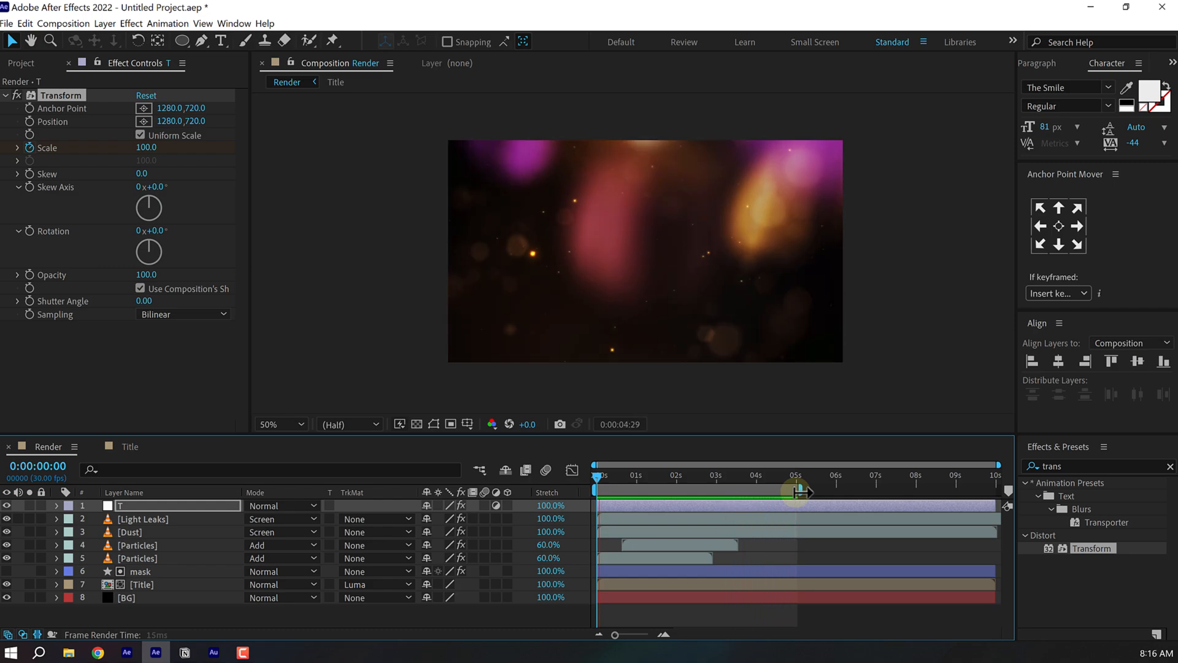
pyautogui.click(676, 475)
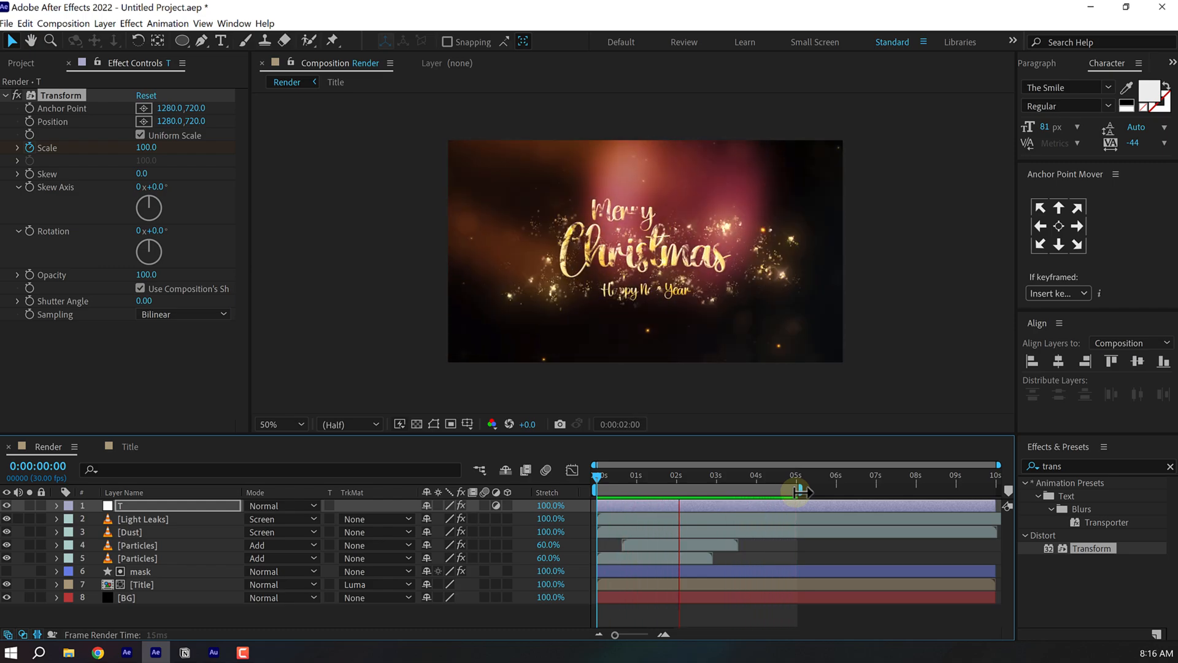